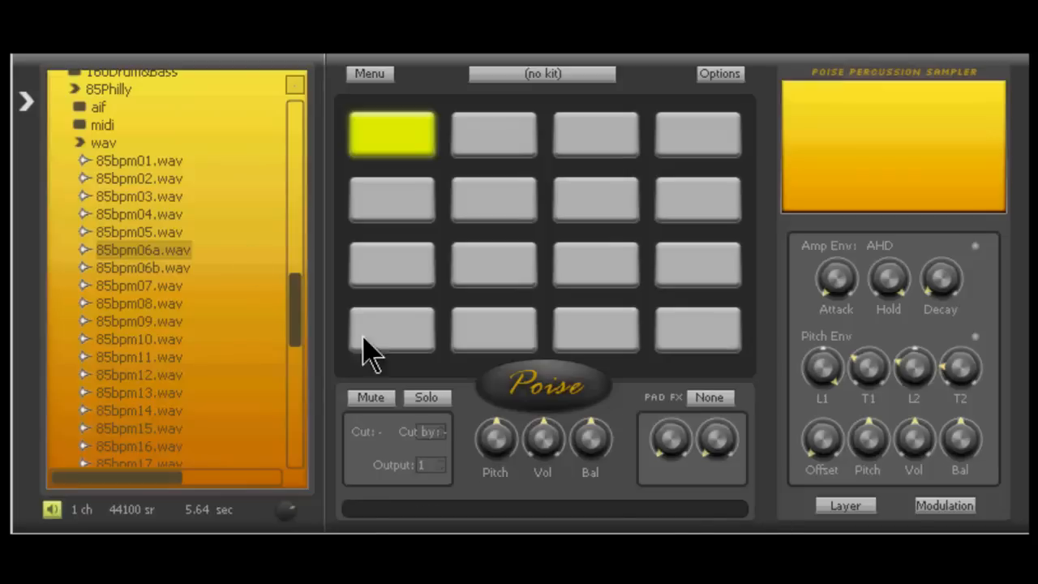
mouse_move(150, 249)
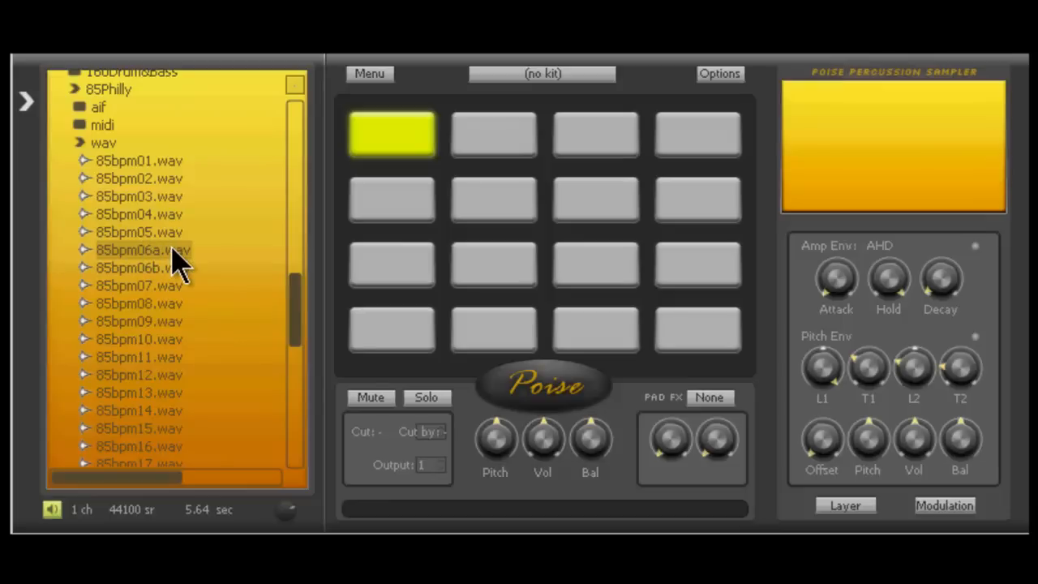
mouse_move(172, 257)
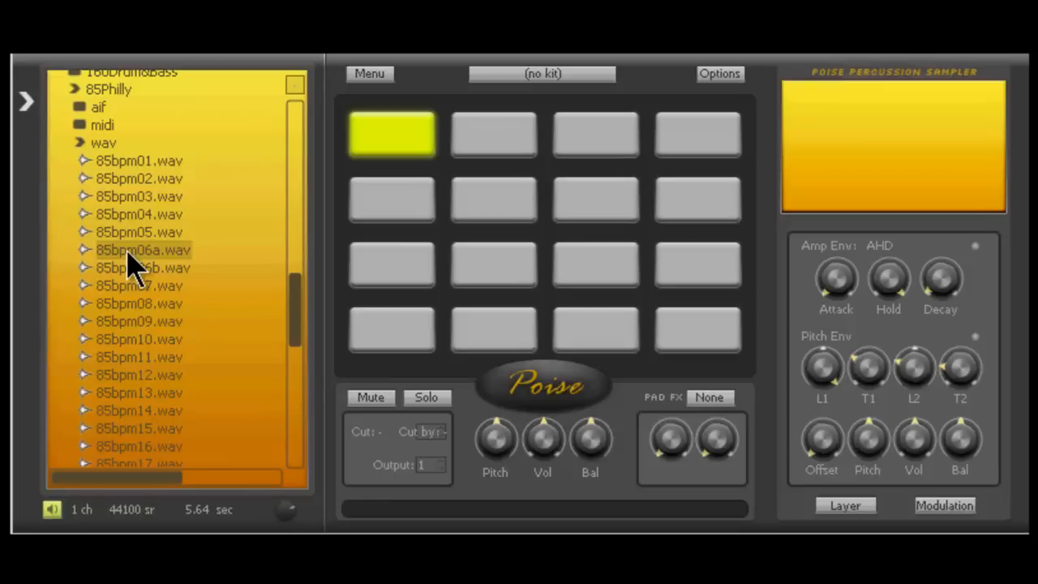
mouse_move(150, 280)
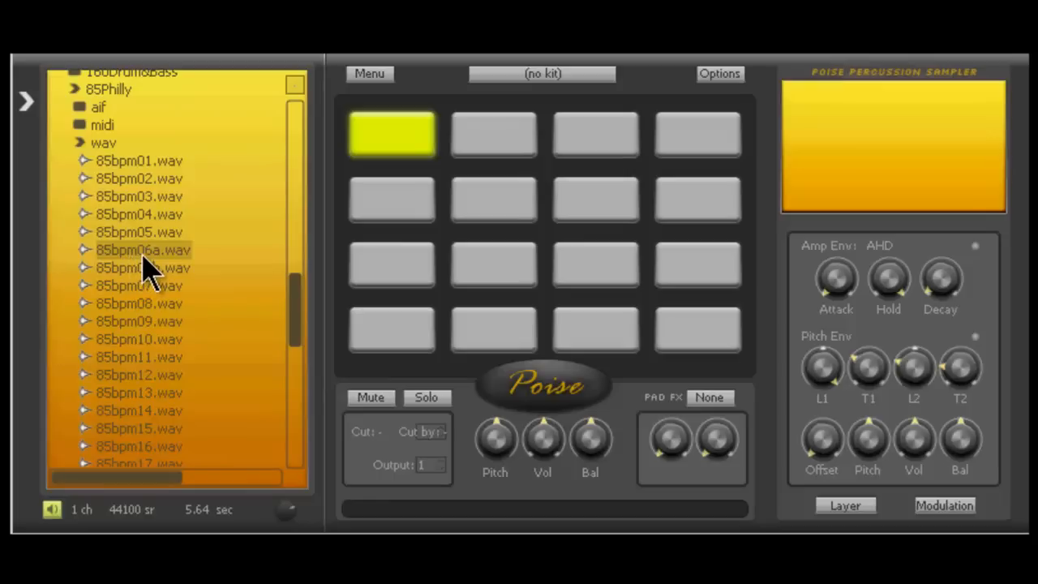
- Load 85bpm06a onto pad 13 and 85bpm06b onto pad 9, then audition and select pad 13
drag(142, 249, 391, 329)
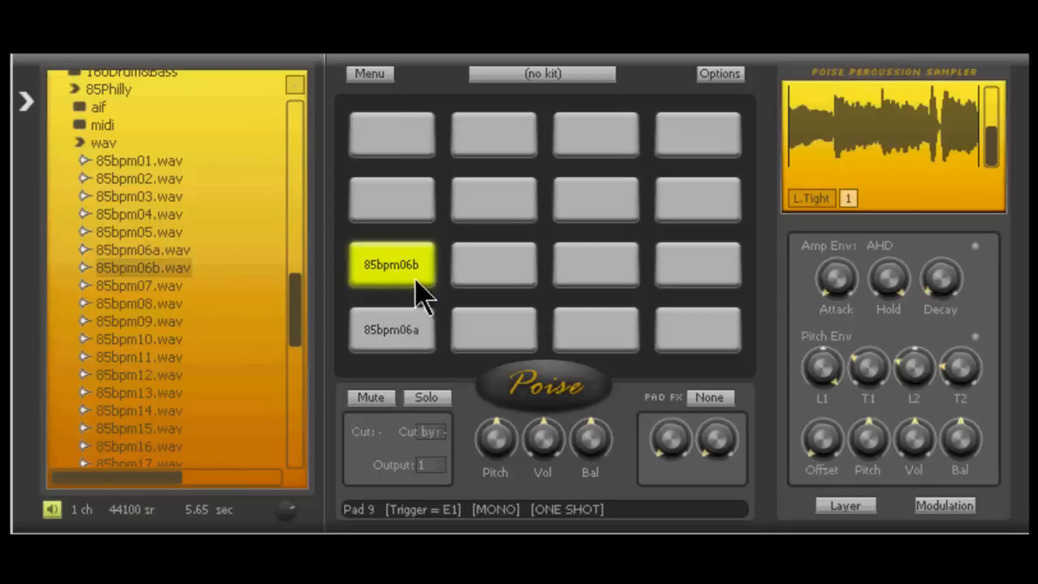
mouse_move(410, 275)
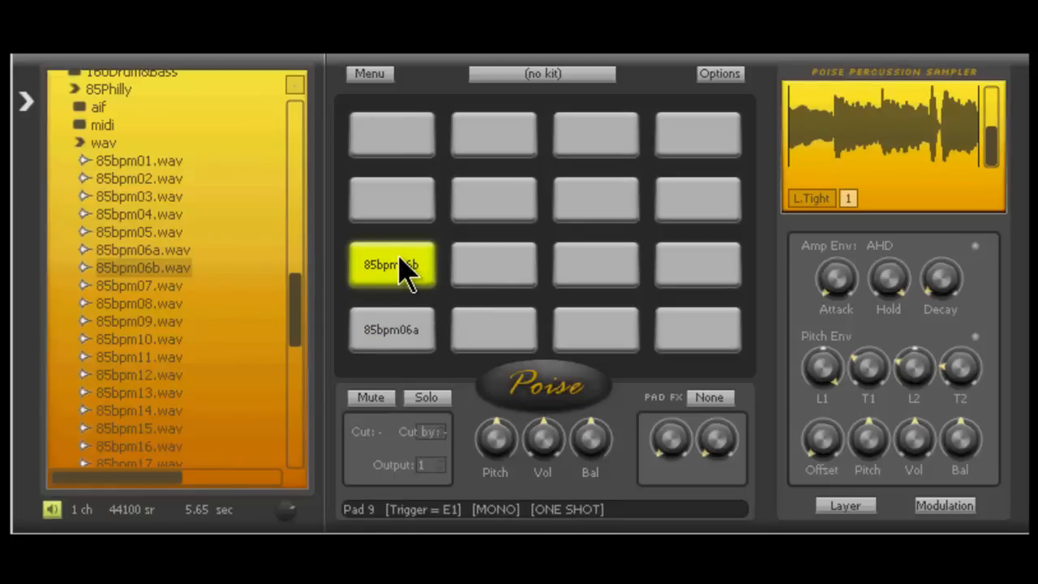
mouse_move(418, 292)
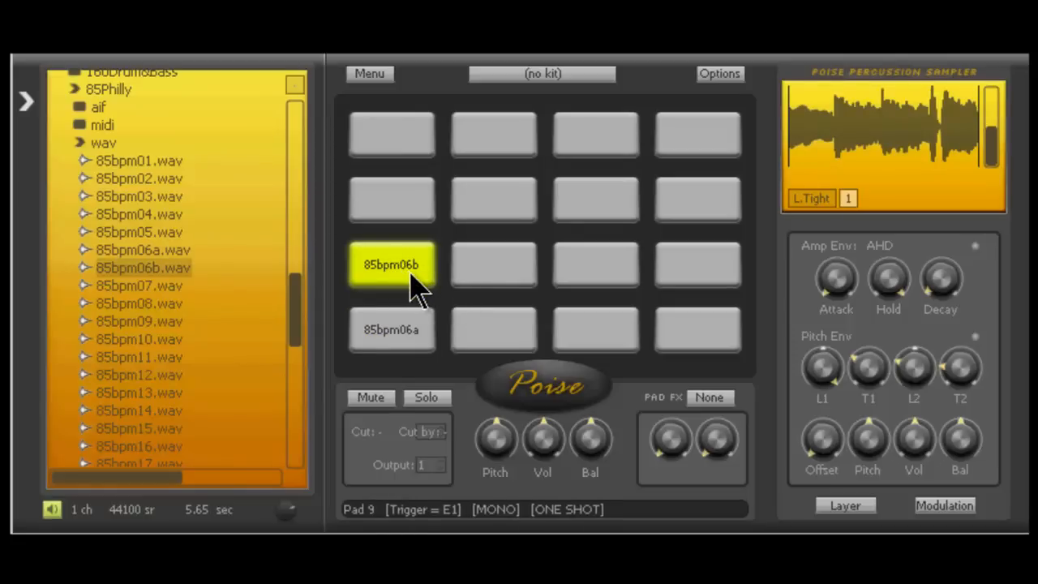
click(391, 330)
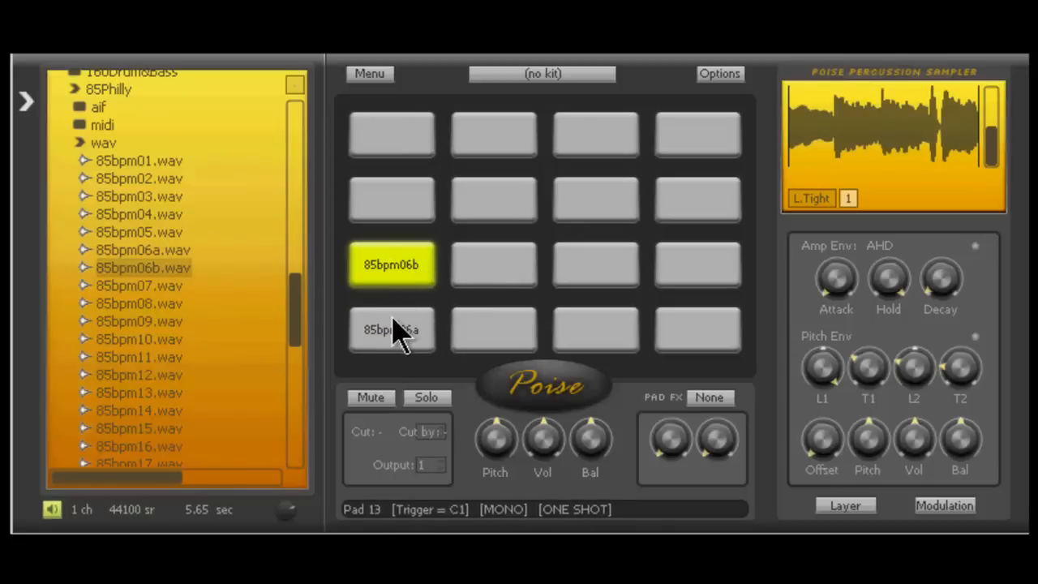
click(392, 330)
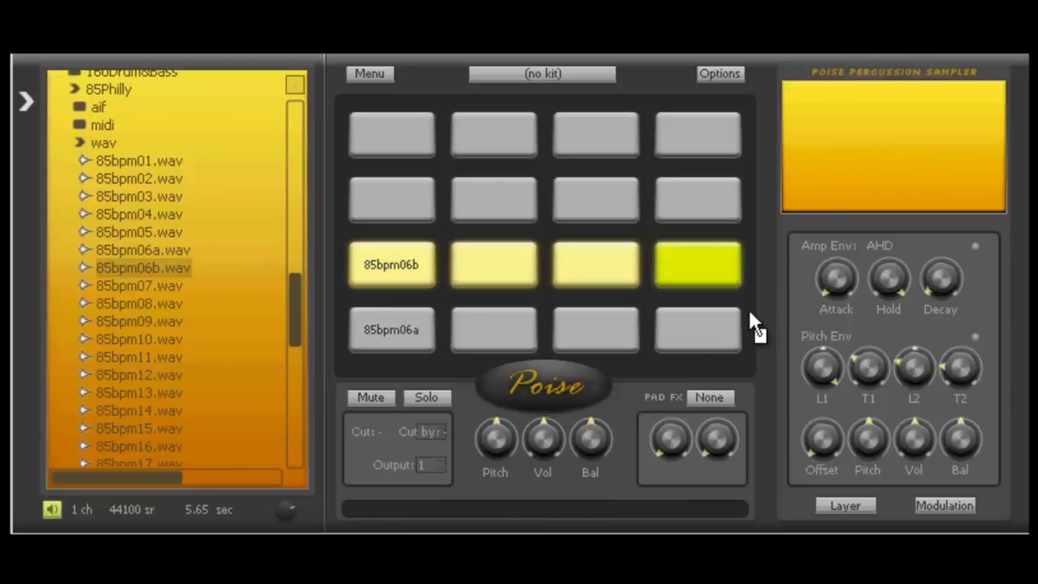
click(391, 330)
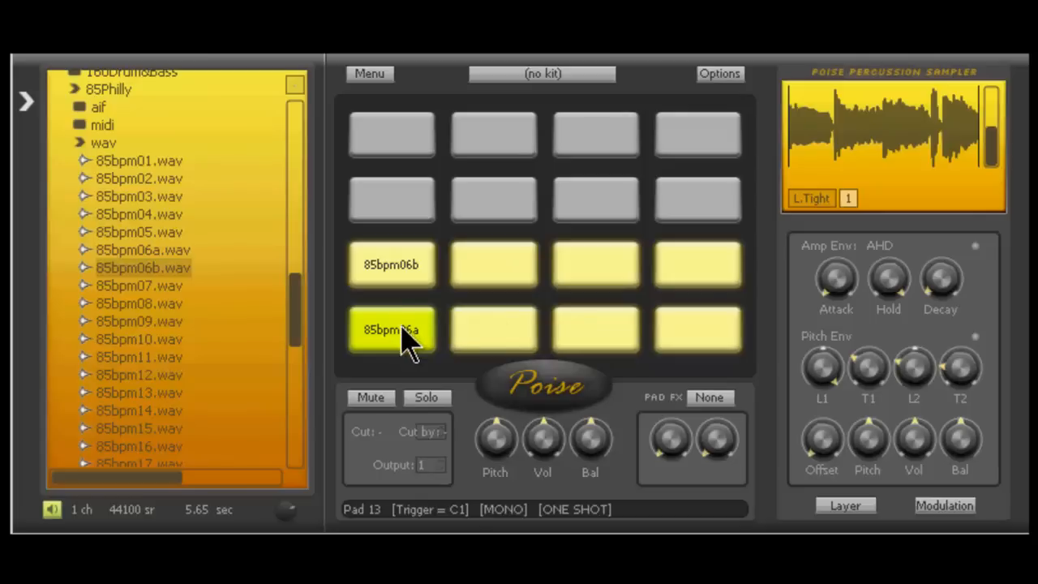
- Give the selected pads Cut 1 and Cut by 1, then check pads 9 and 13
right_click(392, 329)
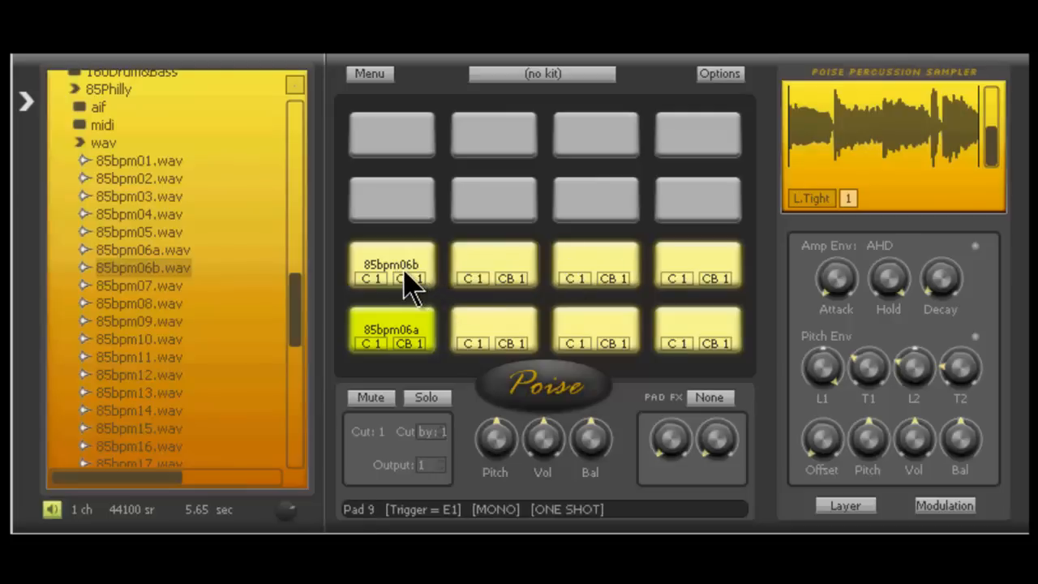
click(391, 264)
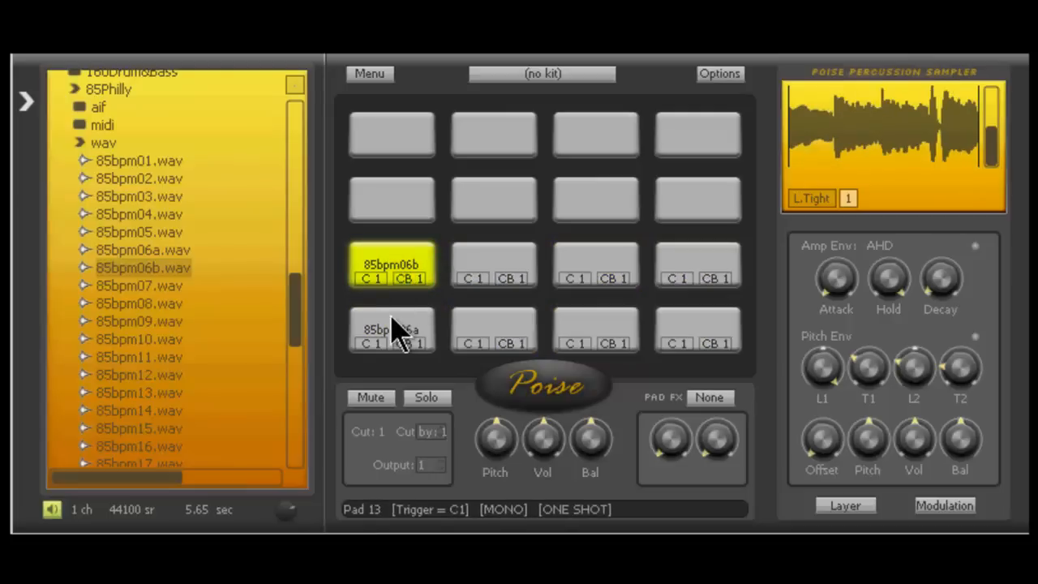
click(392, 331)
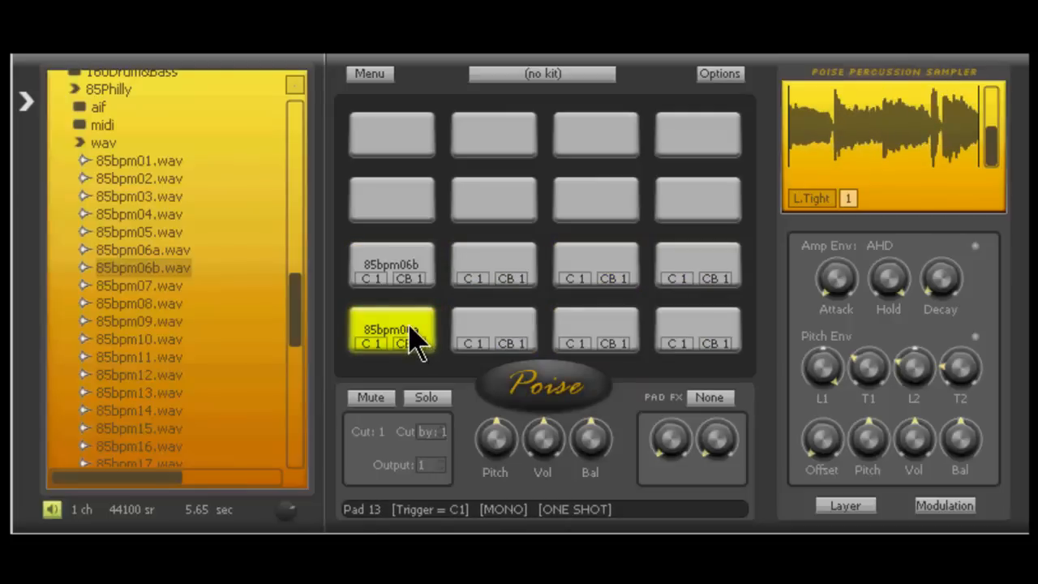
mouse_move(421, 345)
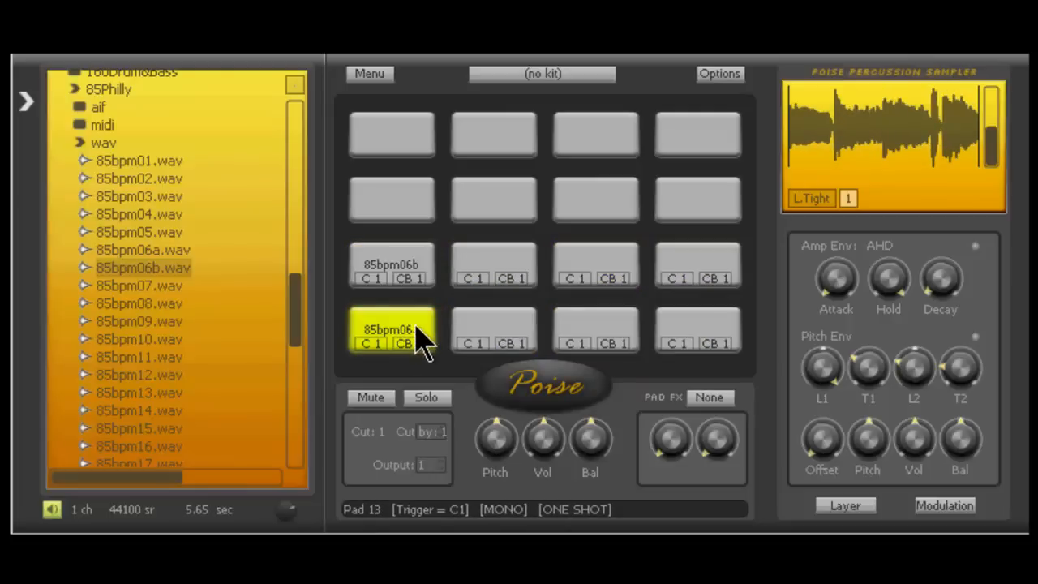
click(391, 330)
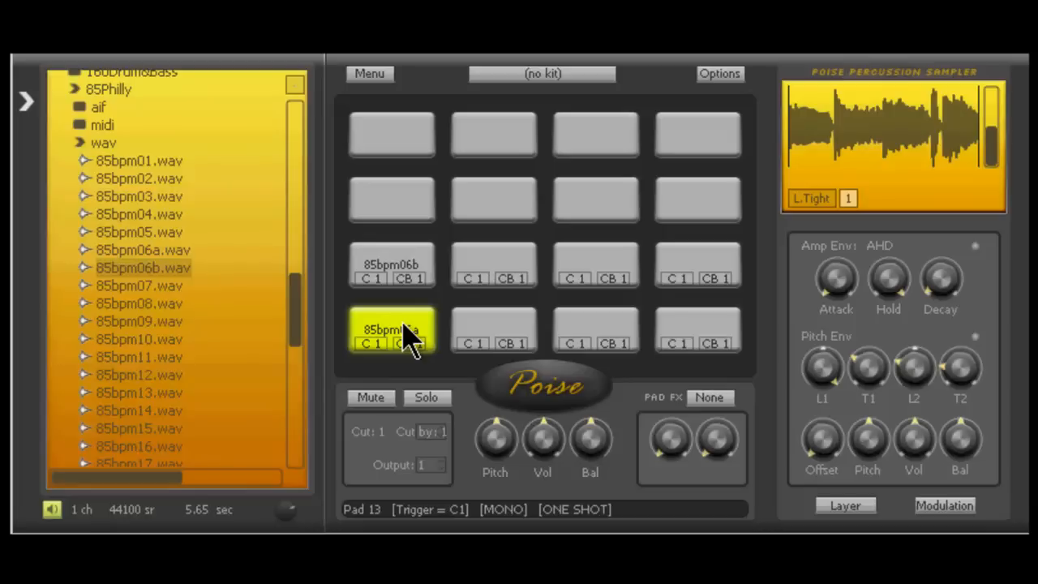
mouse_move(417, 320)
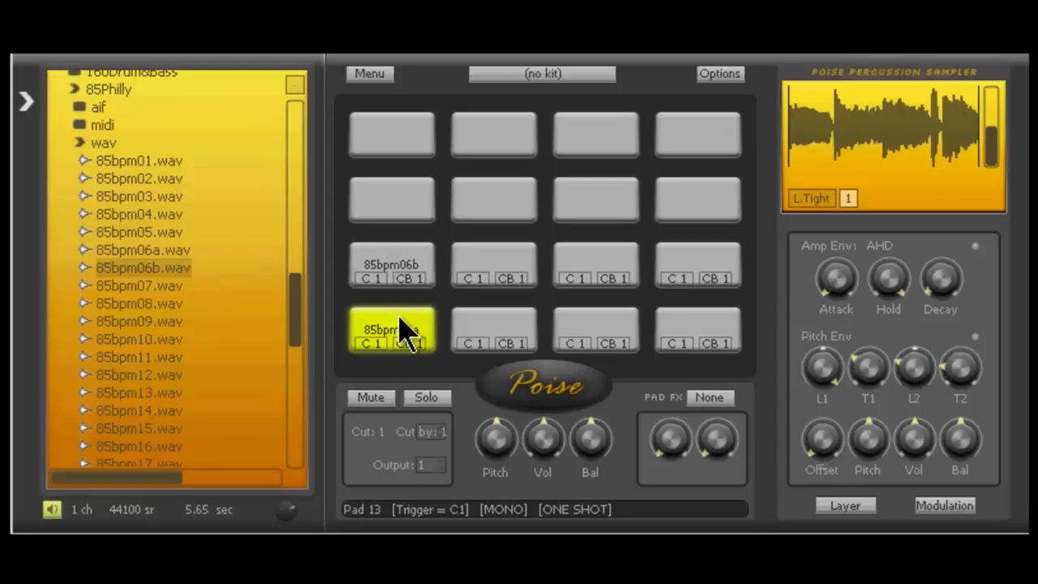
- Copy 85bpm06a from pad 13 onto bottom-row pads 14, 15 and 16
click(493, 329)
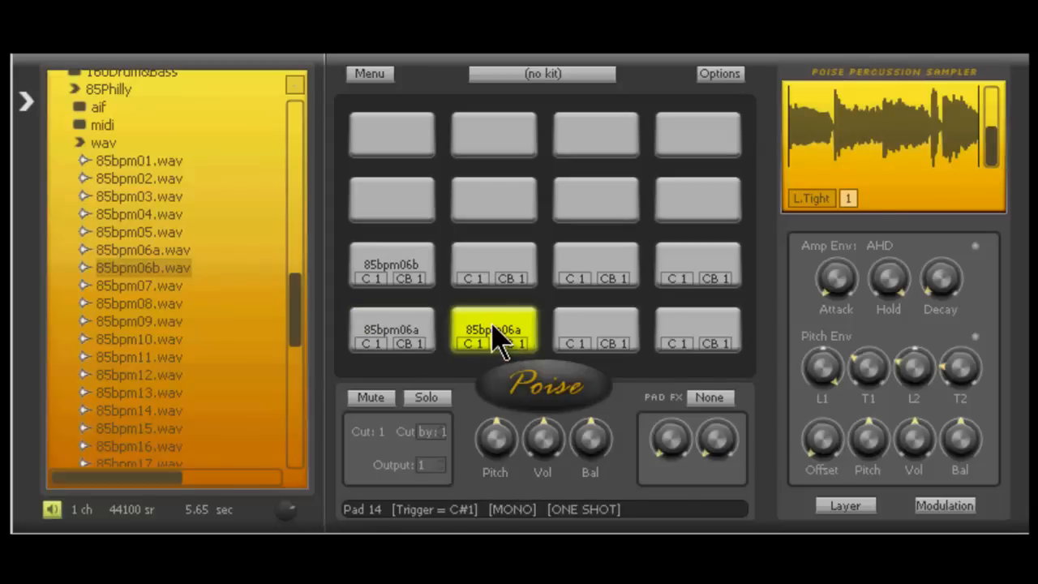
drag(494, 330, 596, 330)
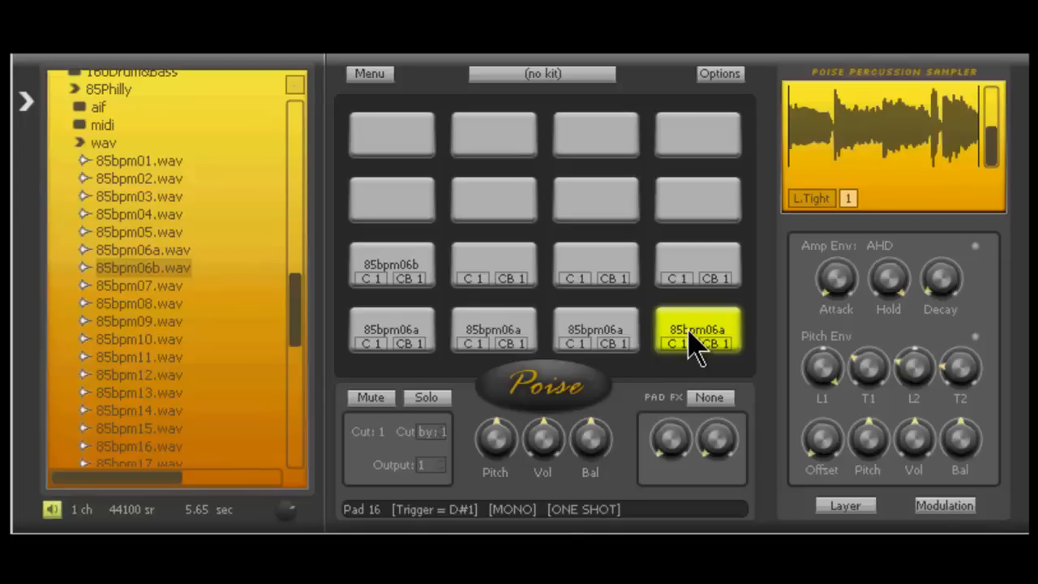
click(596, 328)
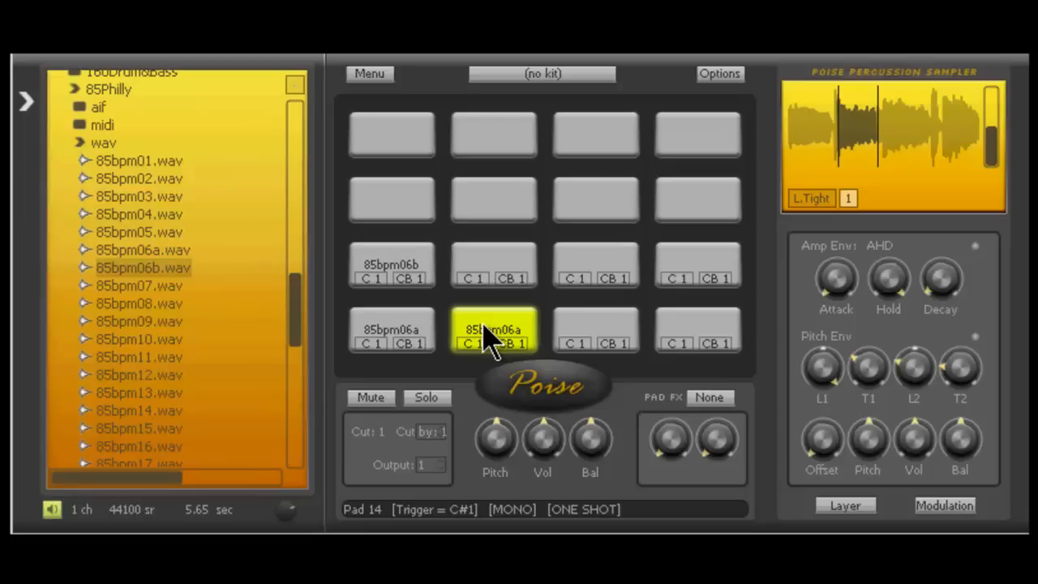
- Select pad 15 to edit its 85bpm06a slice markers
click(596, 330)
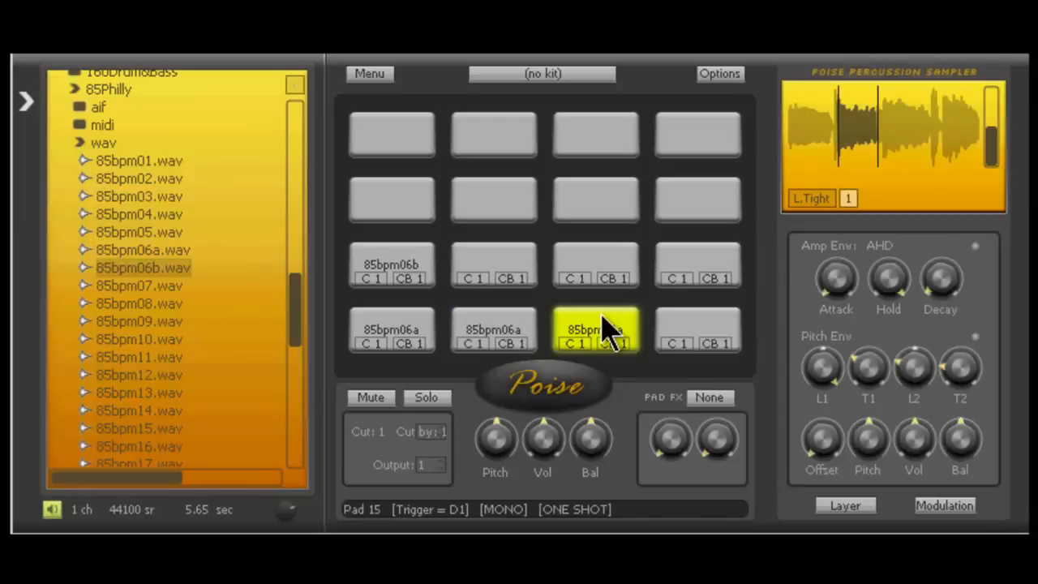
mouse_move(827, 199)
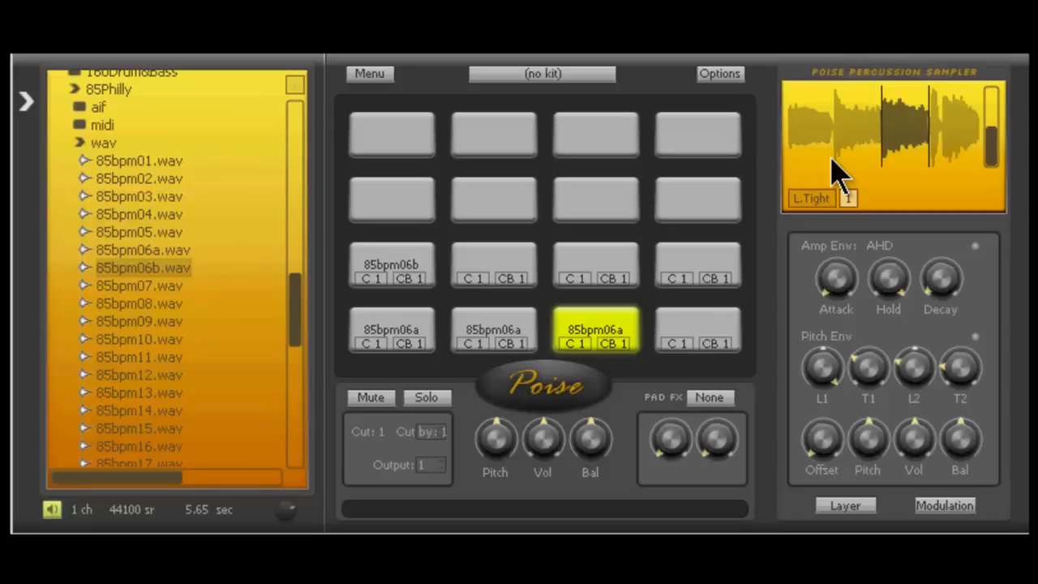
mouse_move(839, 170)
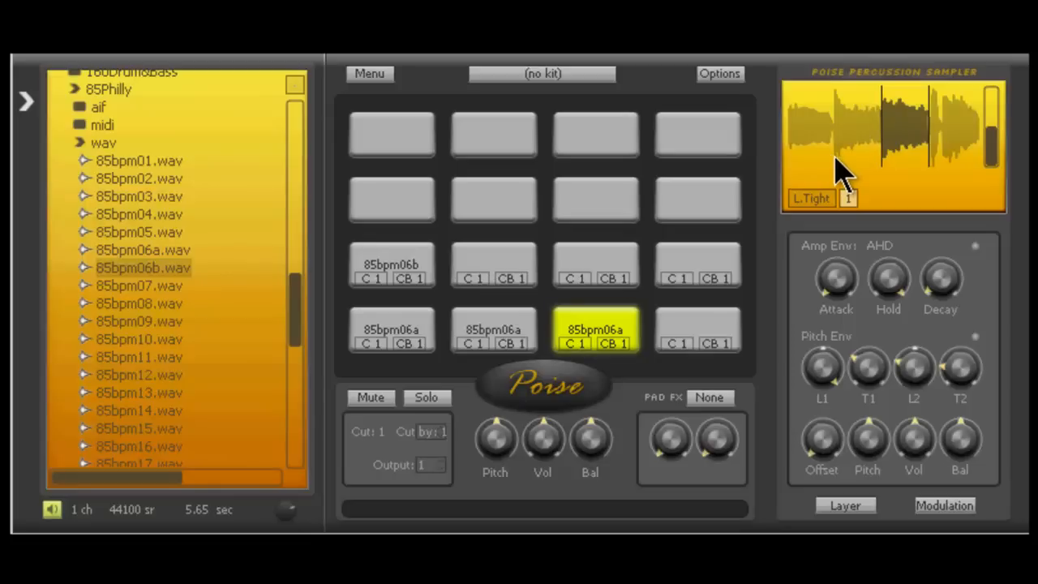
mouse_move(844, 170)
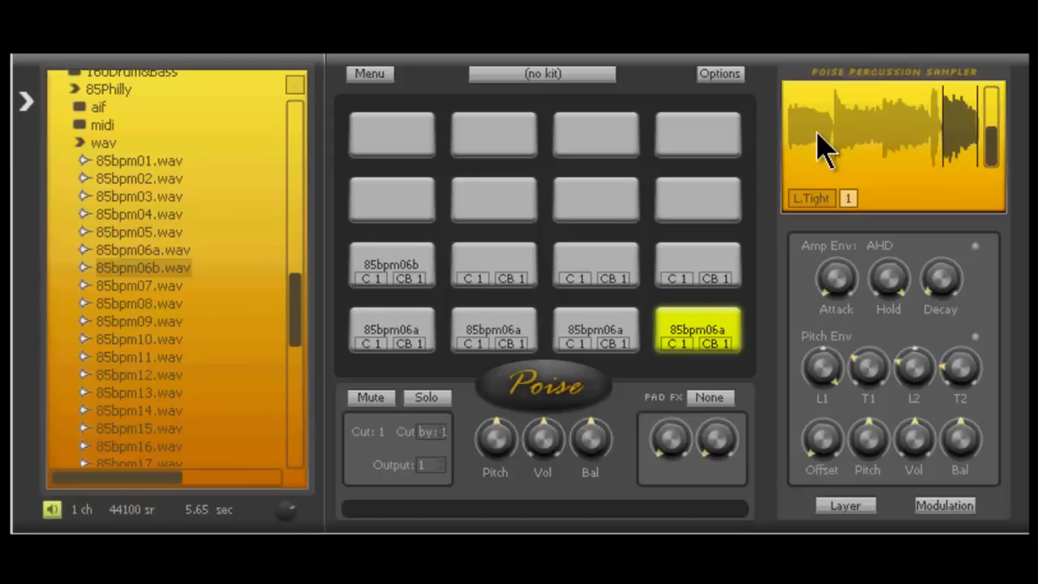
mouse_move(827, 158)
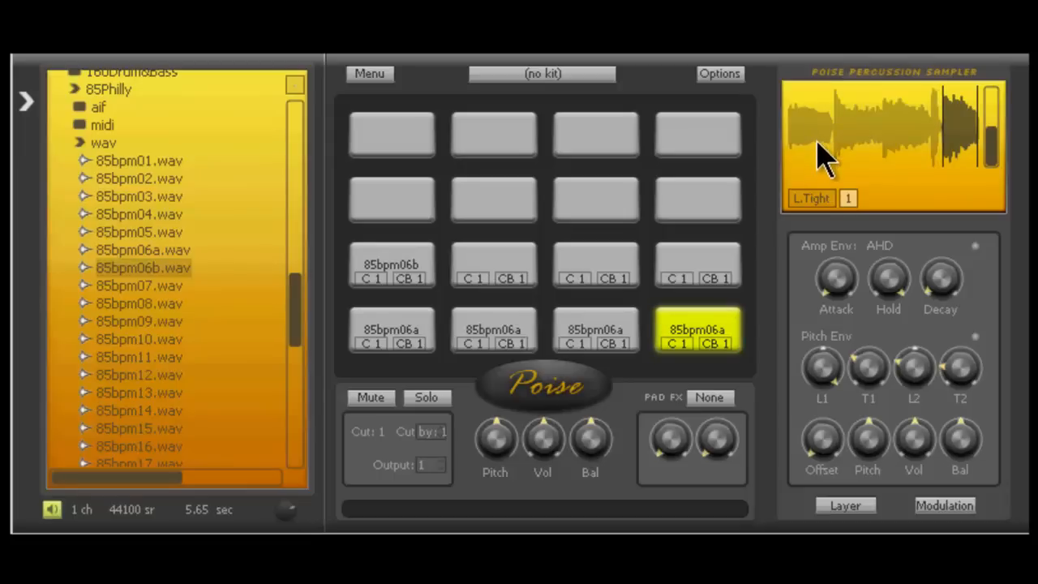
mouse_move(829, 175)
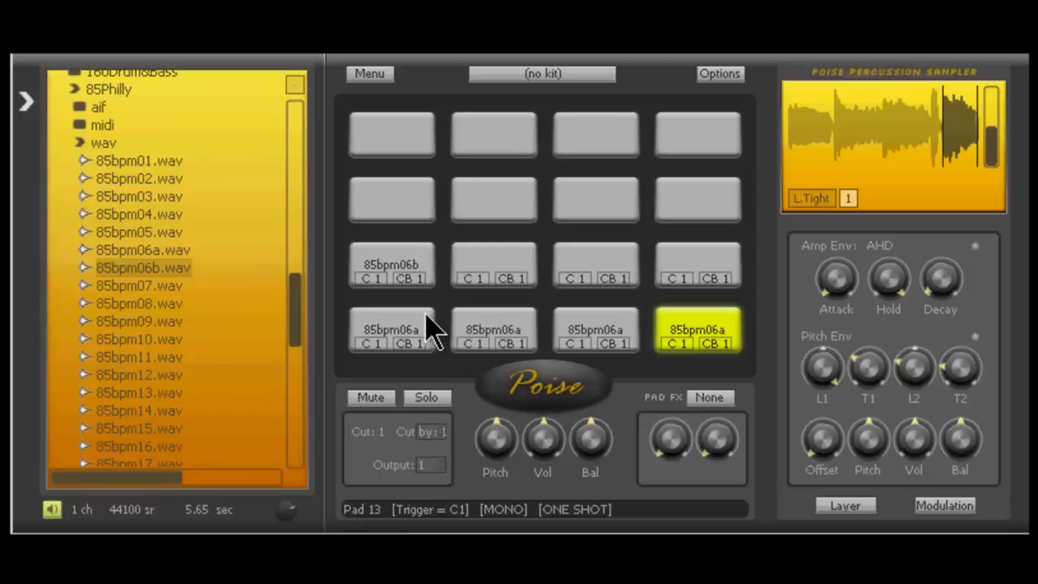
click(494, 330)
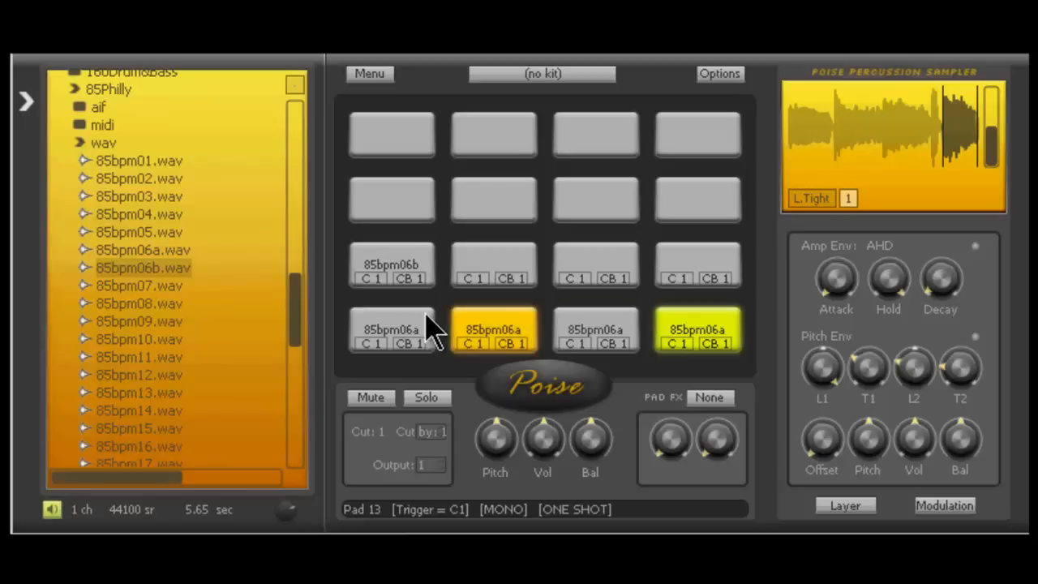
click(493, 329)
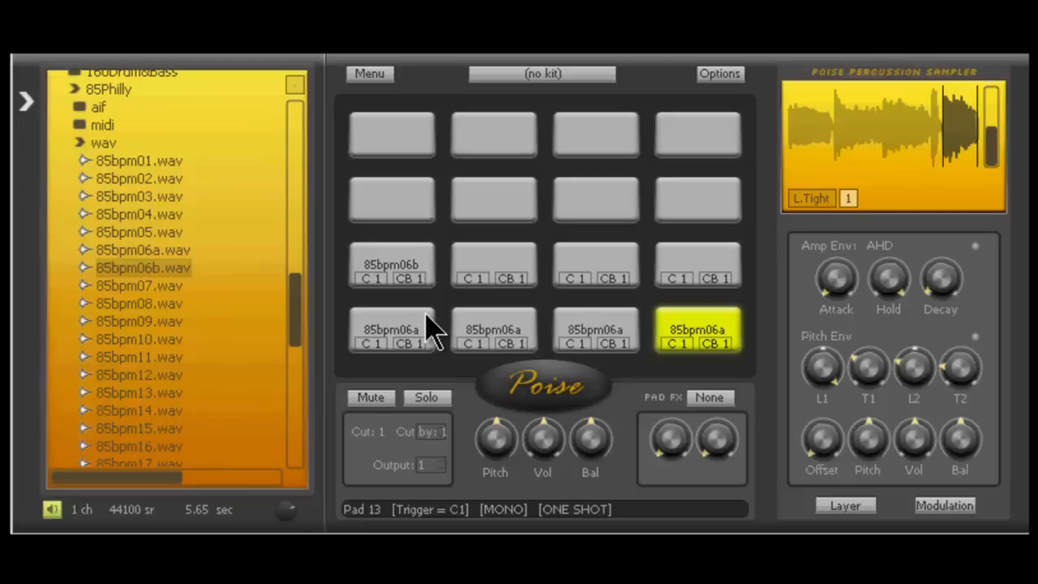
click(595, 329)
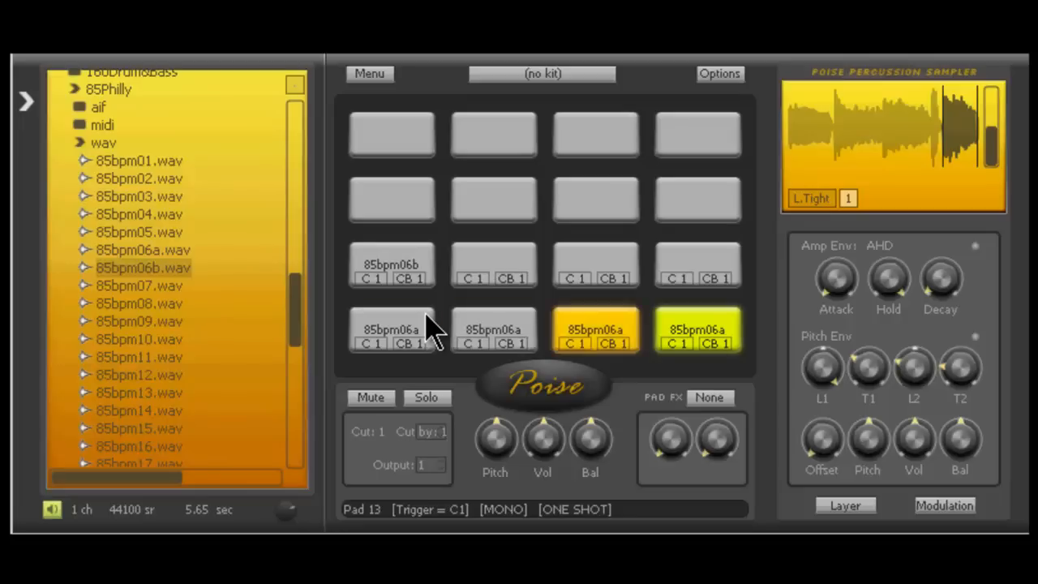
click(596, 329)
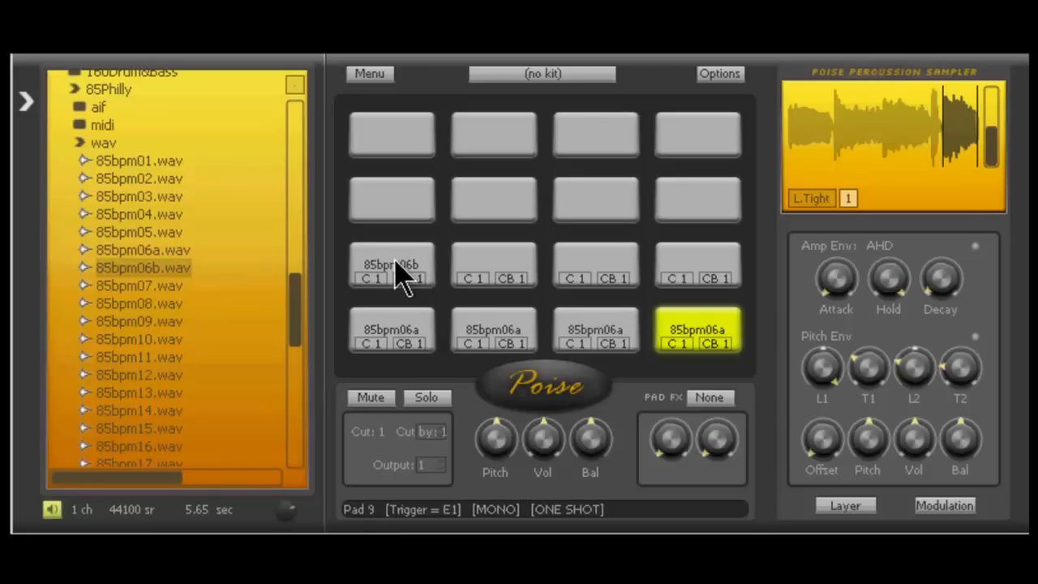
- Select pad 9 to show its full 85bpm06b loop for editing
click(391, 264)
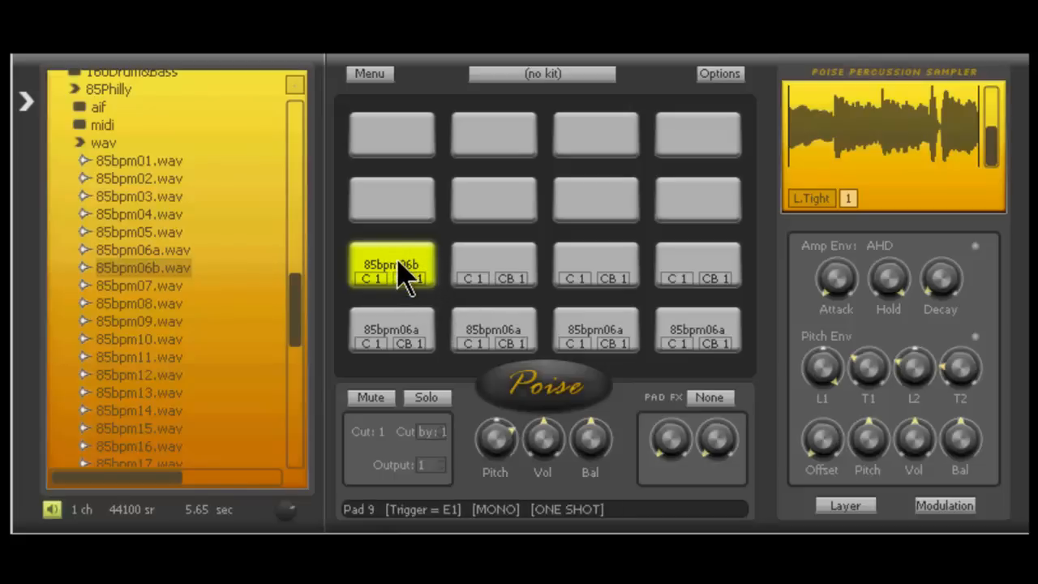
mouse_move(375, 280)
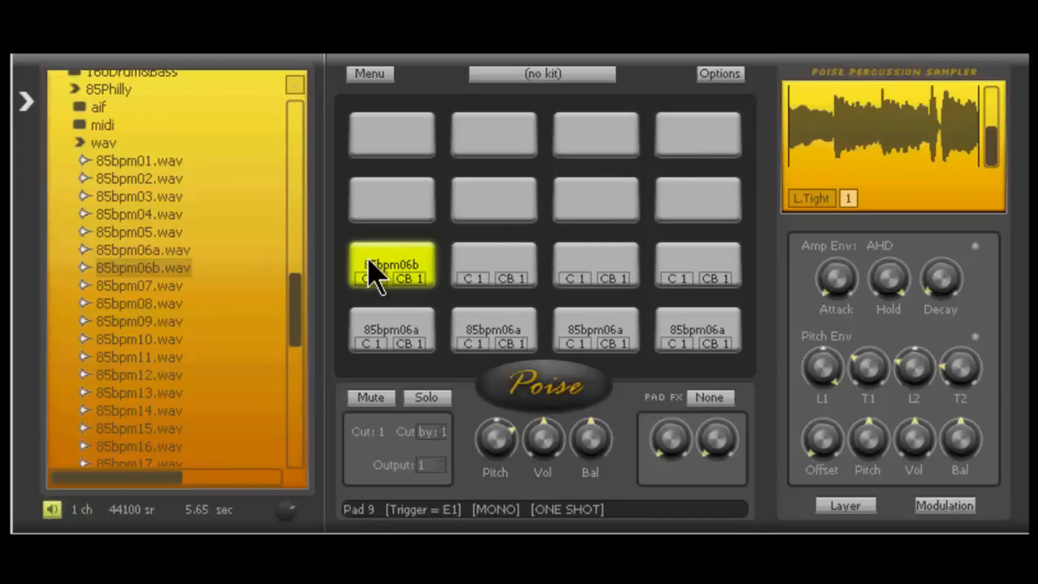
mouse_move(863, 73)
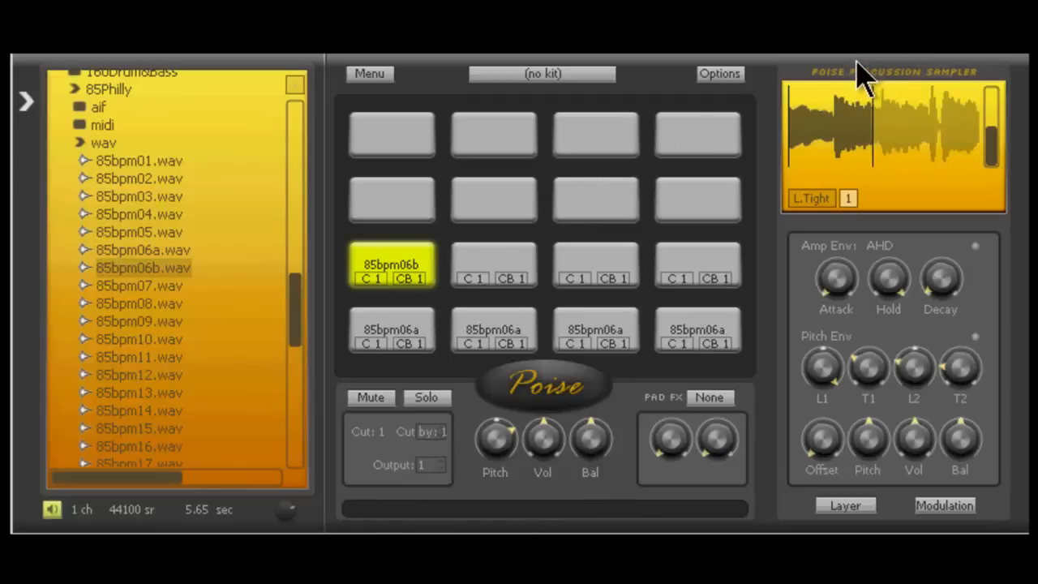
mouse_move(871, 69)
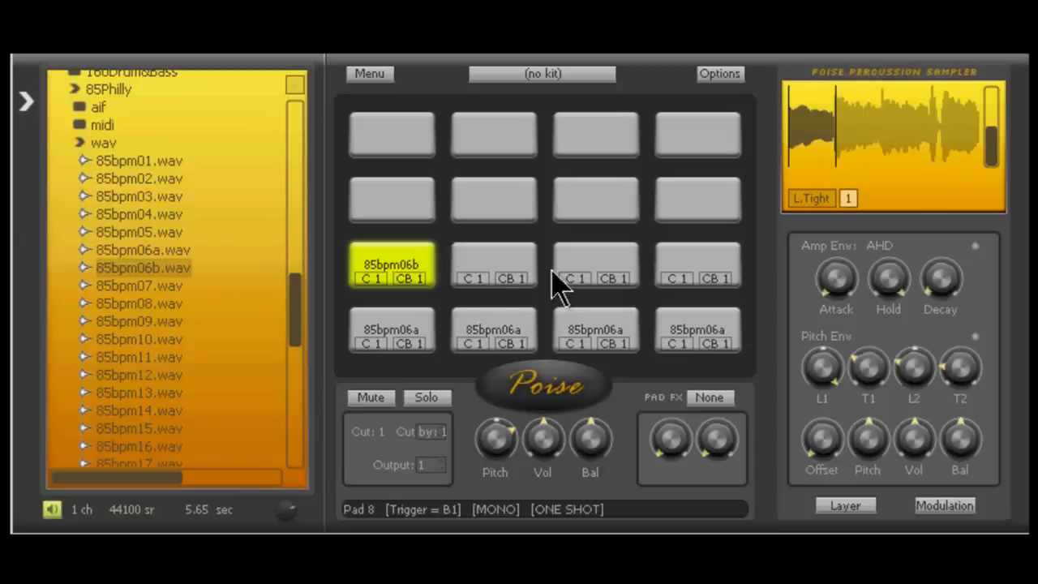
- Copy the 85bpm06b loop onto third-row pads 10, 11 and 12, previewing pad 10
click(494, 266)
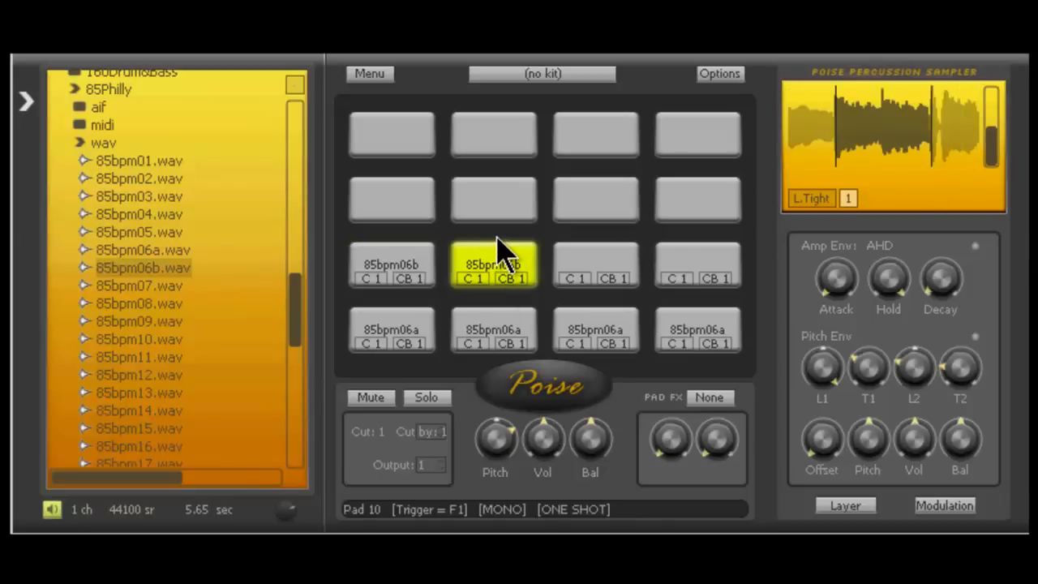
click(494, 263)
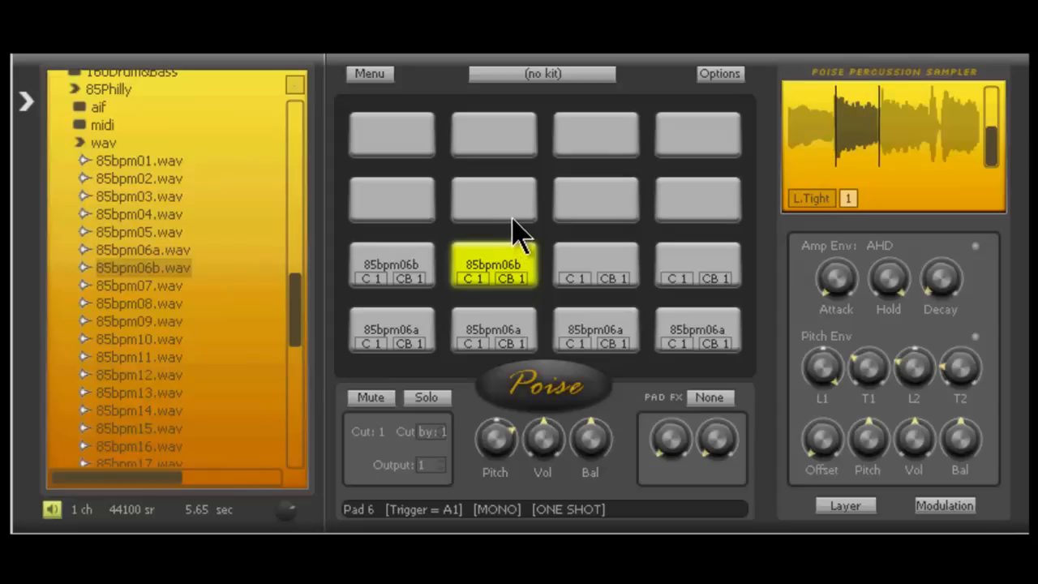
mouse_move(524, 235)
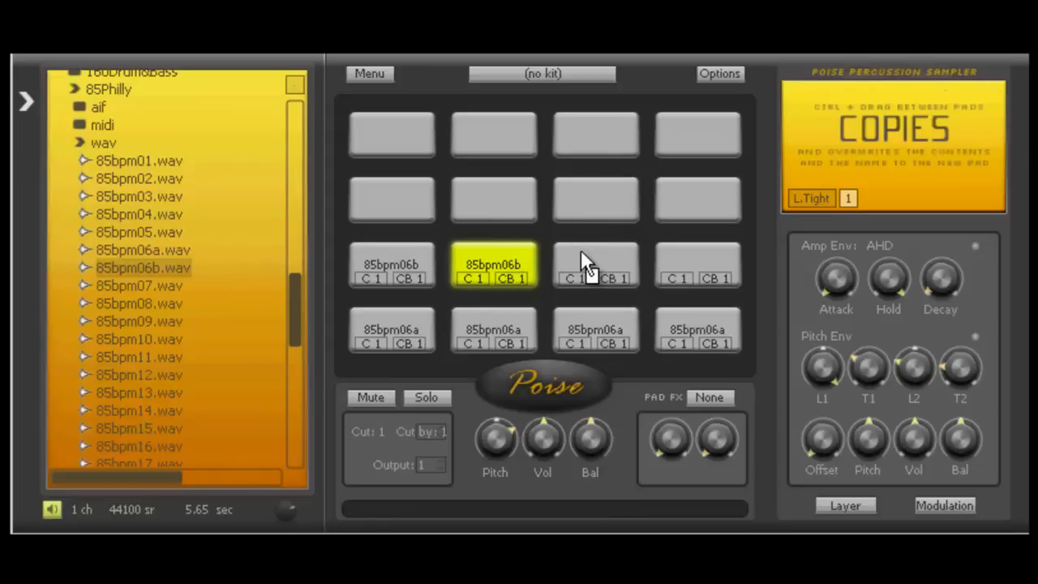
click(595, 263)
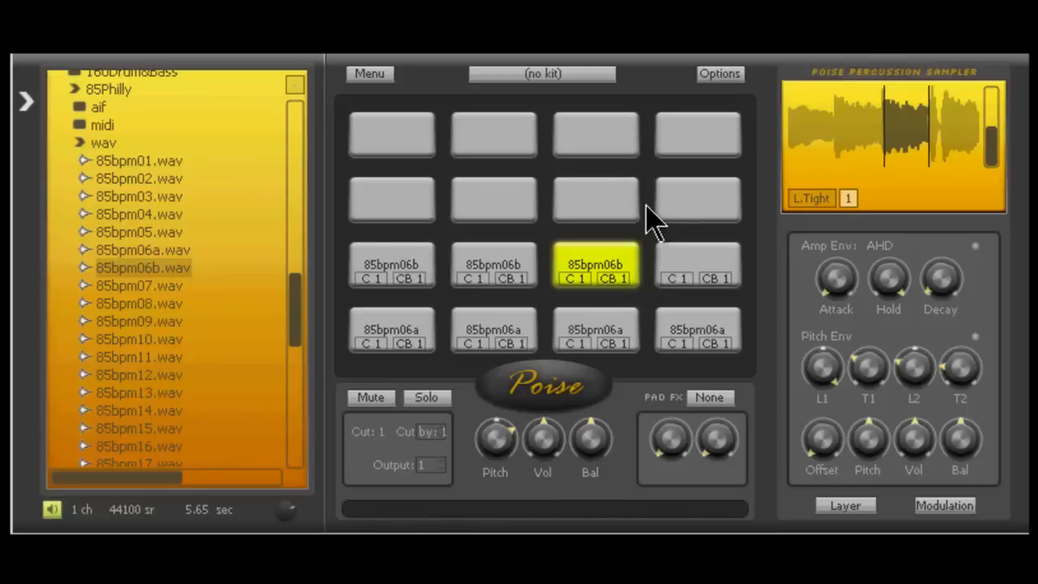
click(697, 265)
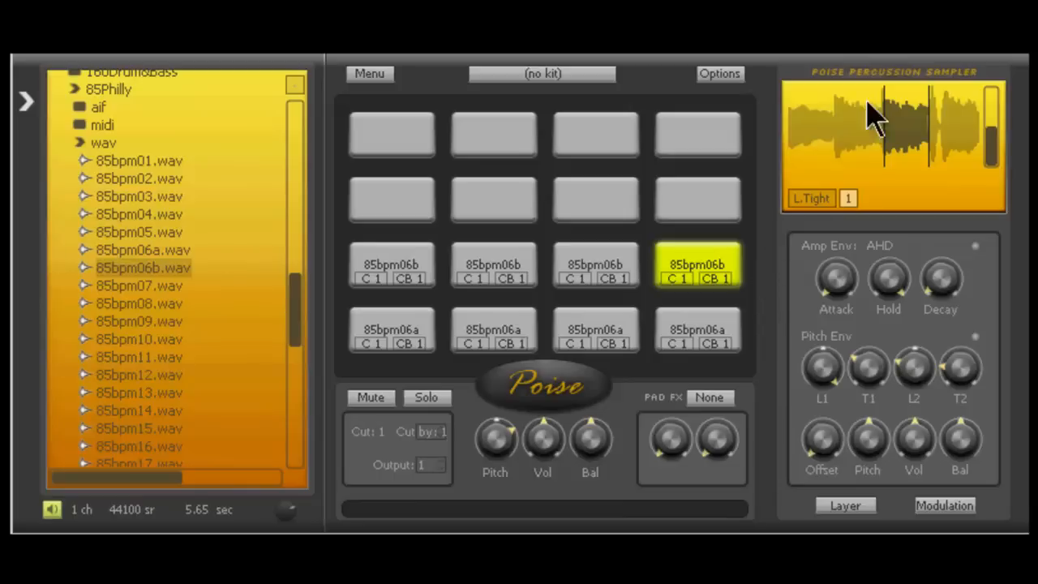
mouse_move(902, 129)
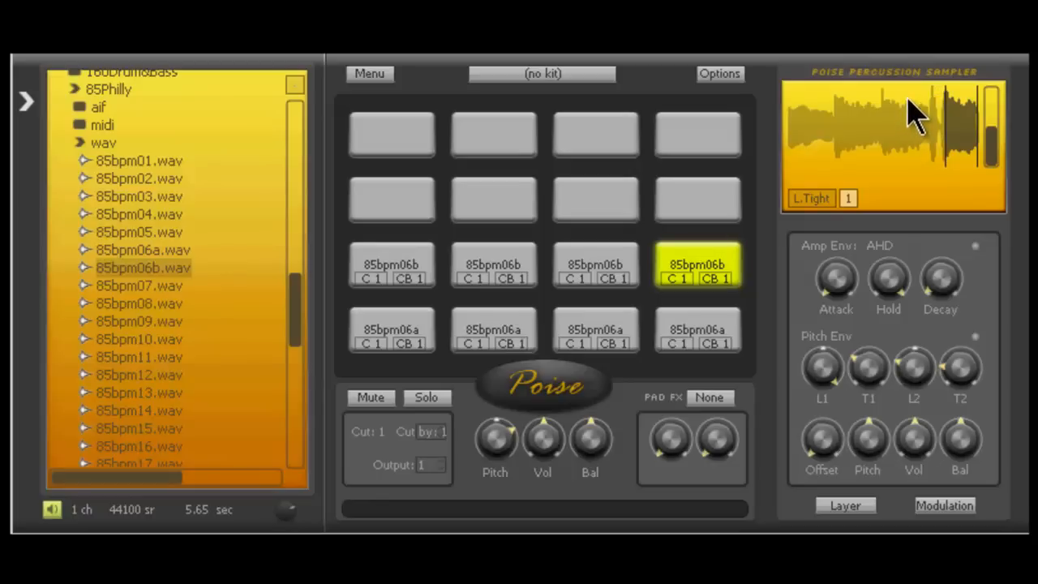
mouse_move(908, 117)
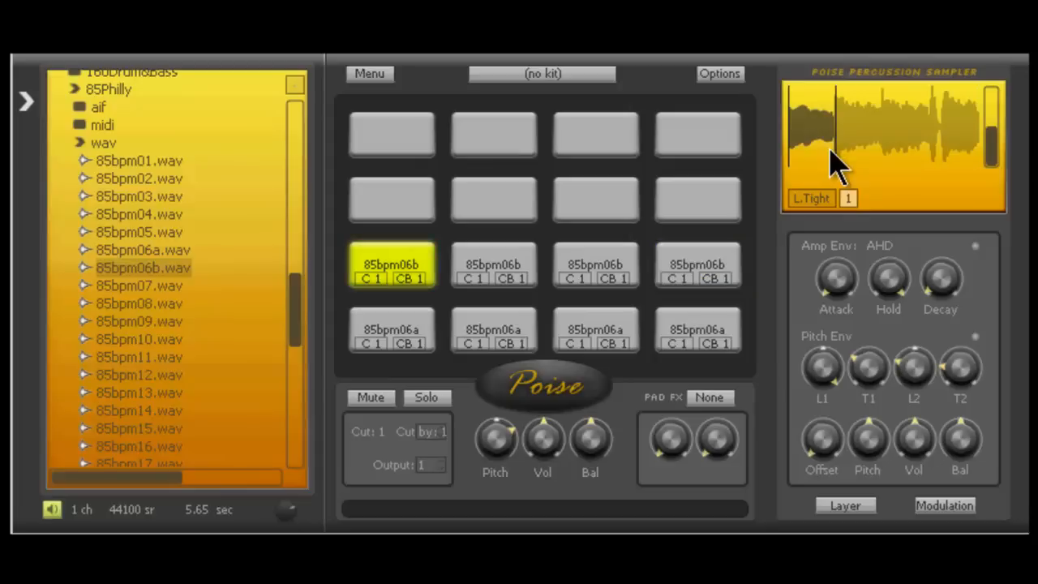
- Audition the last third-row pad and two bottom-row 85bpm06a pads
click(697, 265)
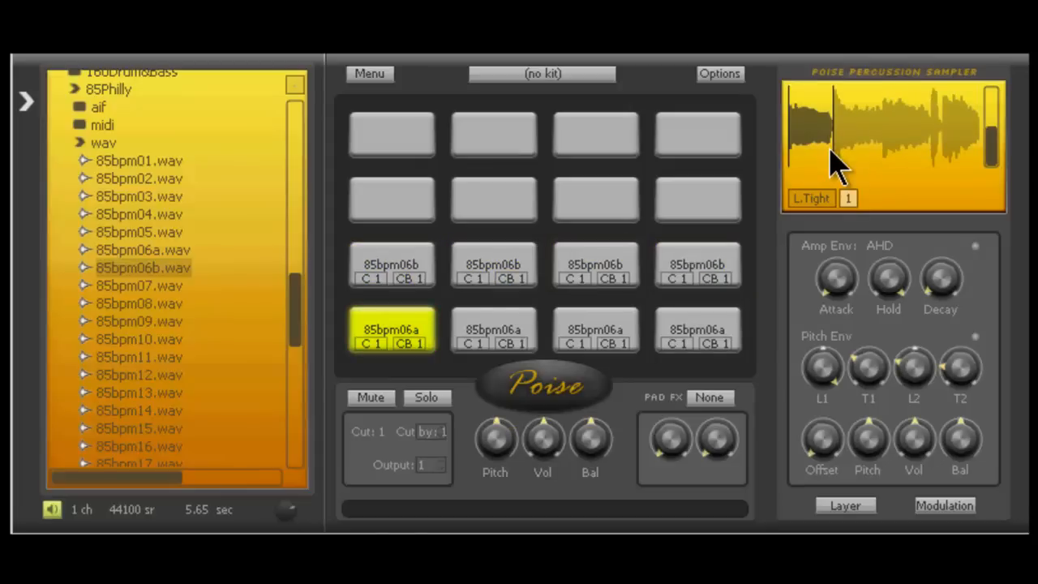
click(594, 329)
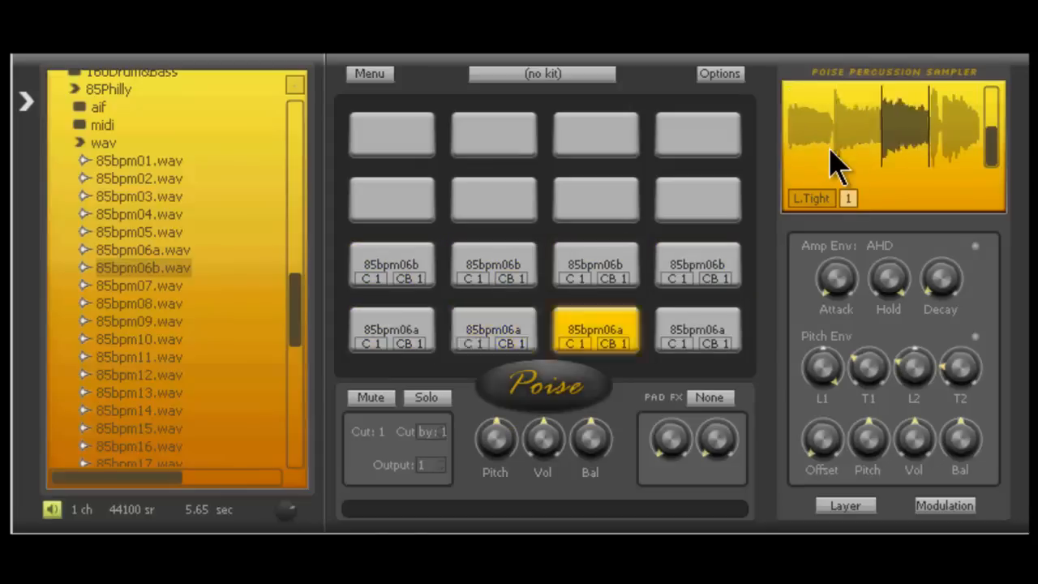
click(697, 329)
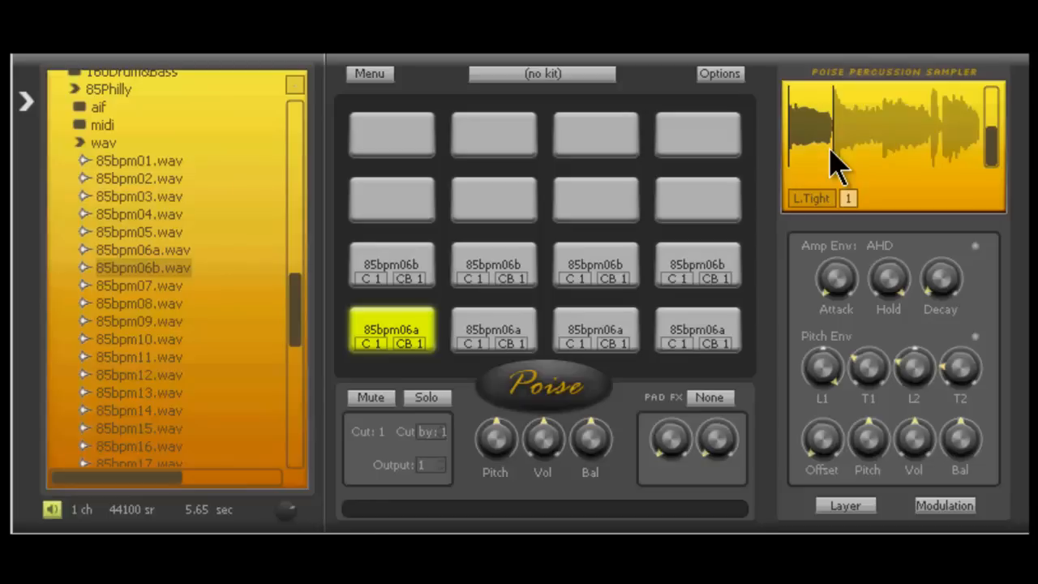
- Audition the 85bpm06a chops on the bottom-row pads
click(596, 330)
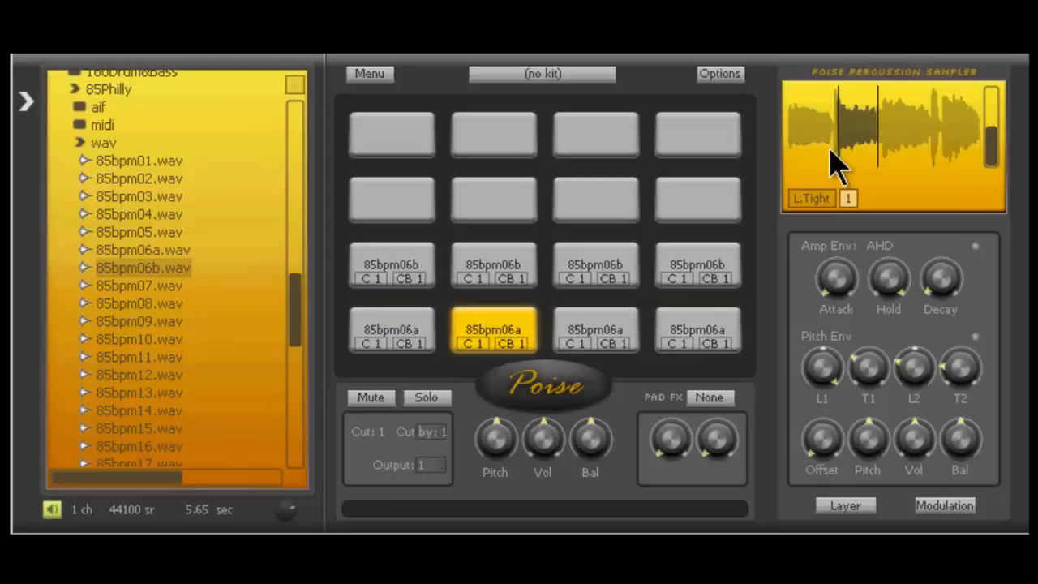
click(594, 330)
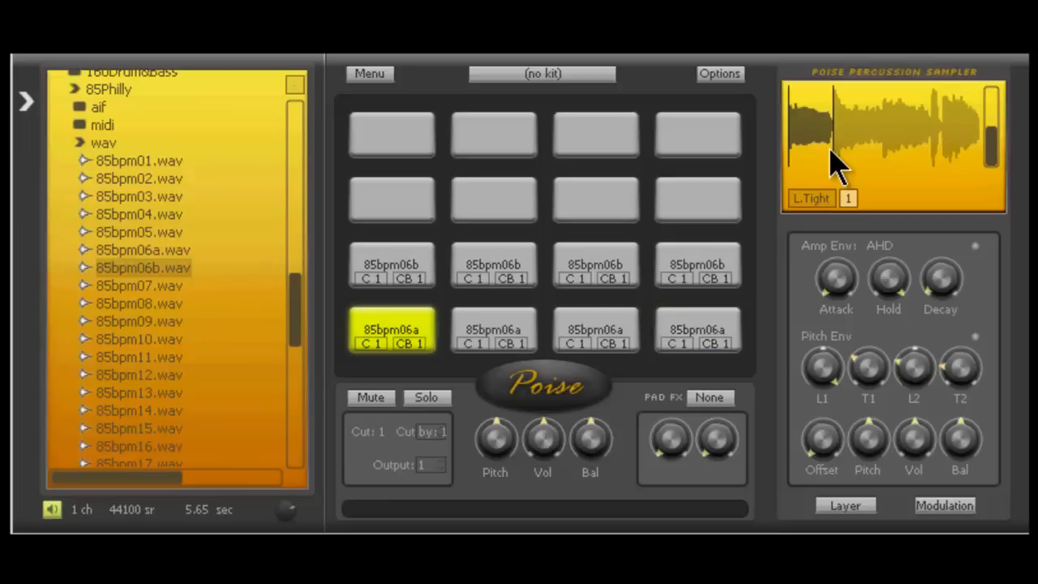
click(595, 329)
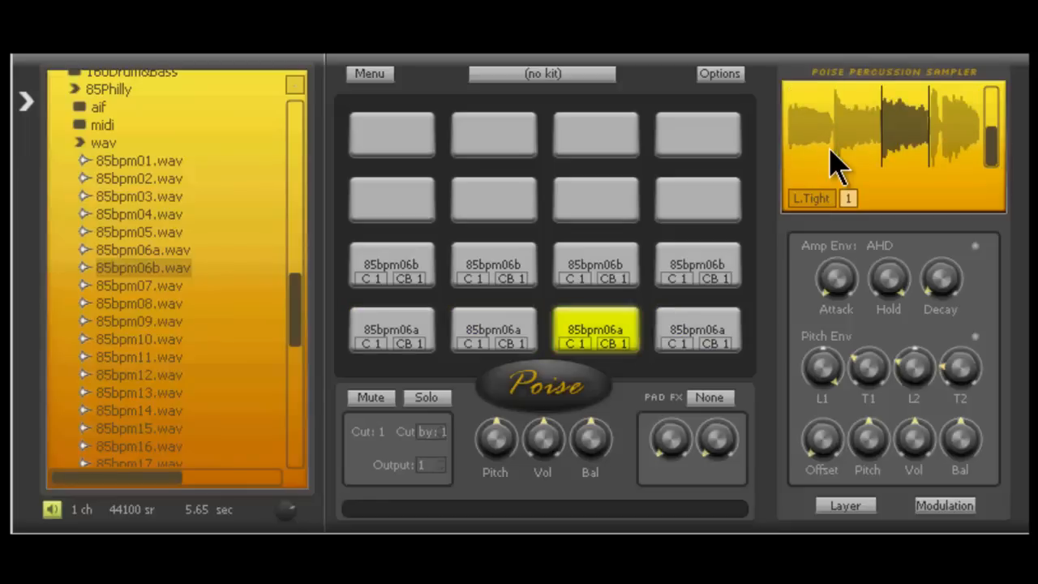
click(698, 329)
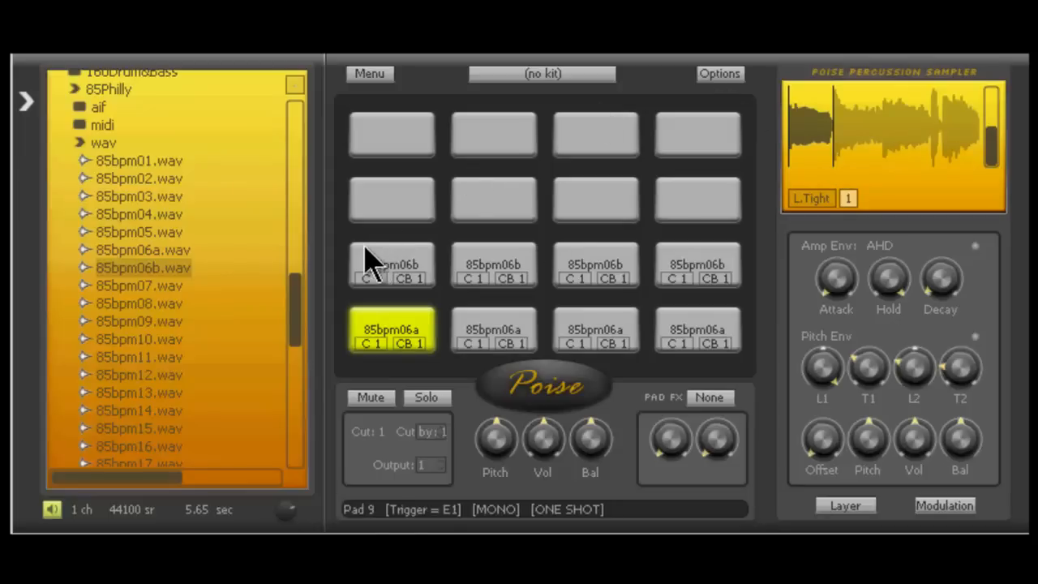
mouse_move(539, 312)
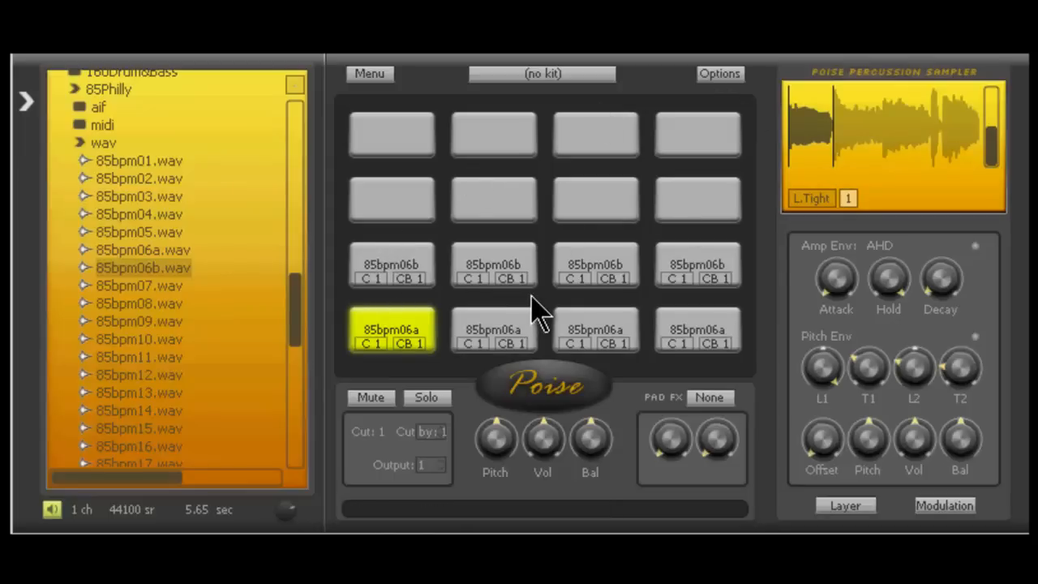
- Preview the 85bpm06b chops on the third-row pads
click(392, 265)
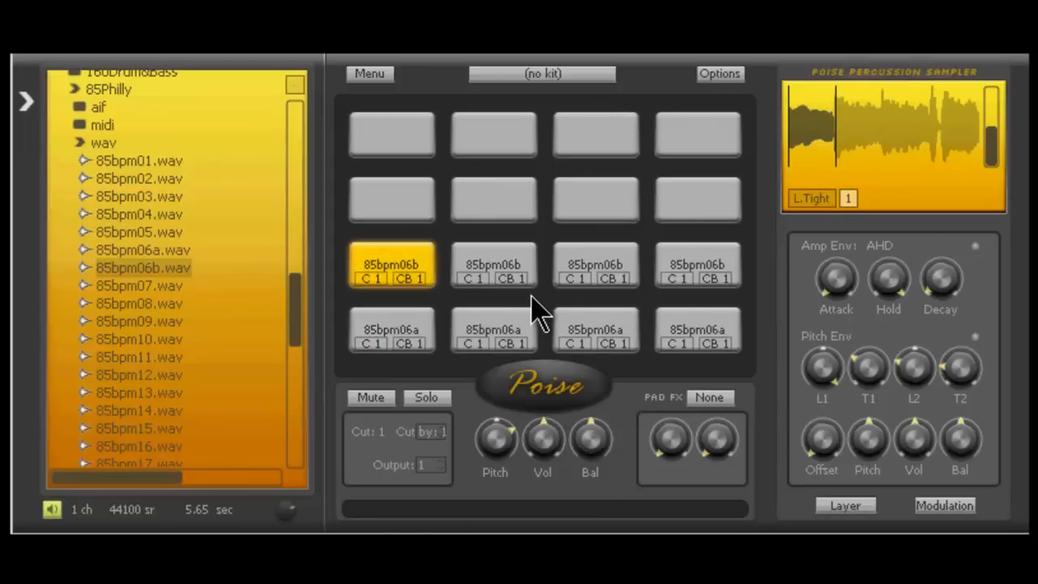
click(697, 264)
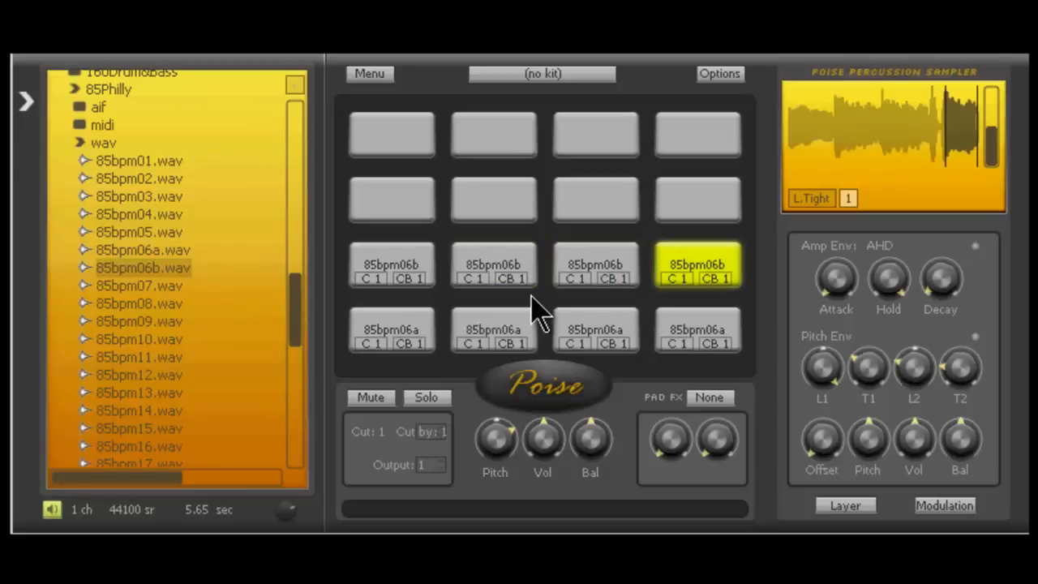
click(391, 264)
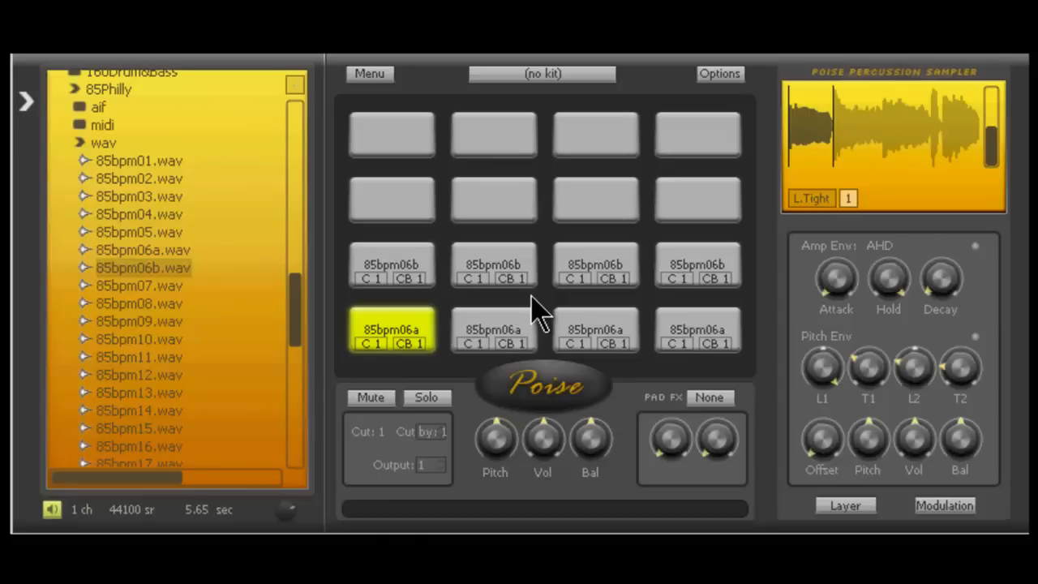
click(596, 264)
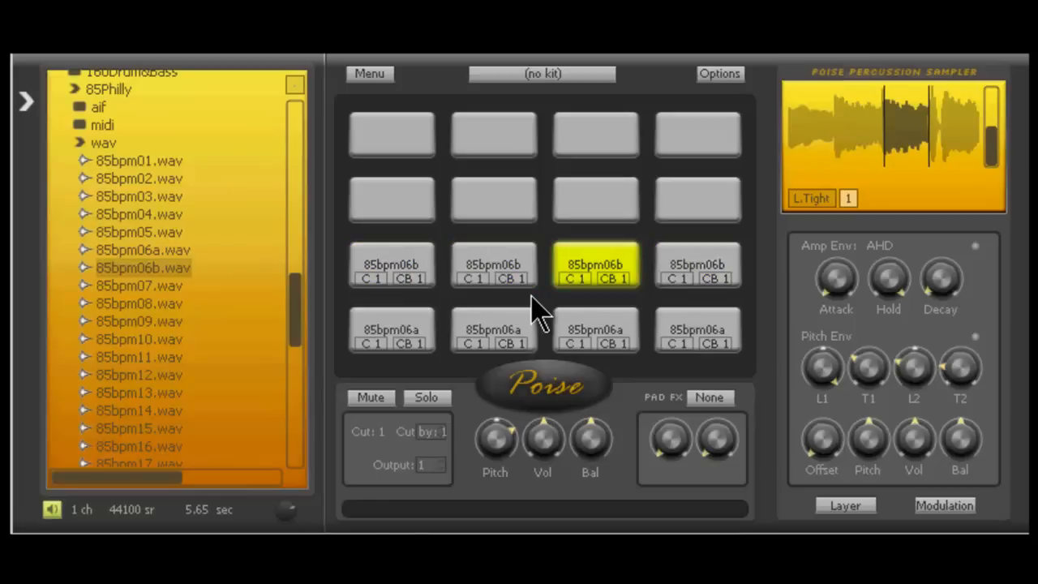
click(697, 265)
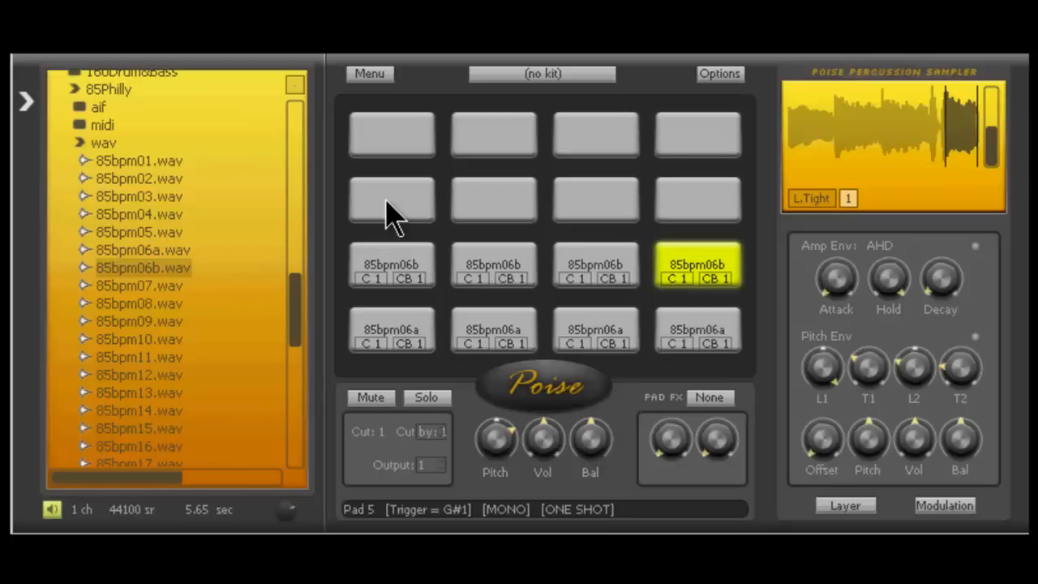
mouse_move(417, 215)
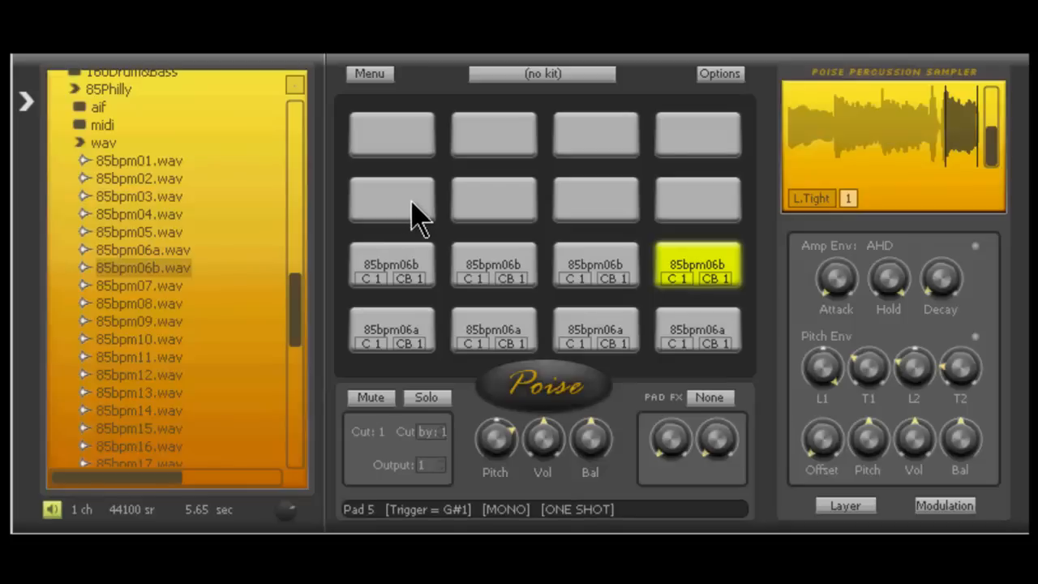
mouse_move(446, 214)
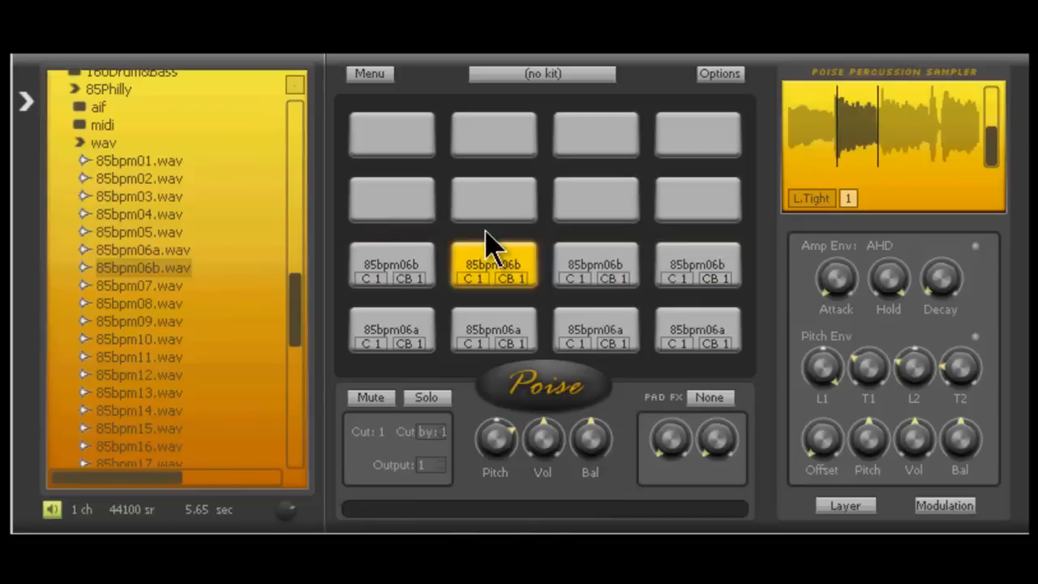
- Cycle through all four third-row 85bpm06b chops again to compare them
click(391, 266)
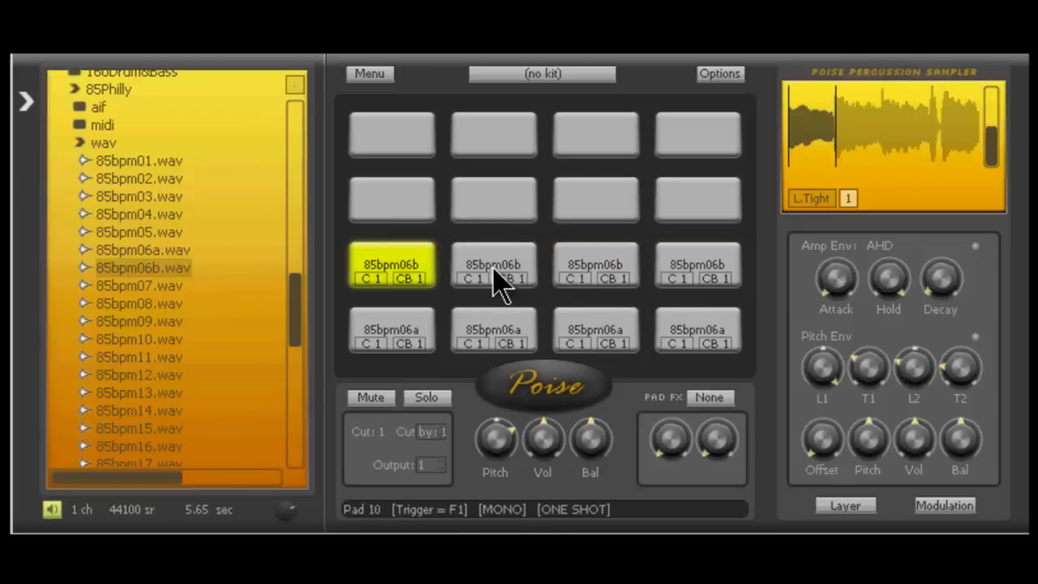
click(595, 265)
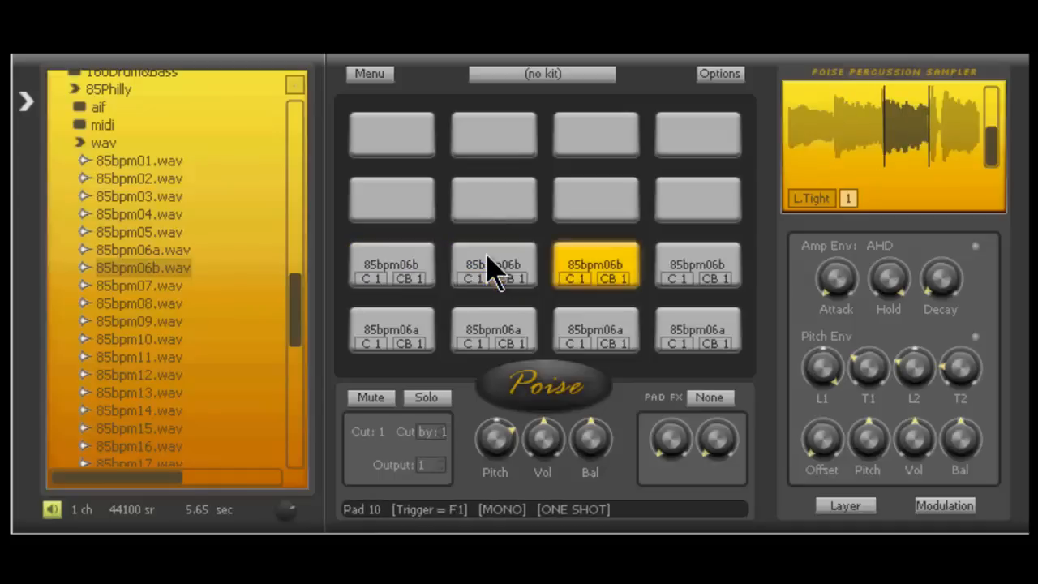
click(392, 265)
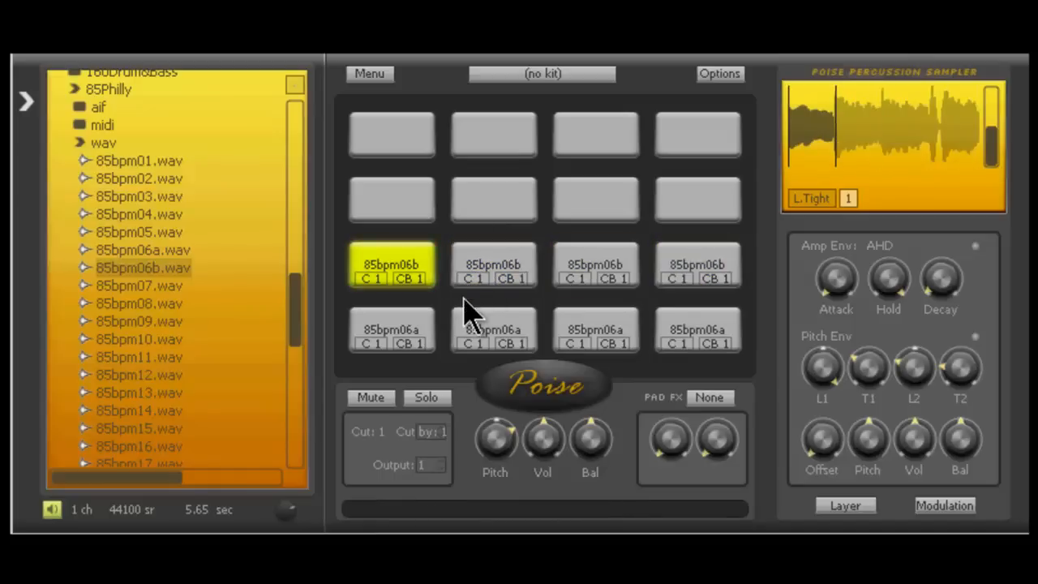
click(596, 266)
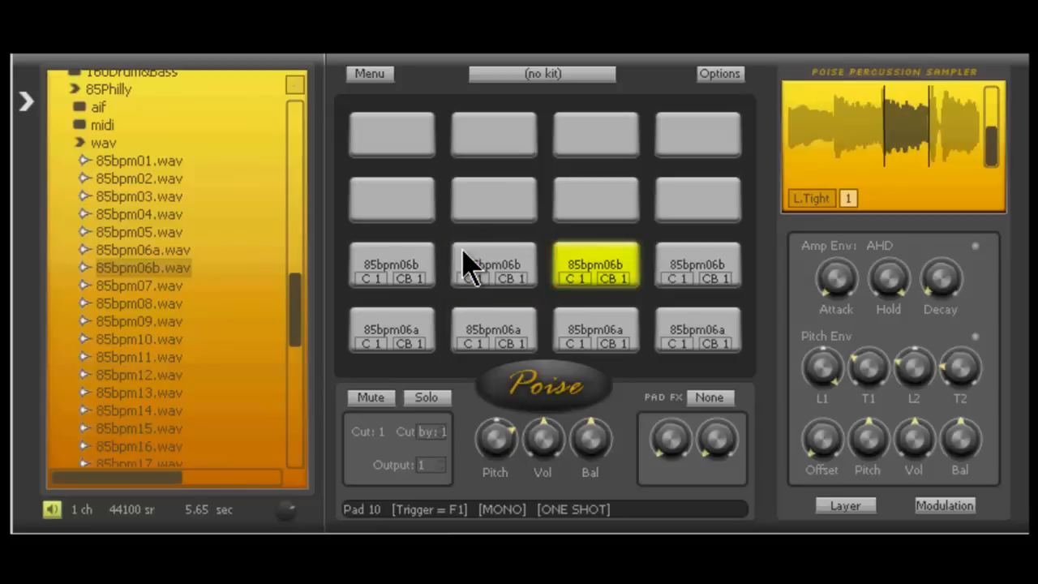
click(493, 263)
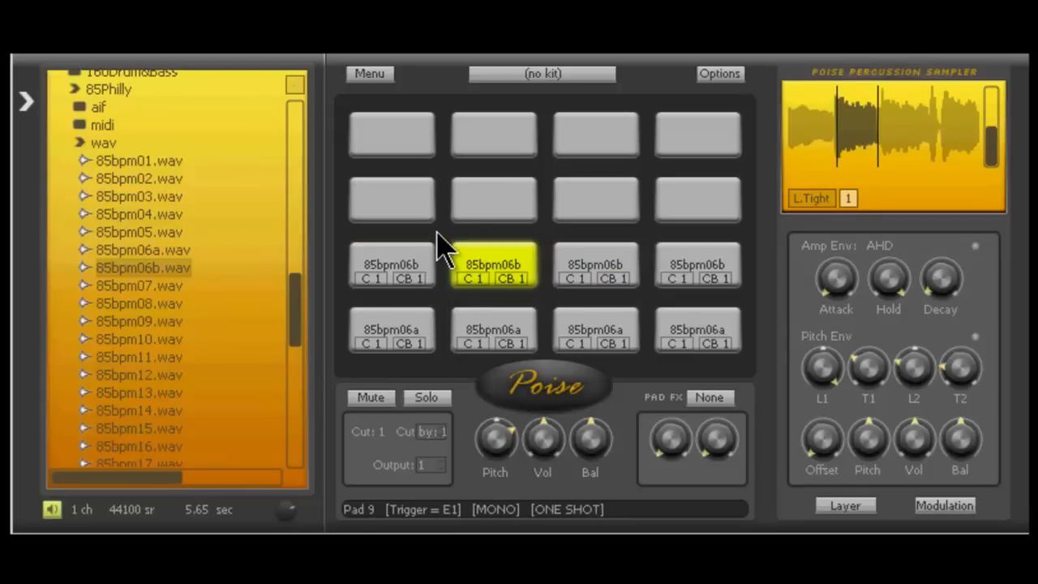
click(697, 265)
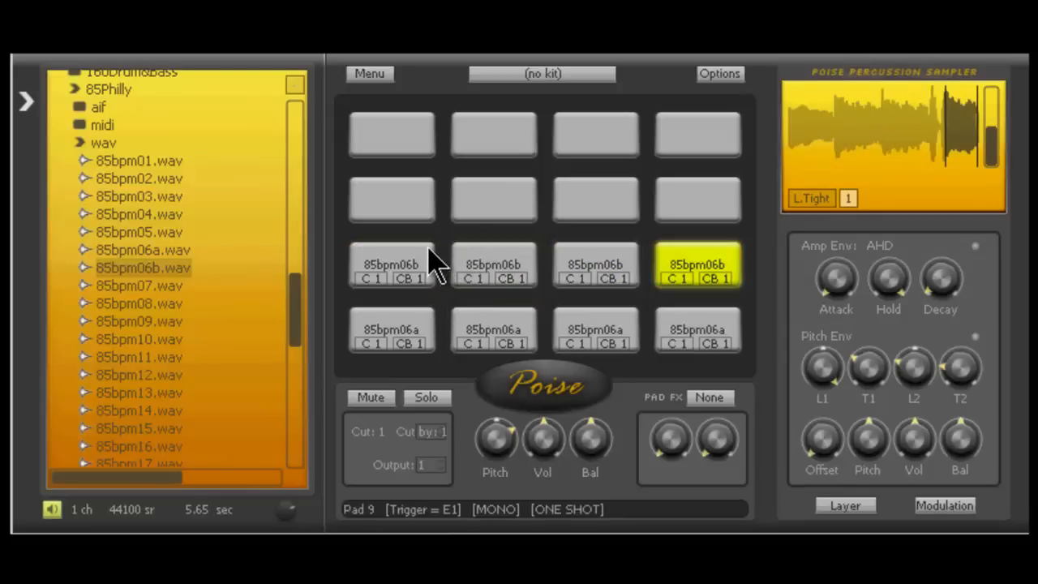
click(391, 266)
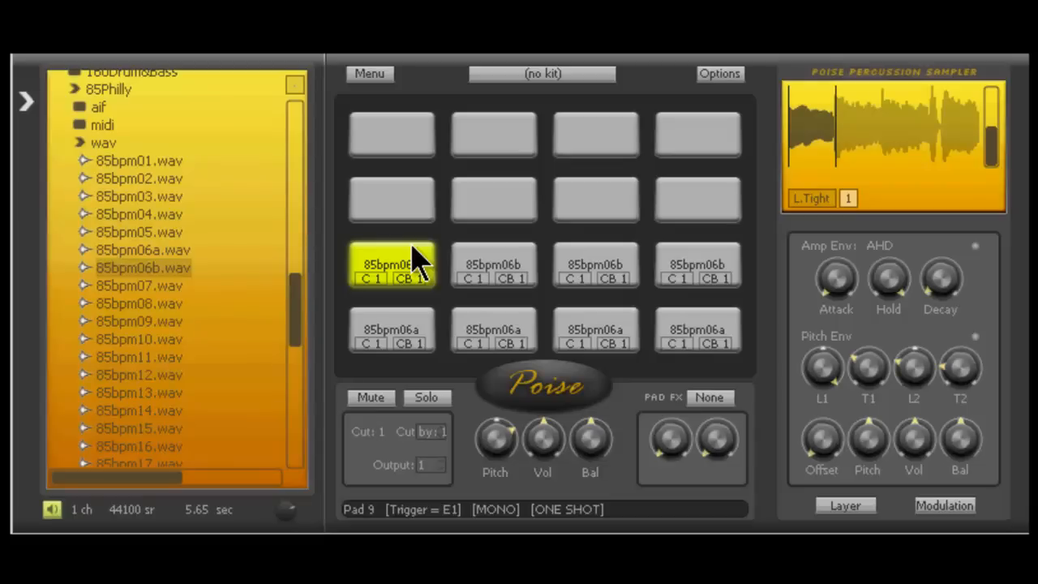
click(596, 264)
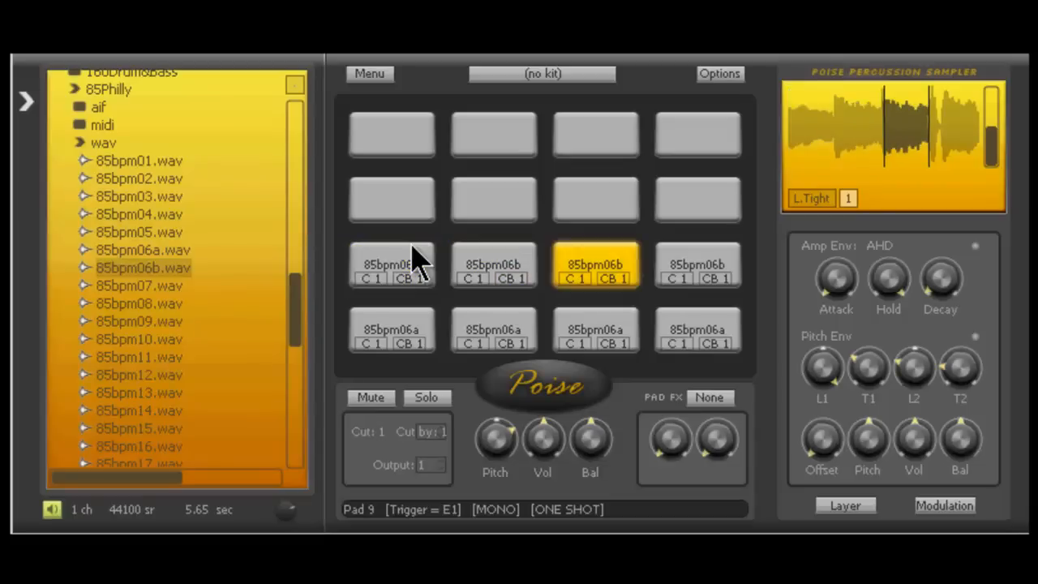
click(697, 265)
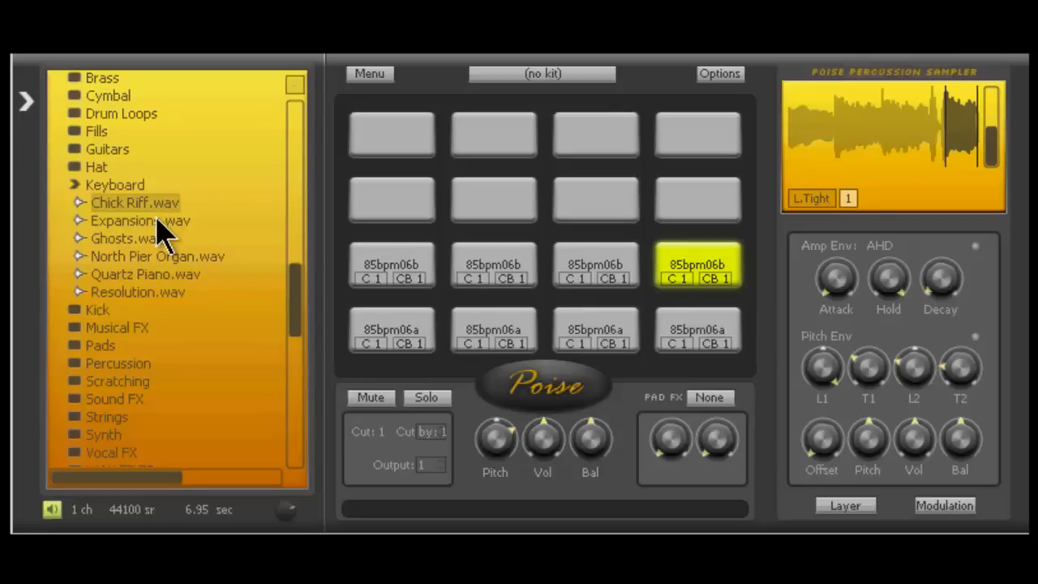
mouse_move(150, 215)
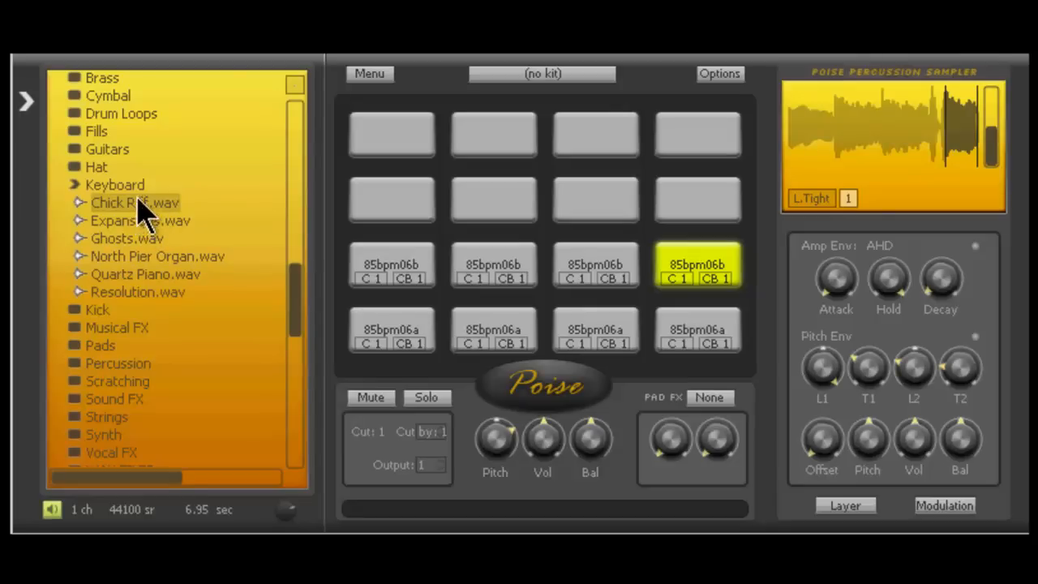
- Drag Chick Riff.wav from the Keyboard folder onto top-left pad 1
drag(135, 202, 391, 134)
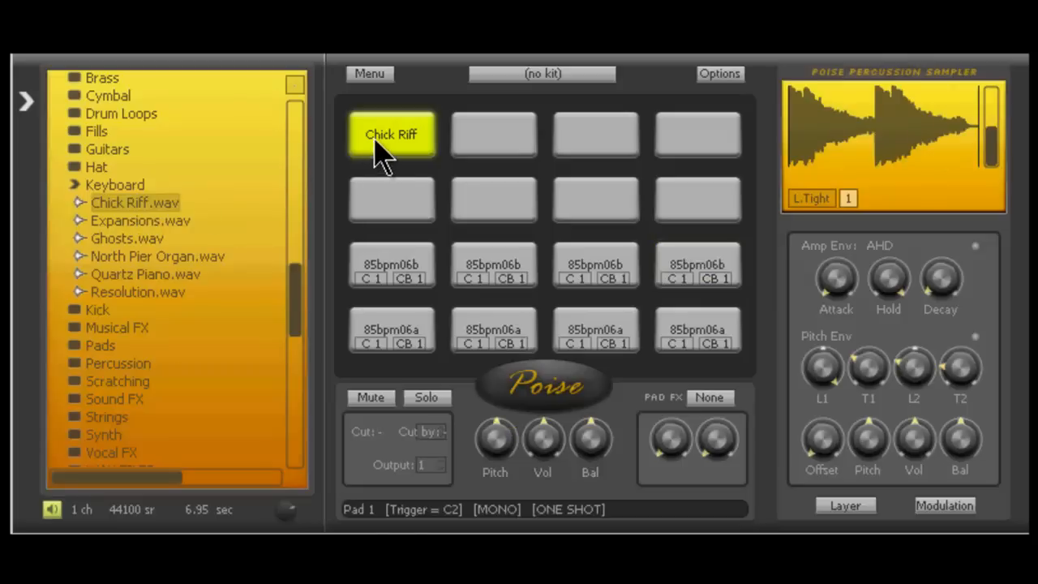
mouse_move(393, 134)
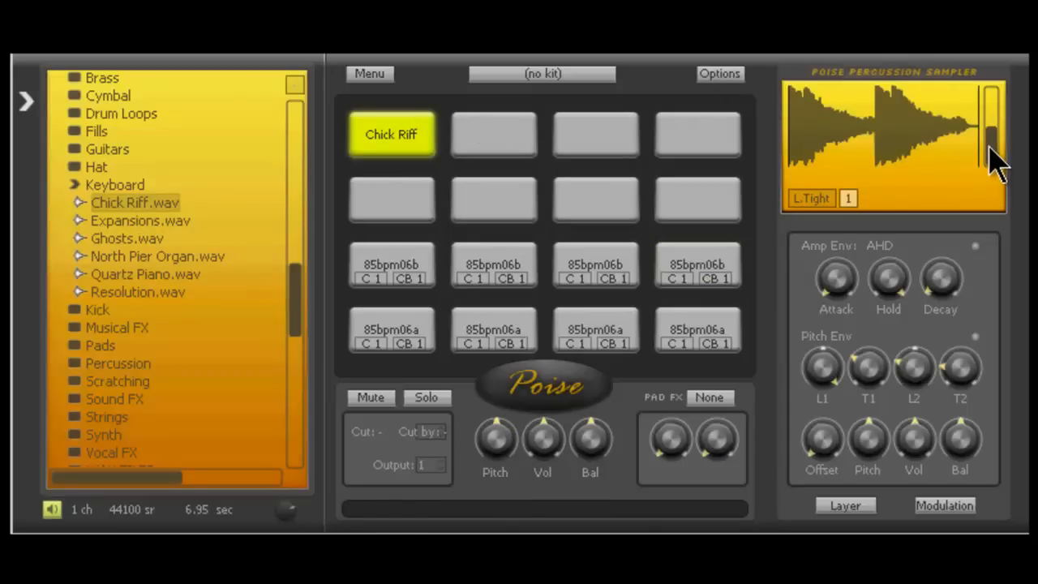
mouse_move(1021, 154)
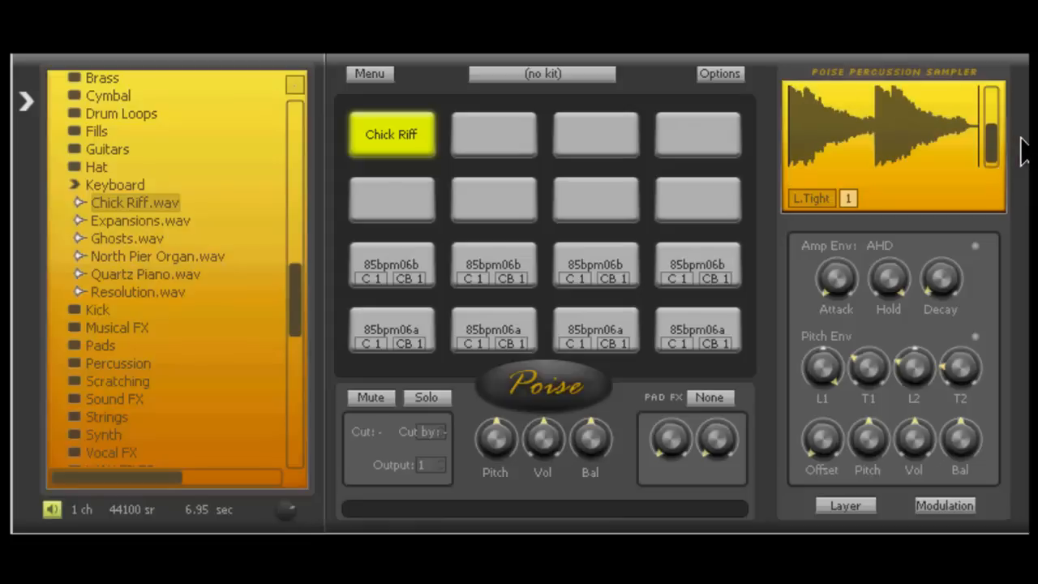
mouse_move(932, 134)
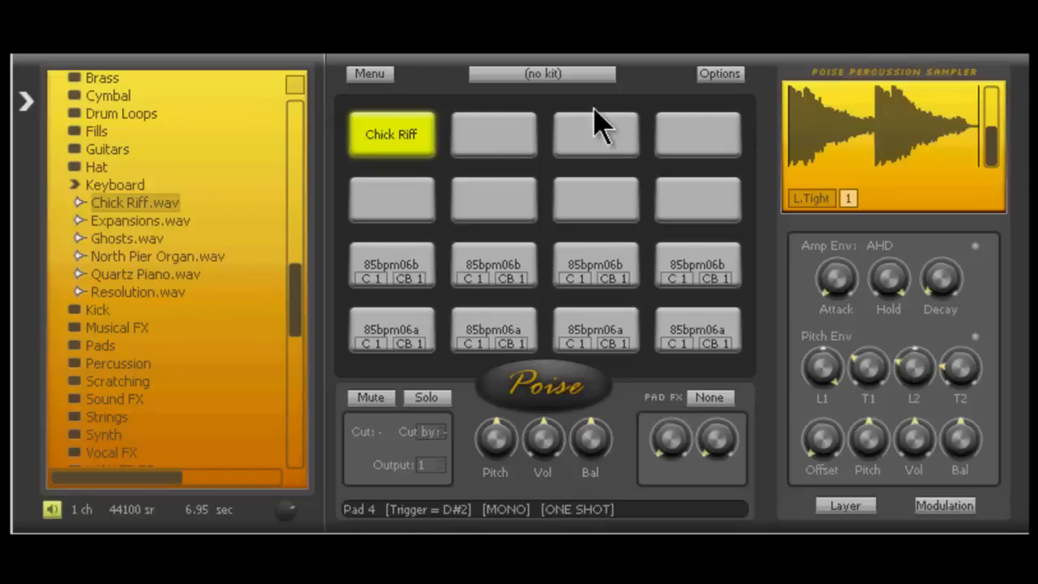
- Set the Chick Riff pad's Cut by to group 2
click(390, 133)
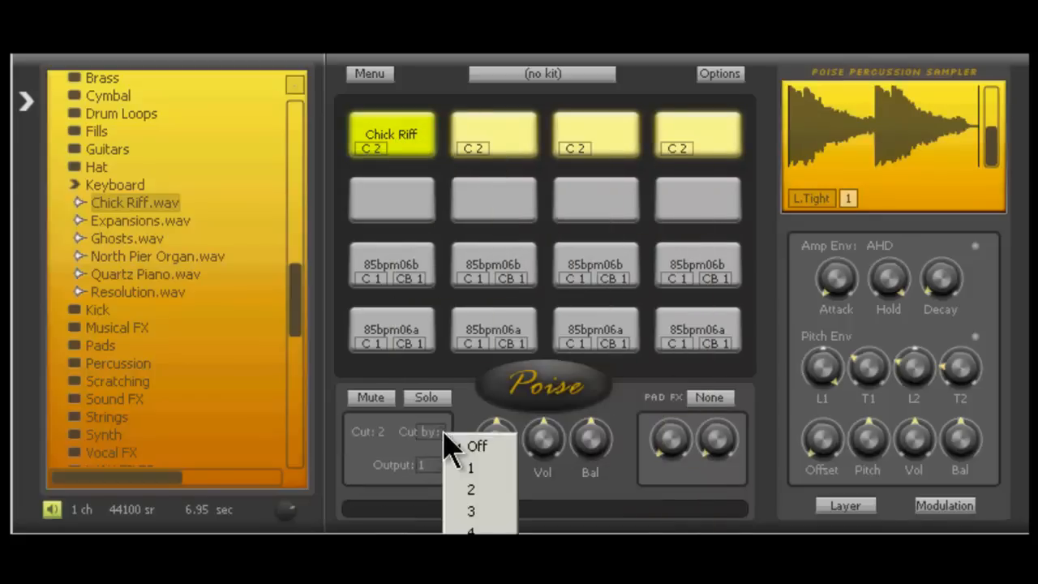
click(470, 489)
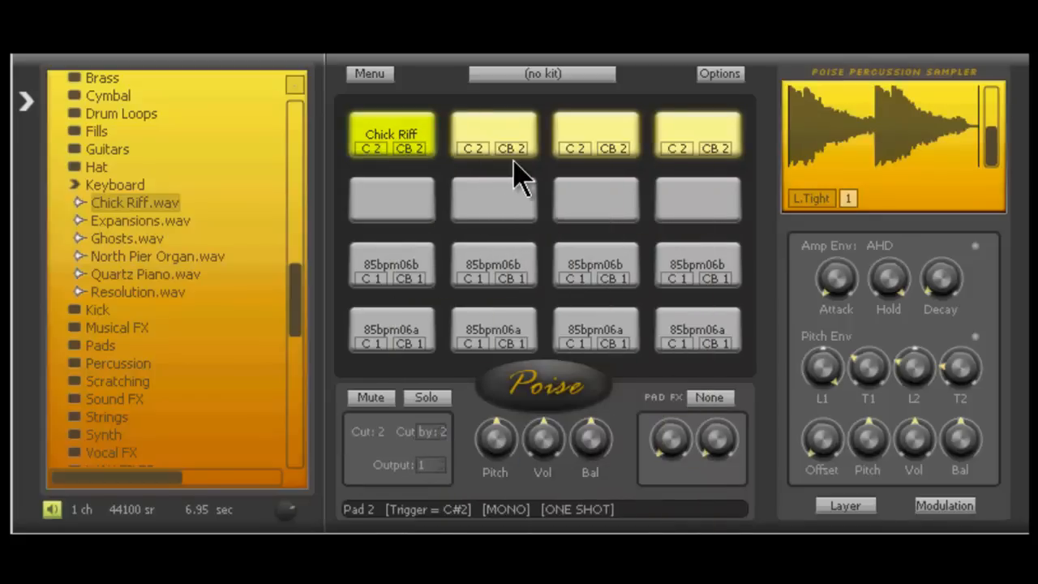
click(391, 134)
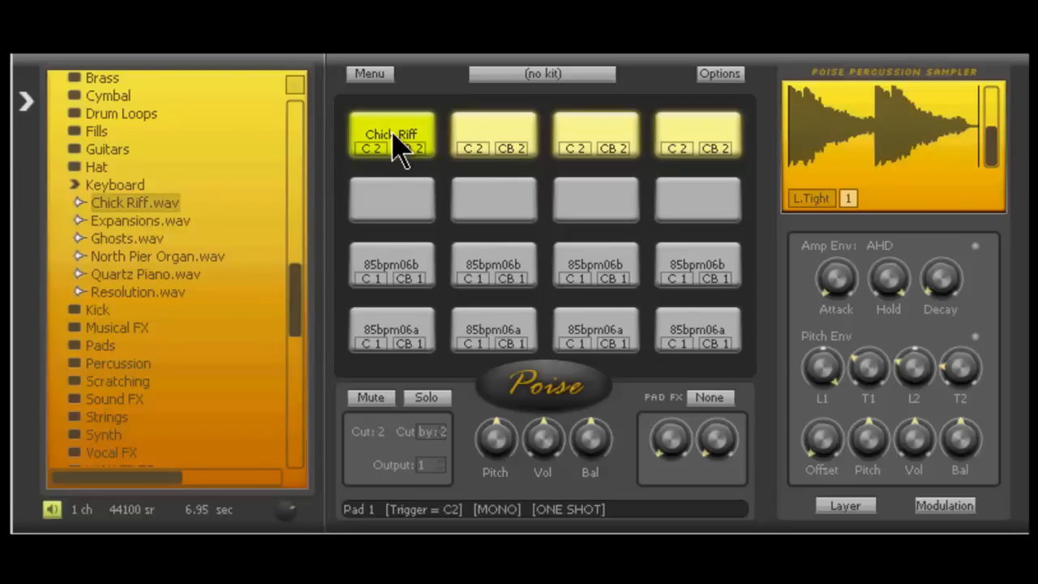
mouse_move(608, 105)
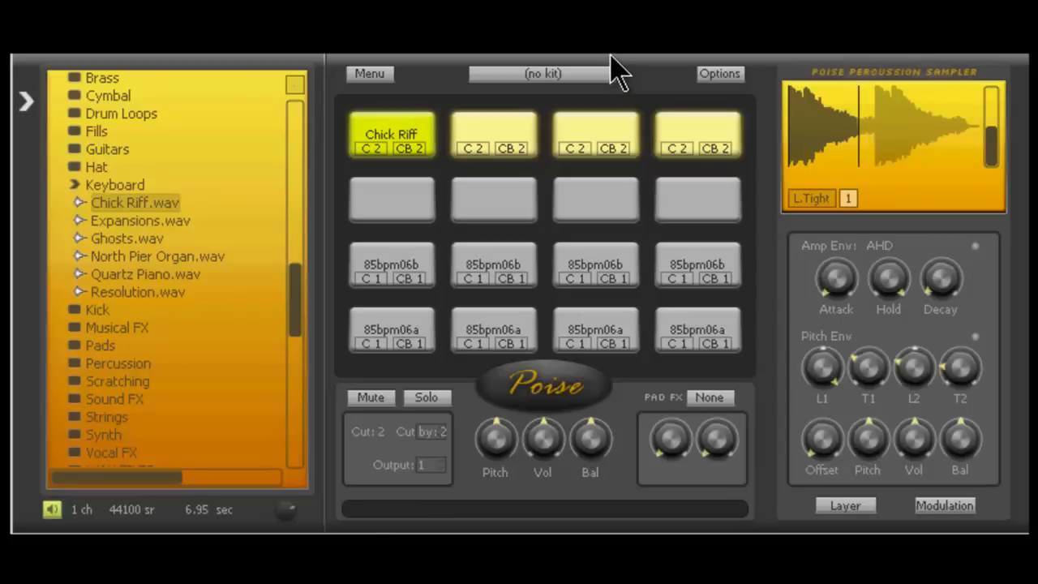
mouse_move(625, 106)
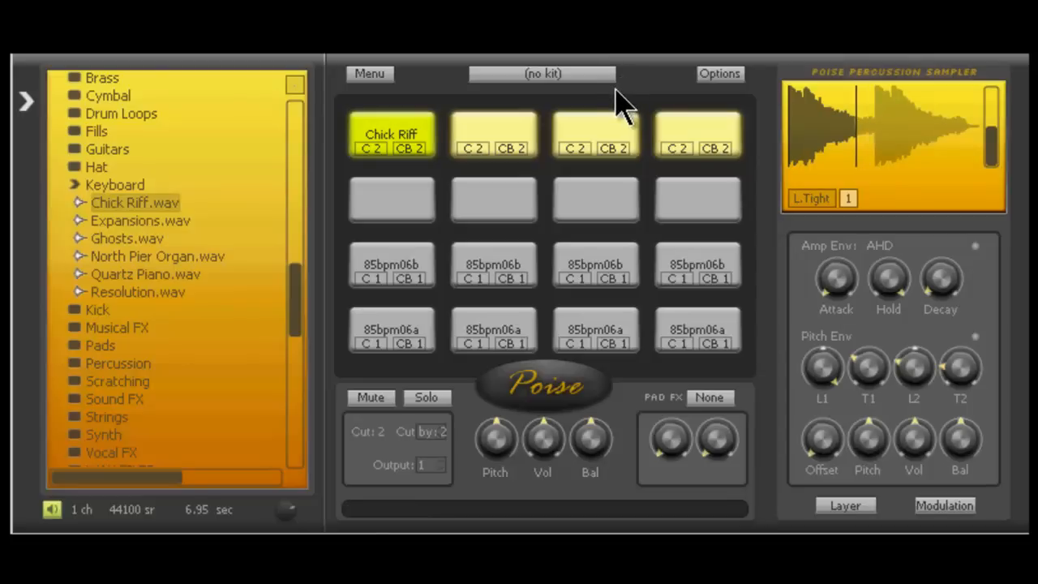
mouse_move(790, 51)
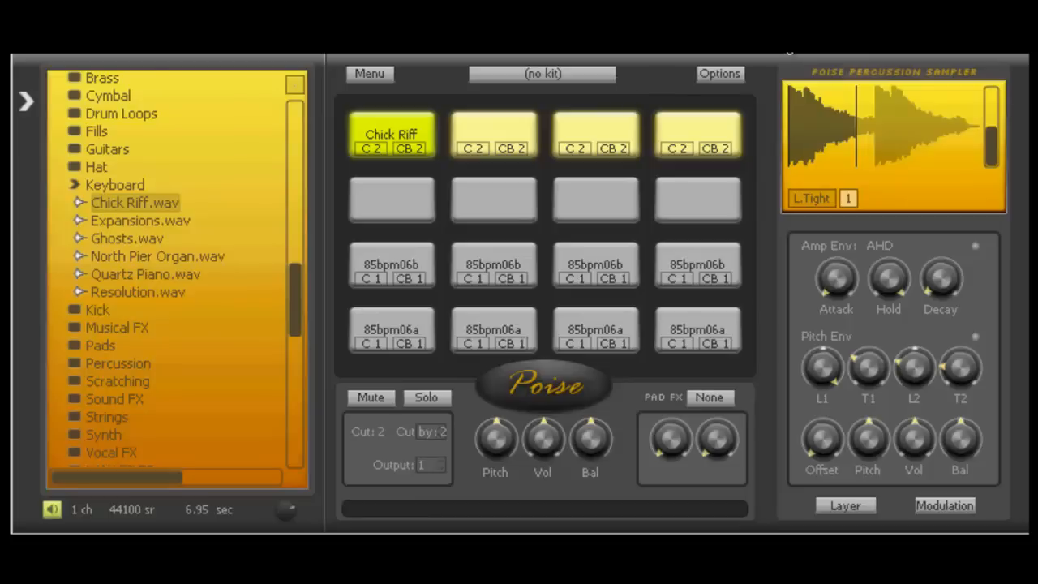
mouse_move(477, 133)
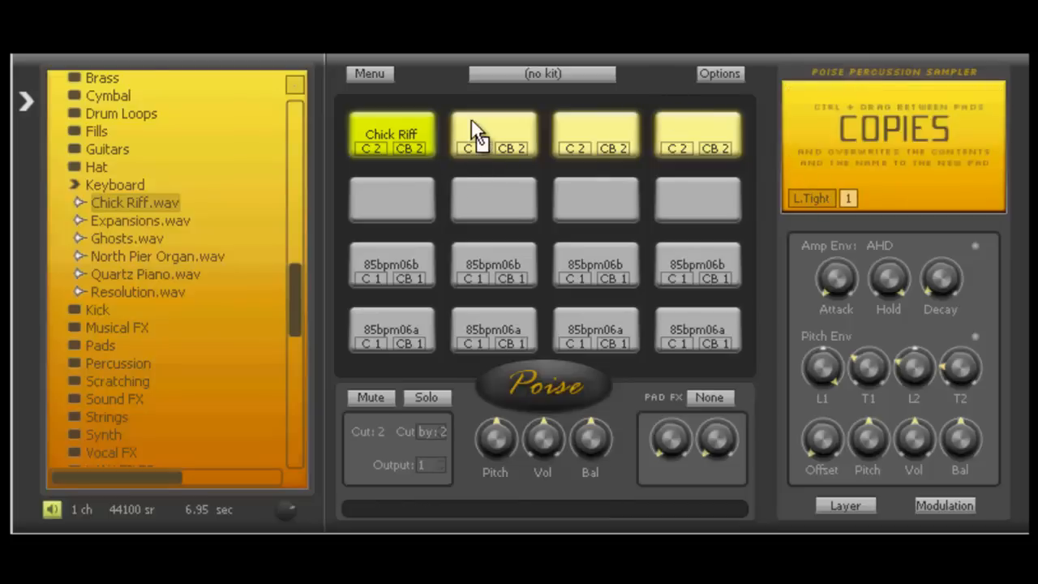
- Copy the Chick Riff pad onto top-row pads 2, 3 and 4
drag(391, 134, 493, 133)
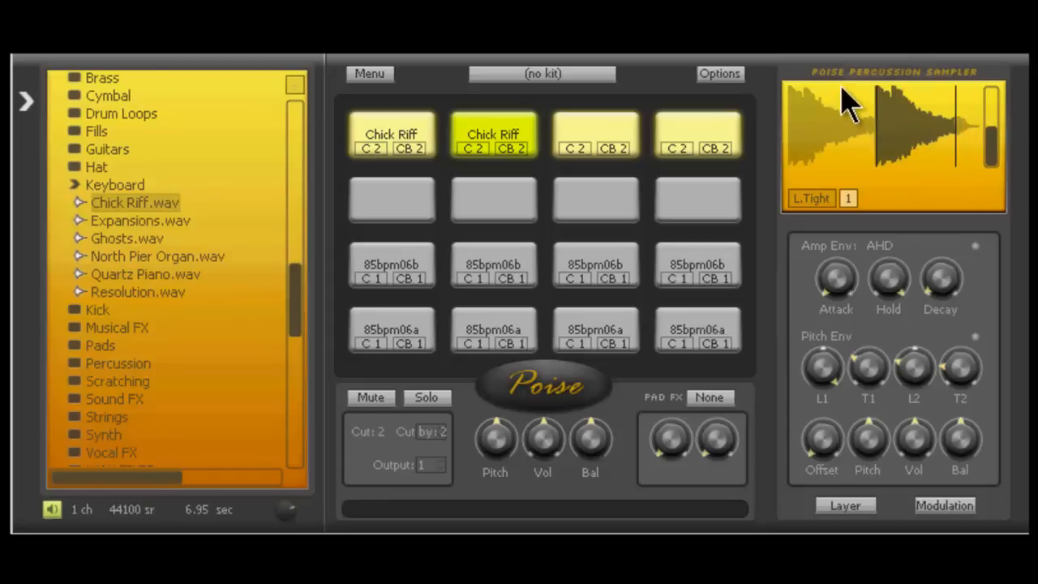
mouse_move(410, 174)
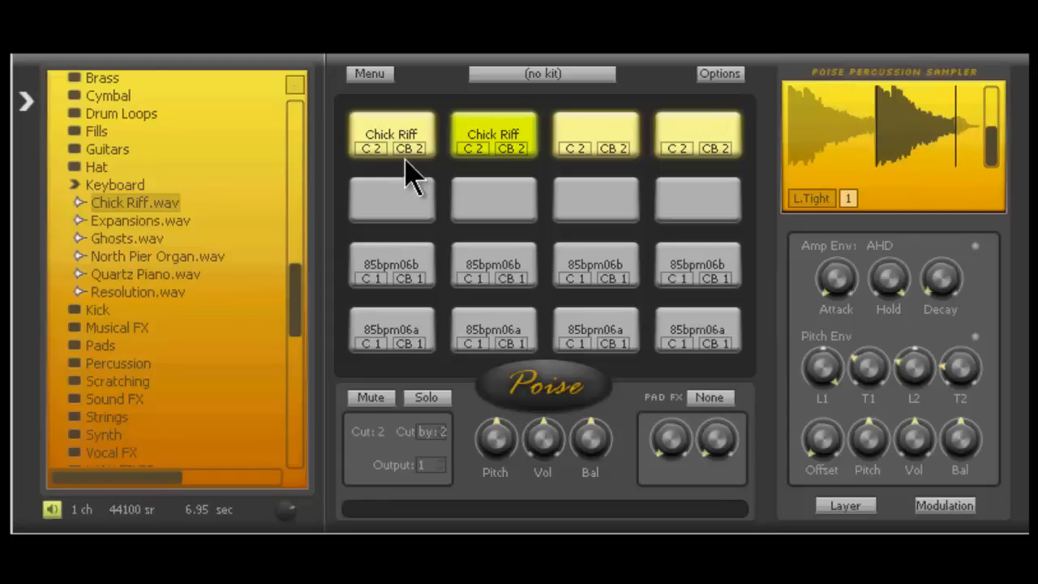
click(596, 135)
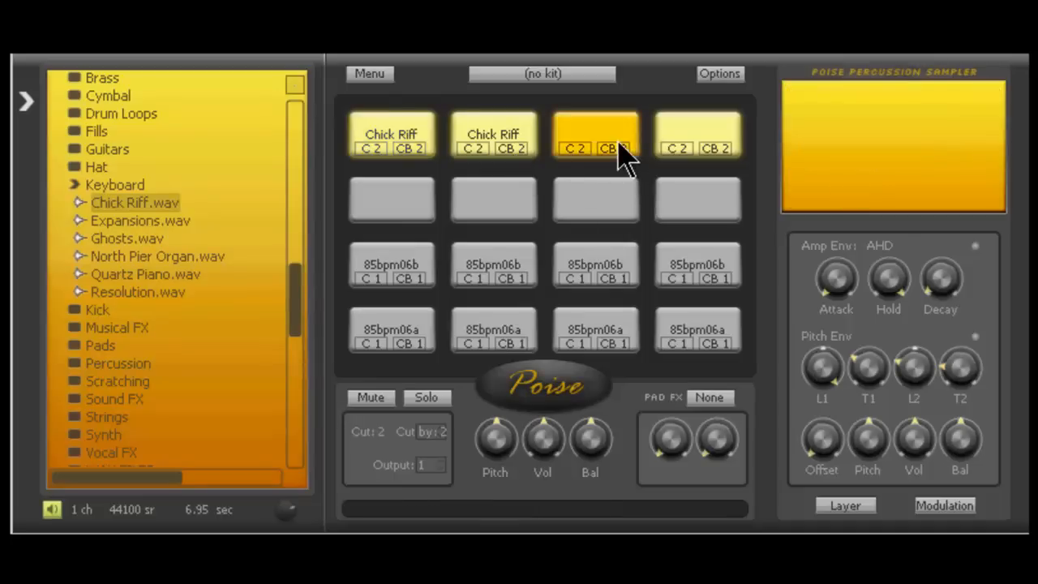
click(391, 135)
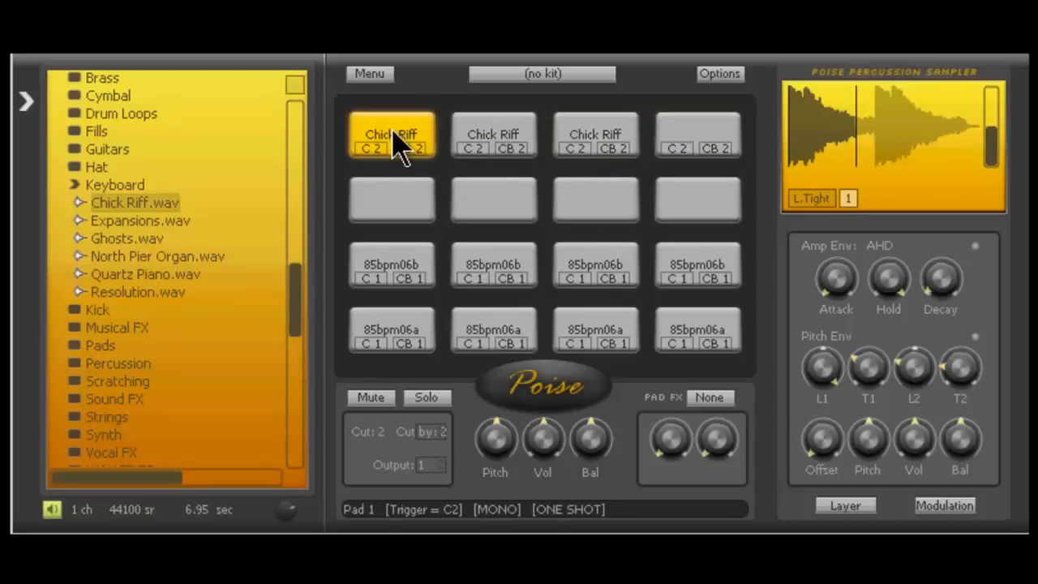
click(697, 135)
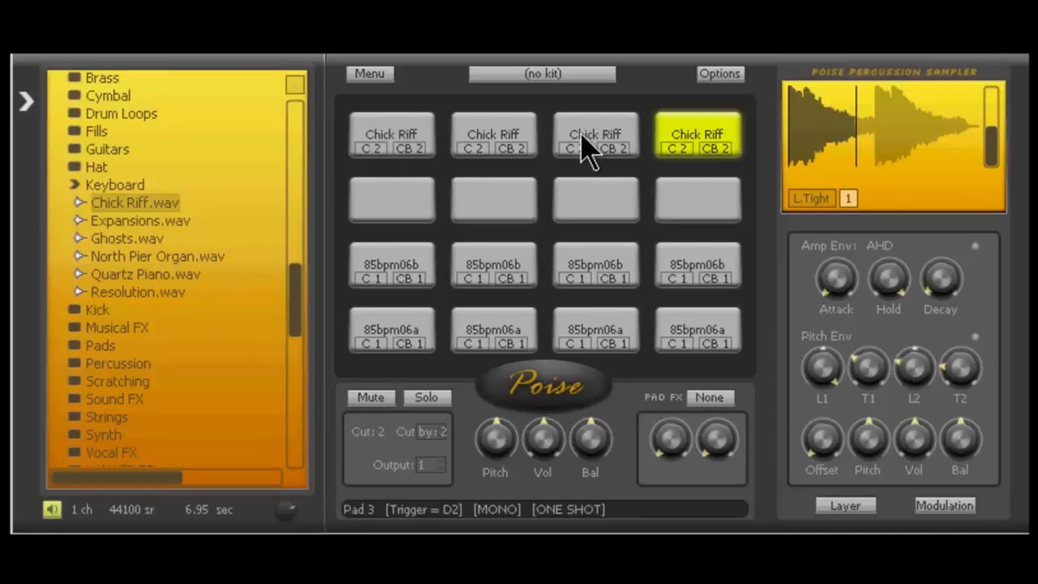
click(698, 136)
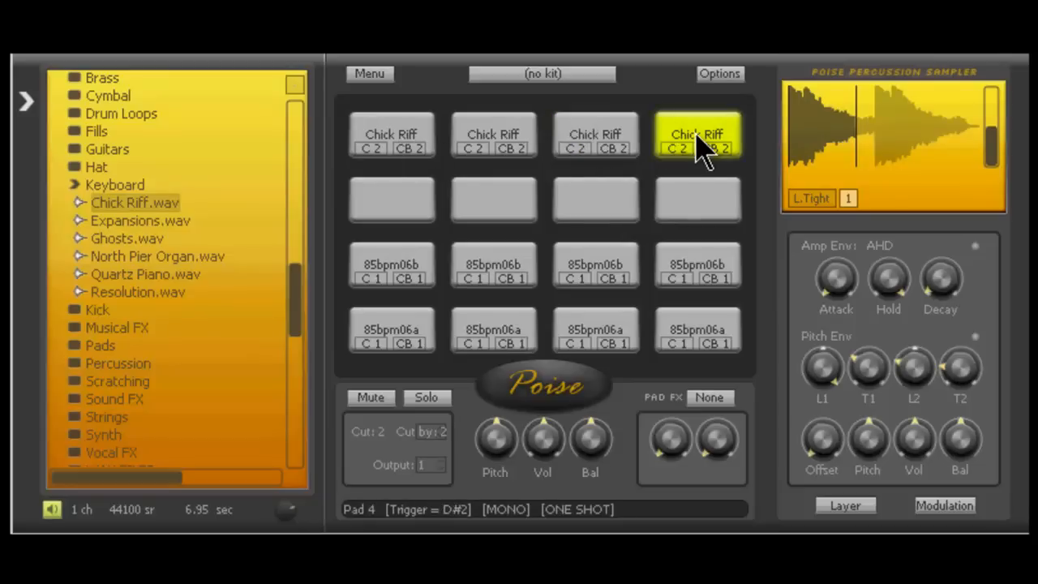
- Audition Chick Riff pads 1, 2 and 4
click(391, 134)
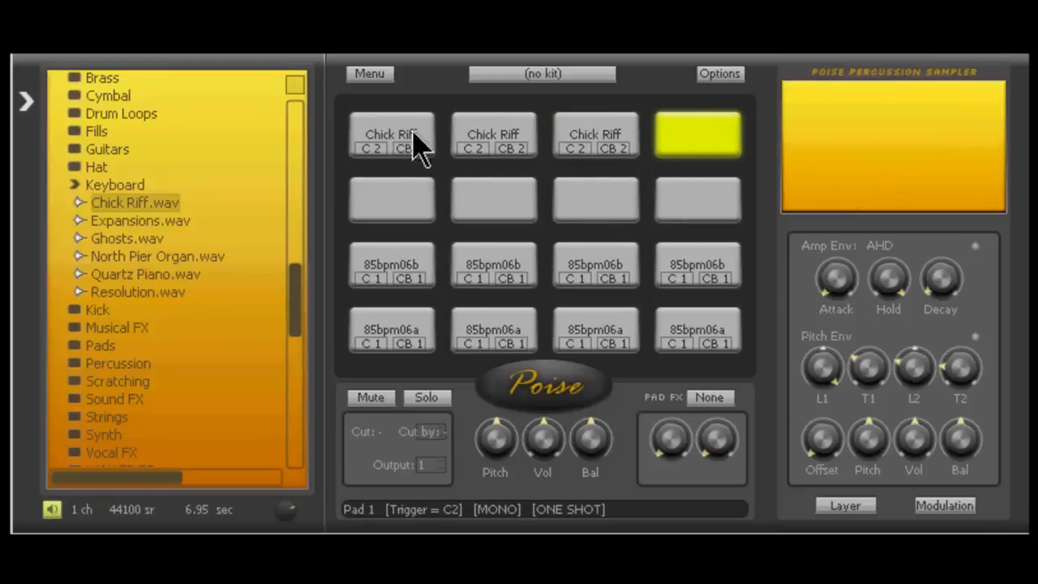
click(697, 134)
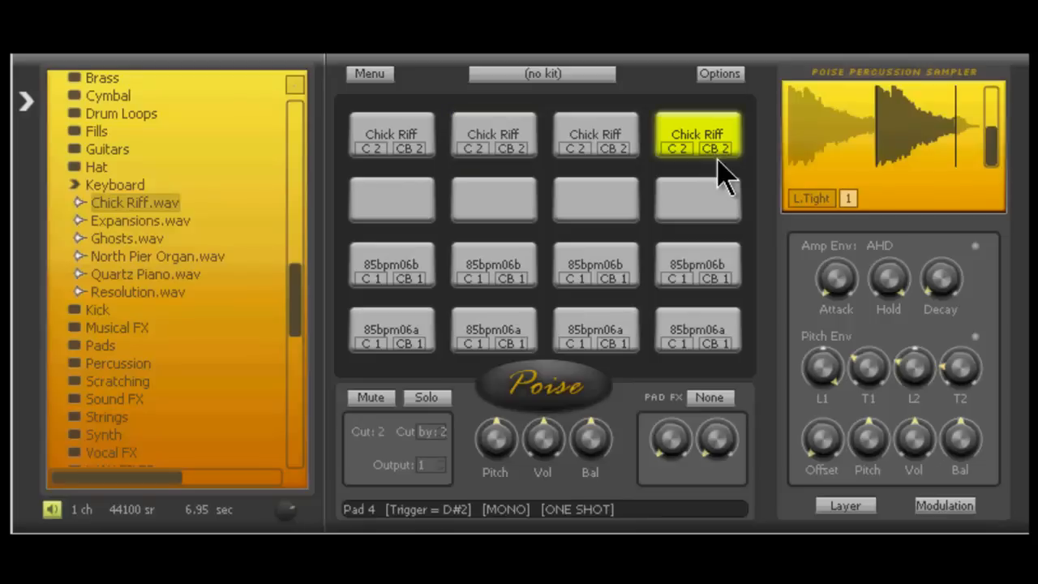
click(392, 134)
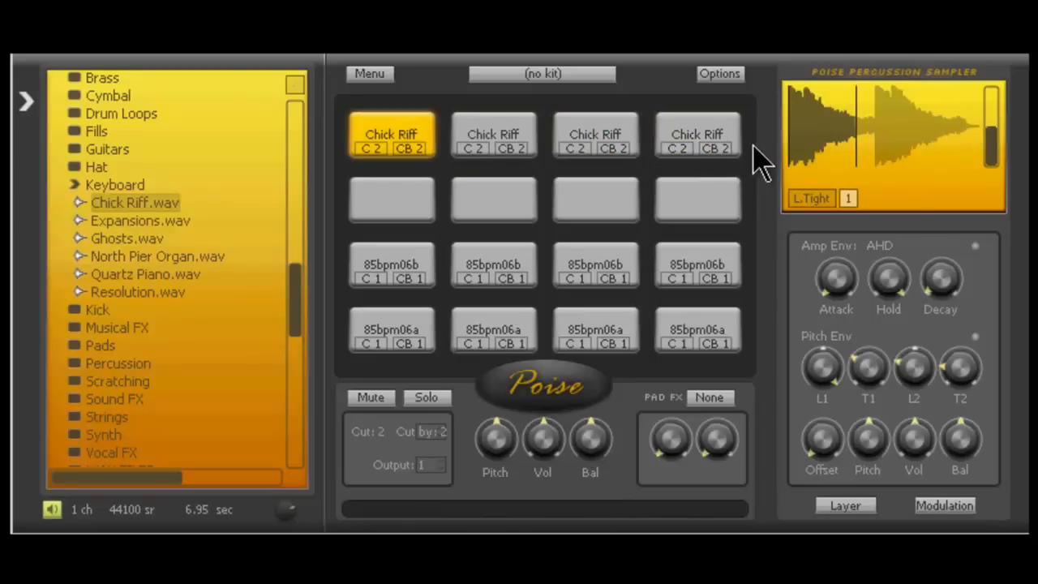
click(493, 134)
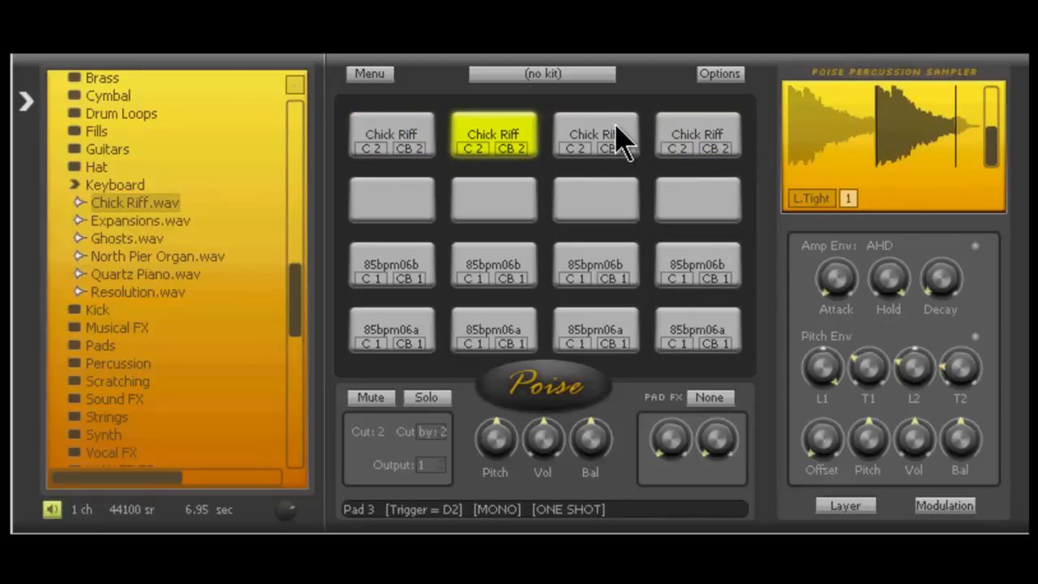
click(594, 135)
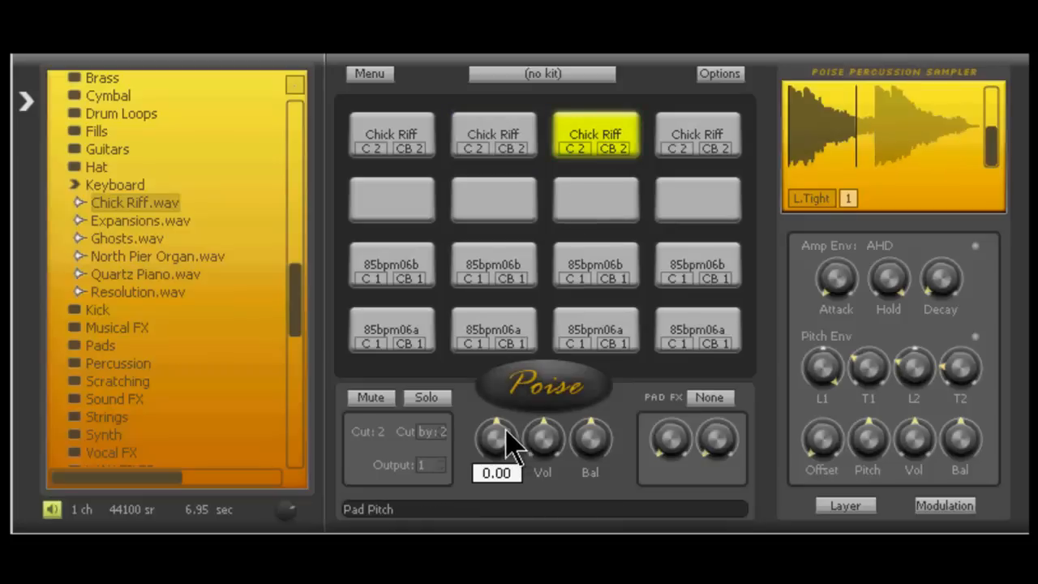
click(696, 133)
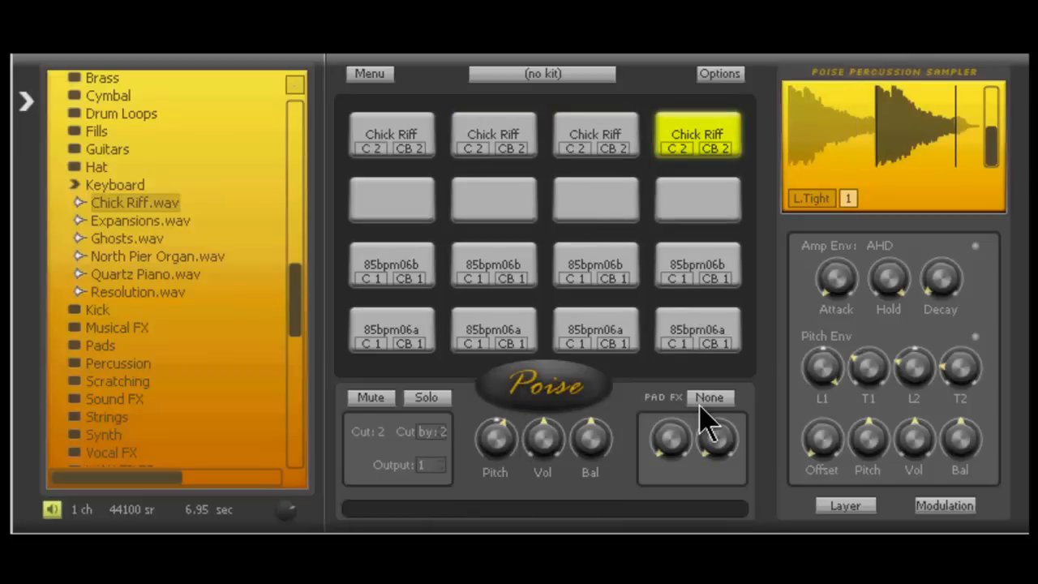
click(391, 134)
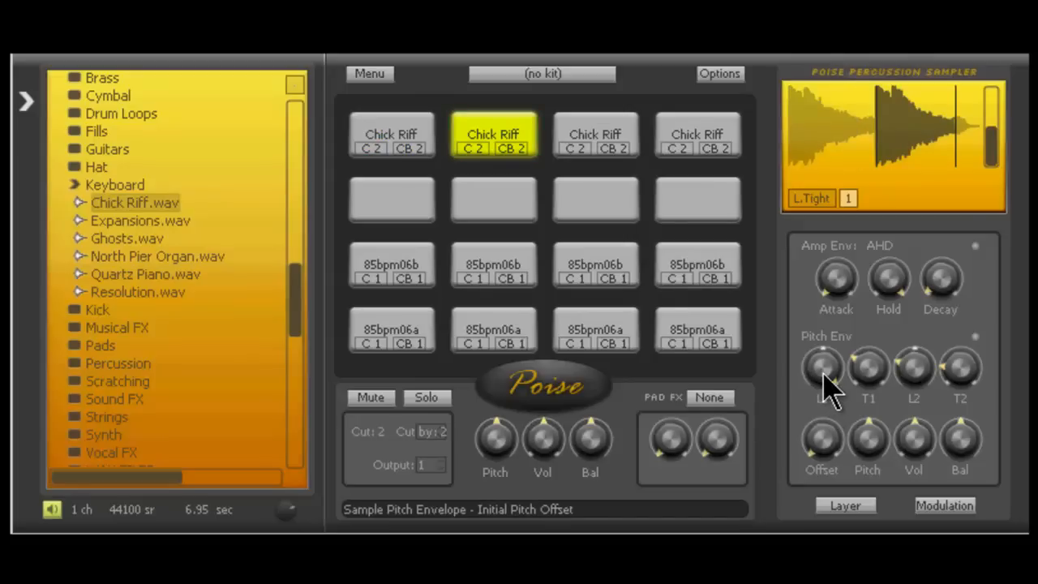
click(697, 135)
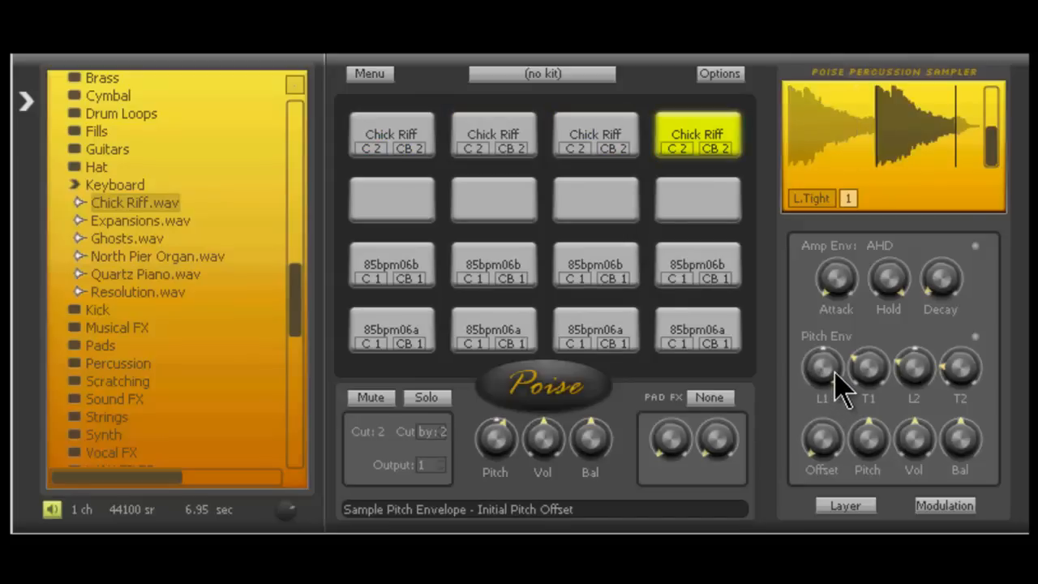
mouse_move(835, 385)
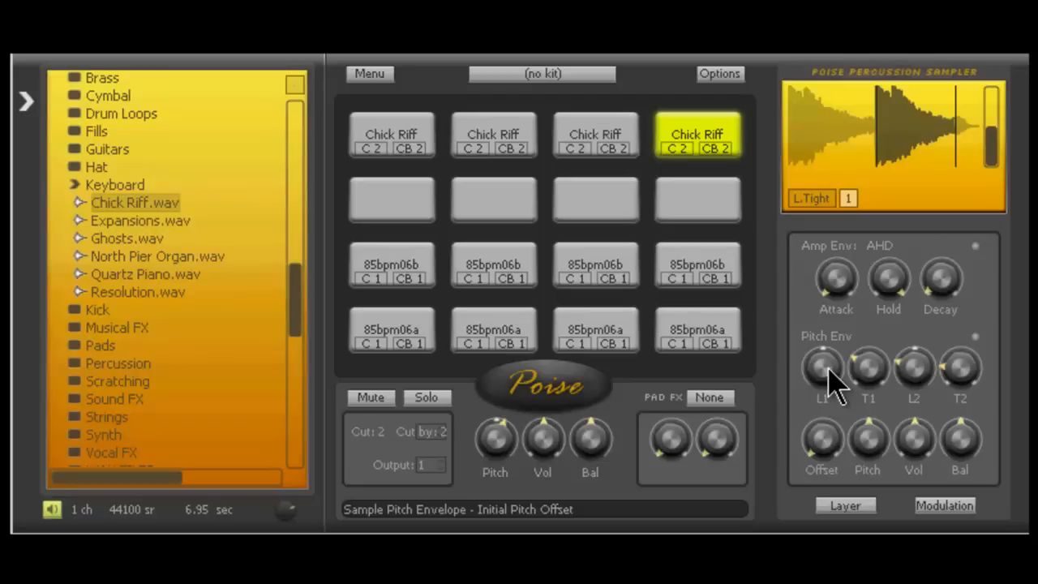
click(391, 135)
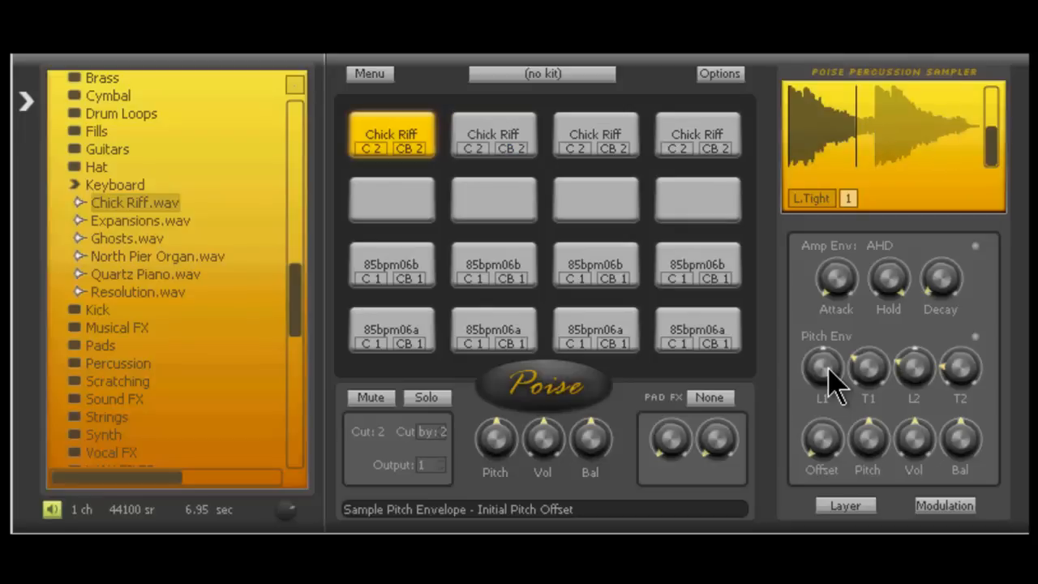
click(494, 134)
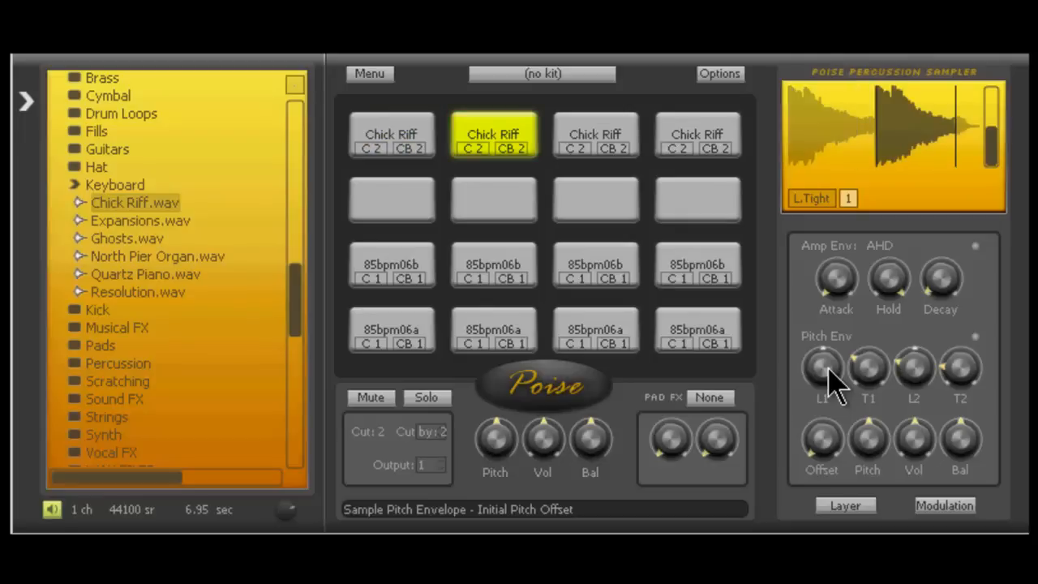
click(594, 135)
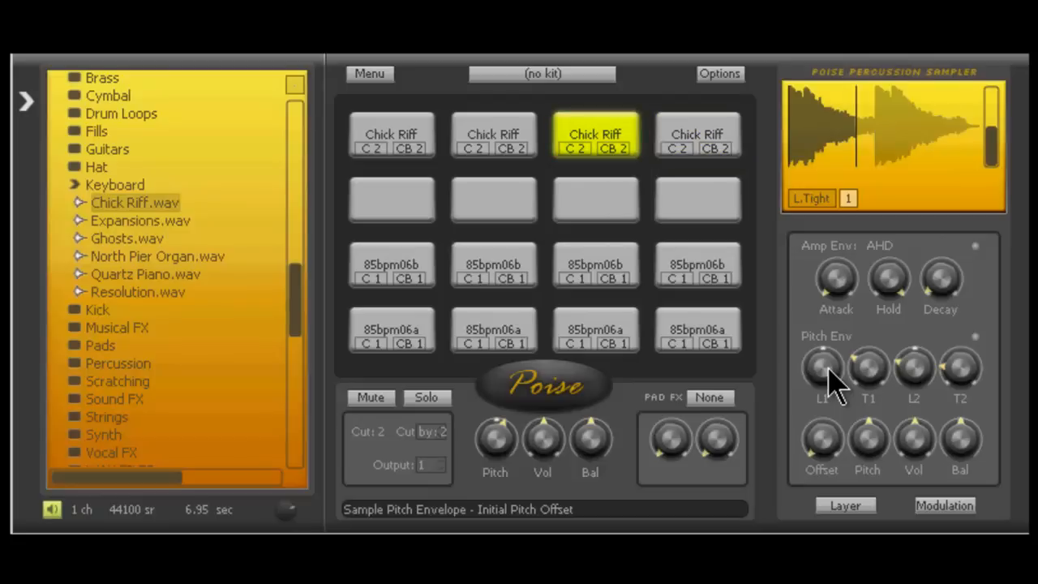
click(698, 134)
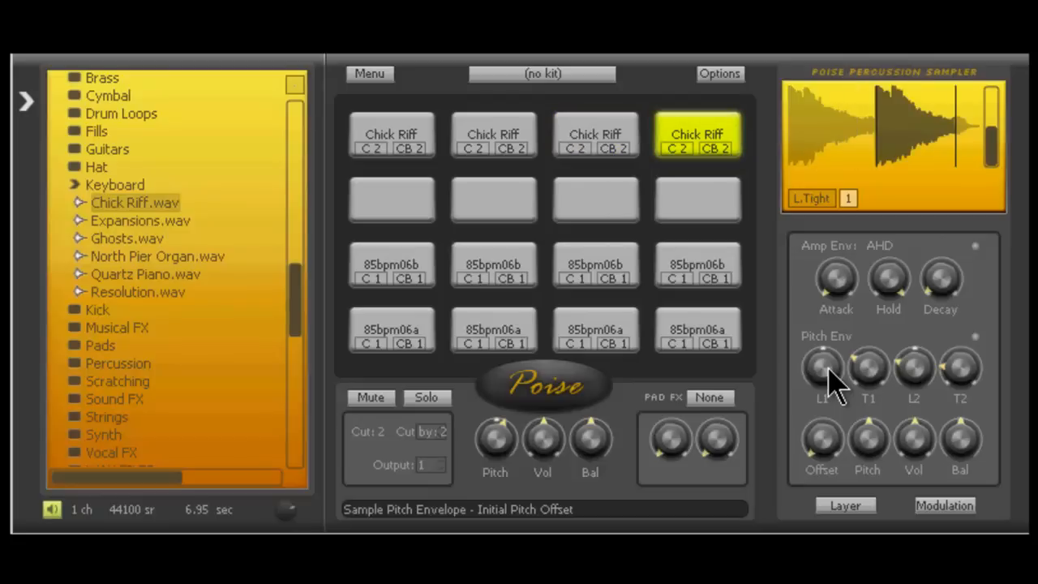
click(391, 134)
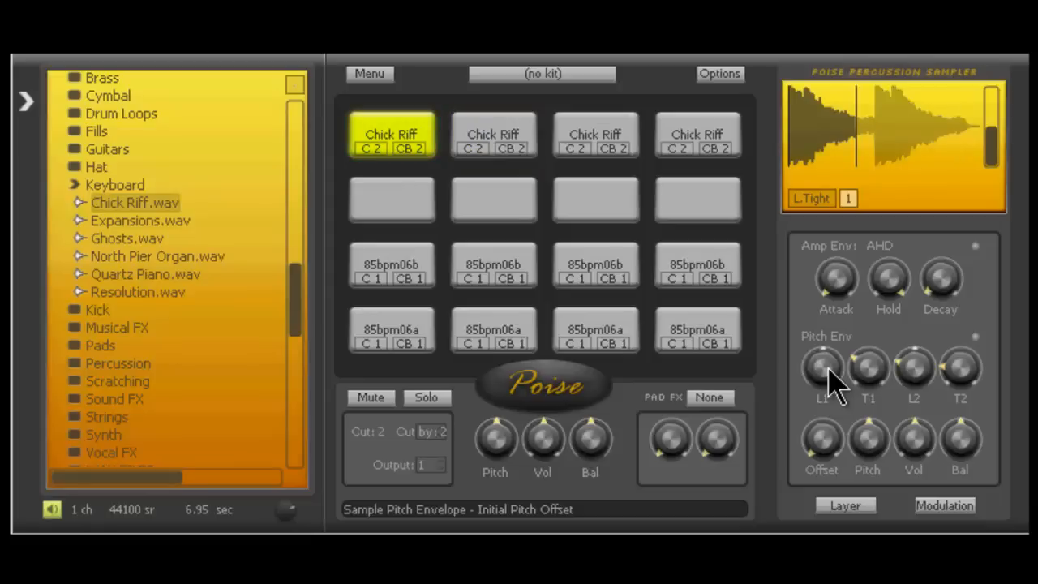
click(493, 135)
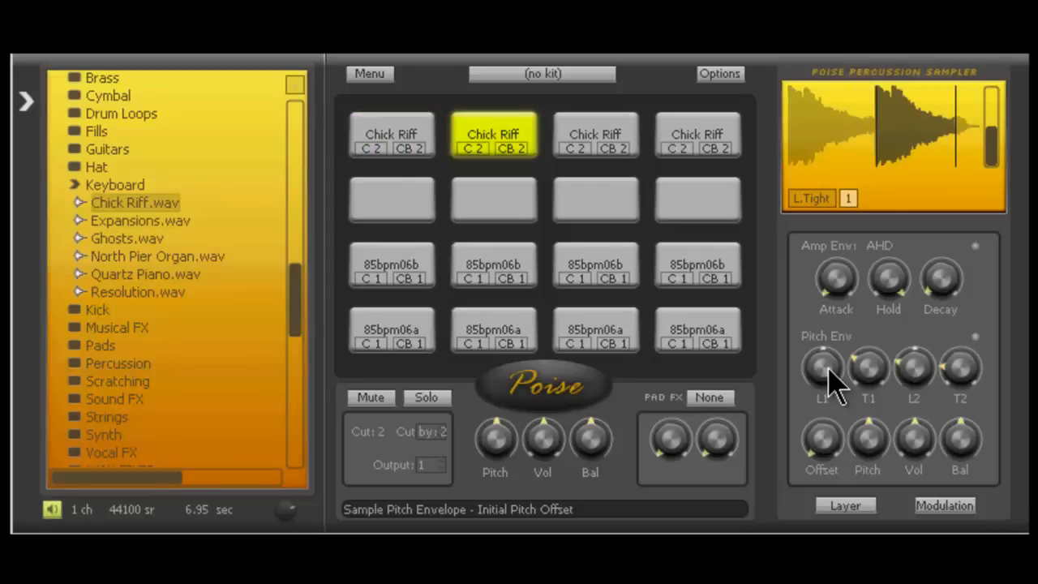
click(595, 134)
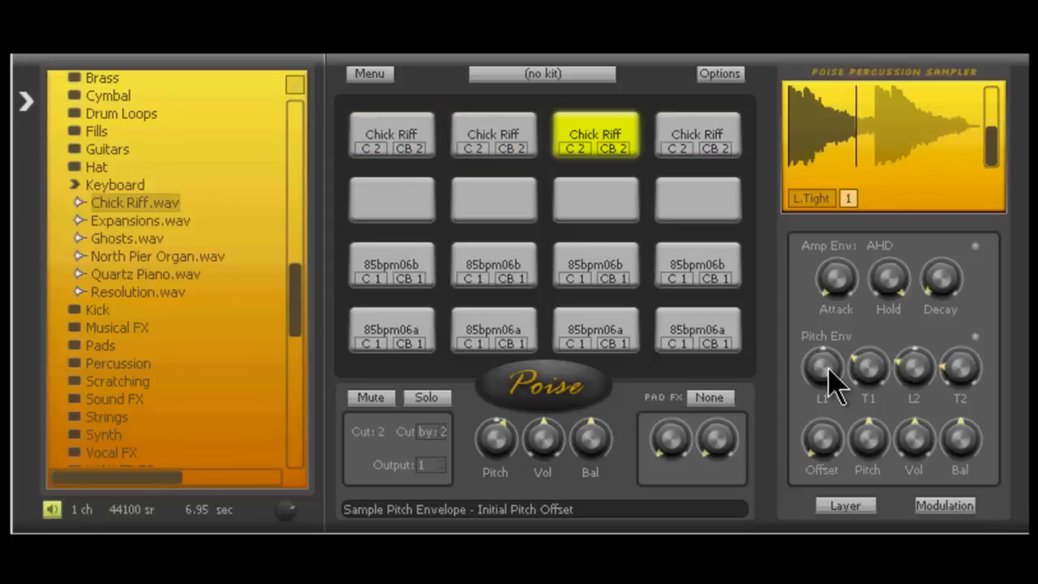
click(391, 134)
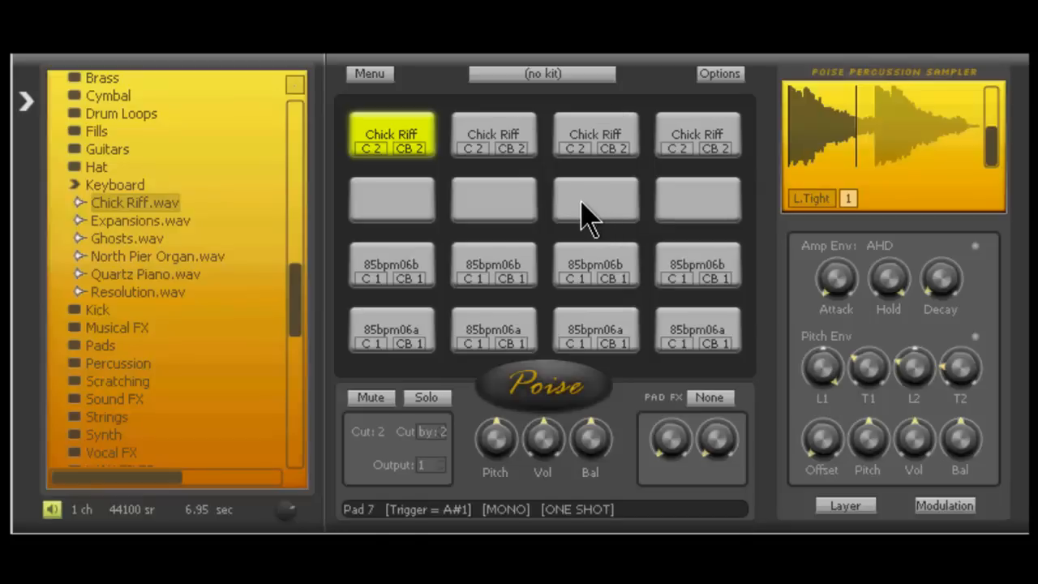
click(493, 134)
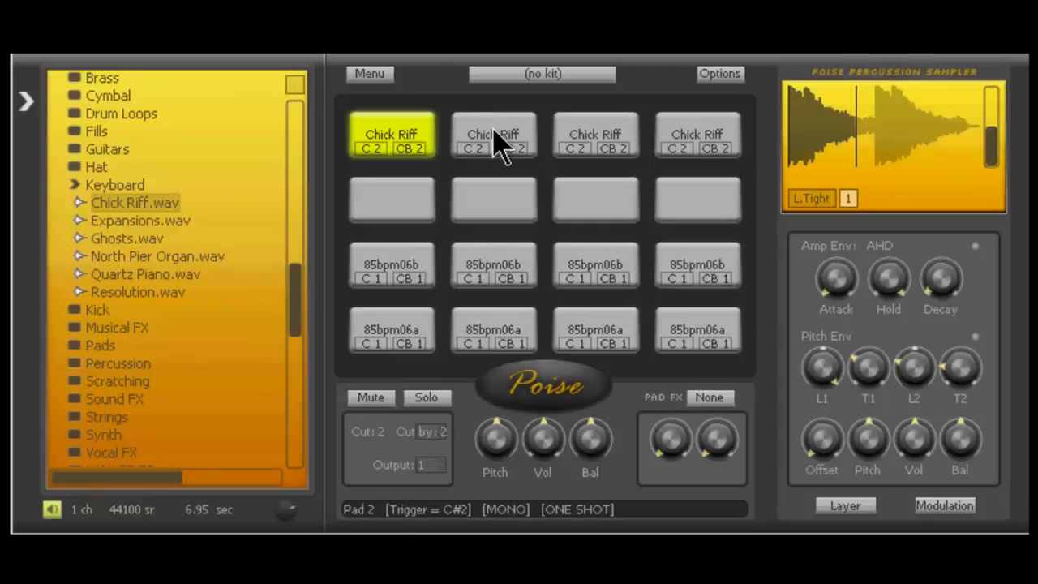
mouse_move(487, 121)
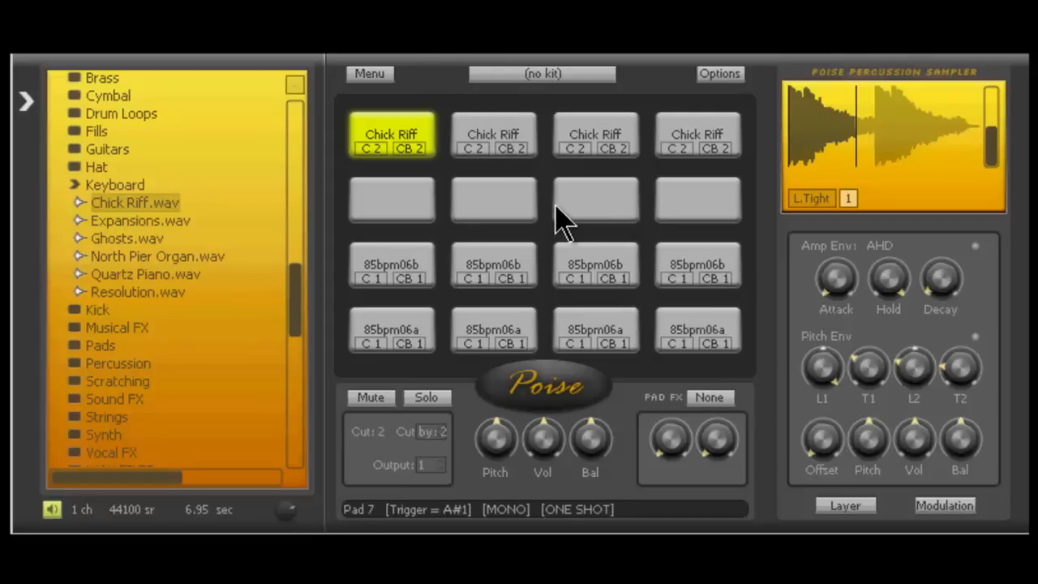
click(697, 134)
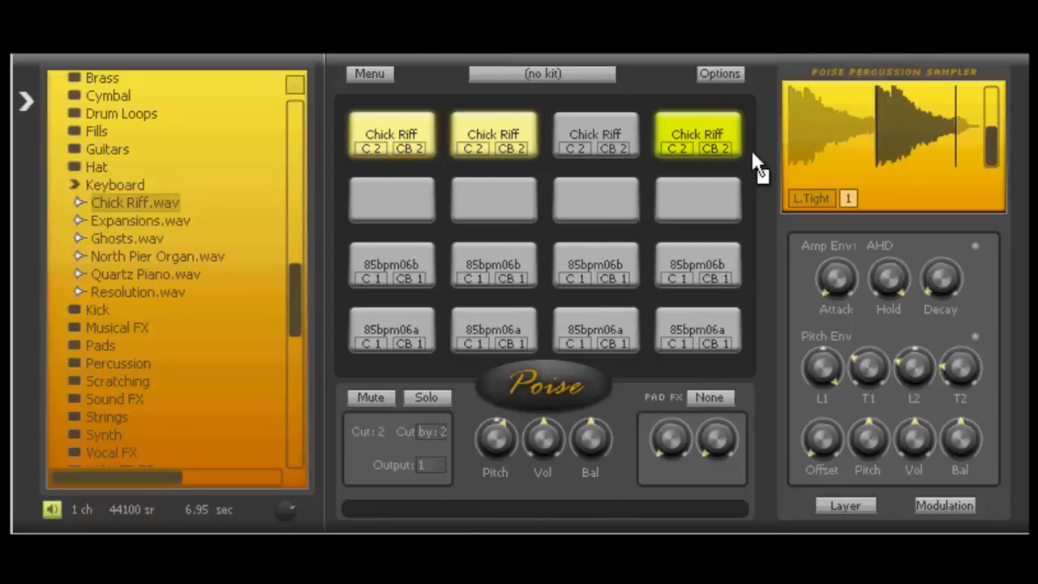
- Clear the Chick Riff sample from the four selected top-row pads
click(595, 134)
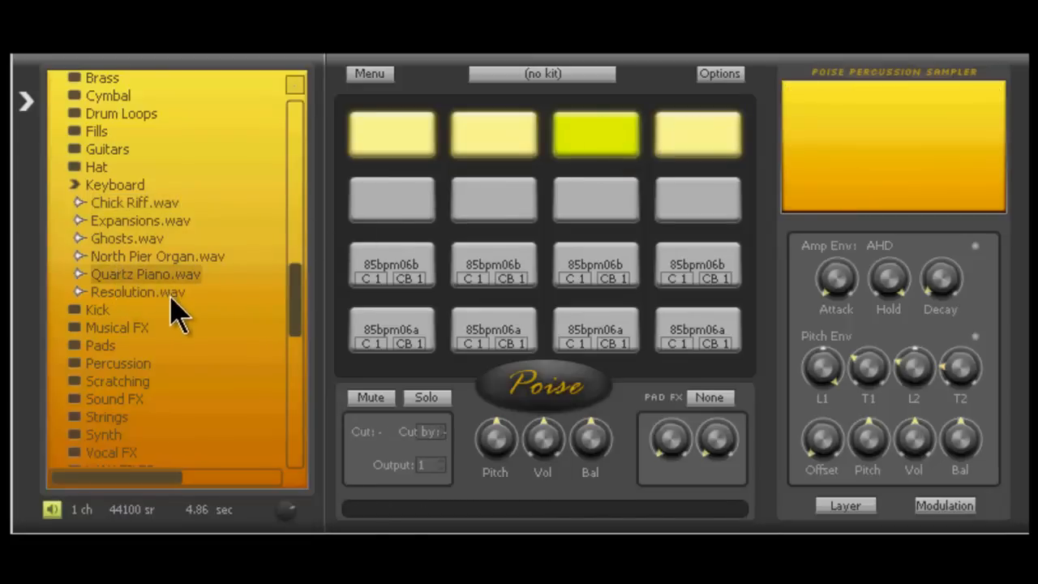
mouse_move(219, 312)
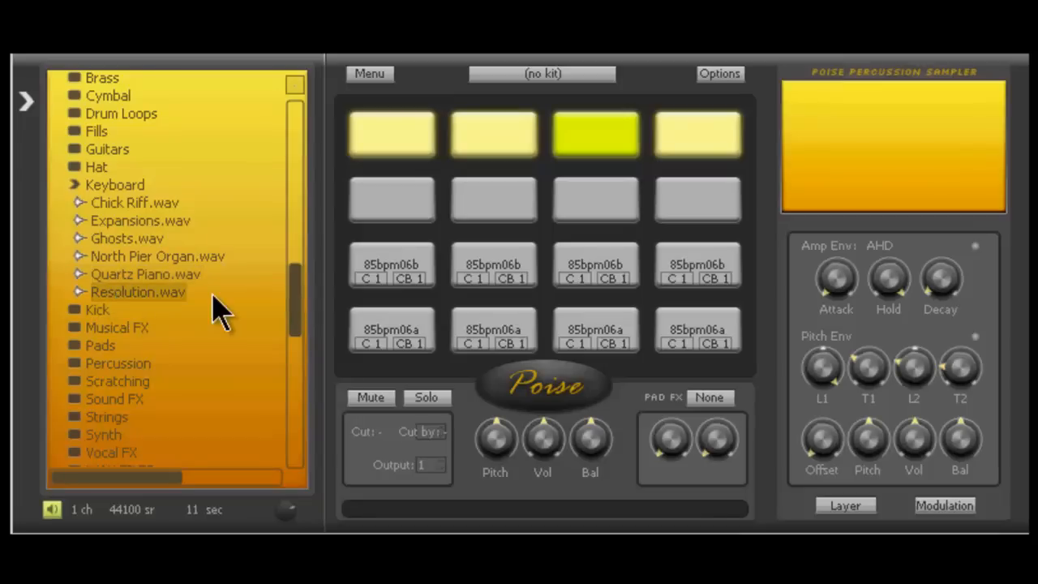
mouse_move(227, 312)
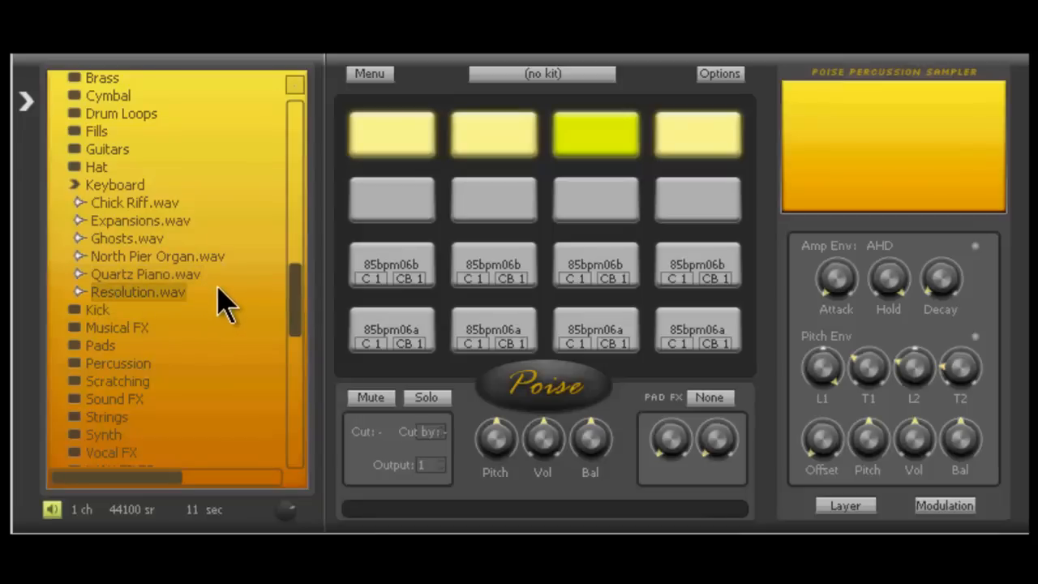
mouse_move(162, 275)
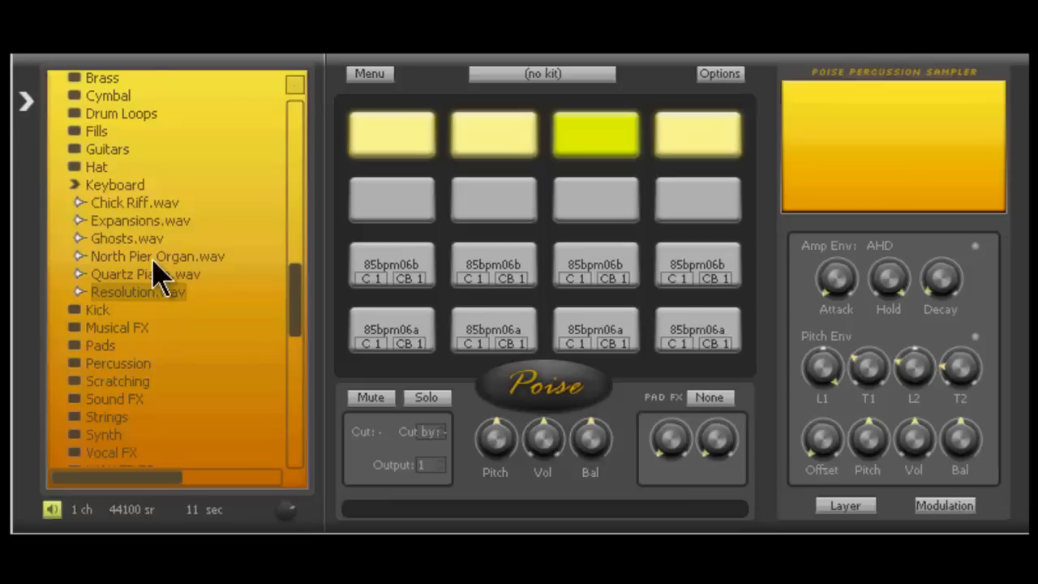
mouse_move(151, 312)
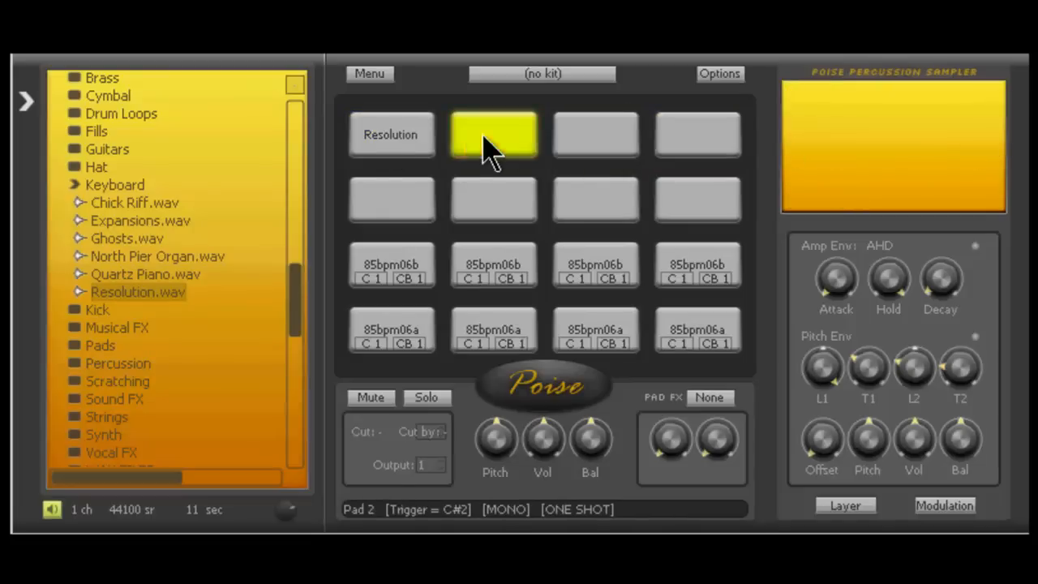
- Select pad 1, which now holds Resolution.wav
click(391, 133)
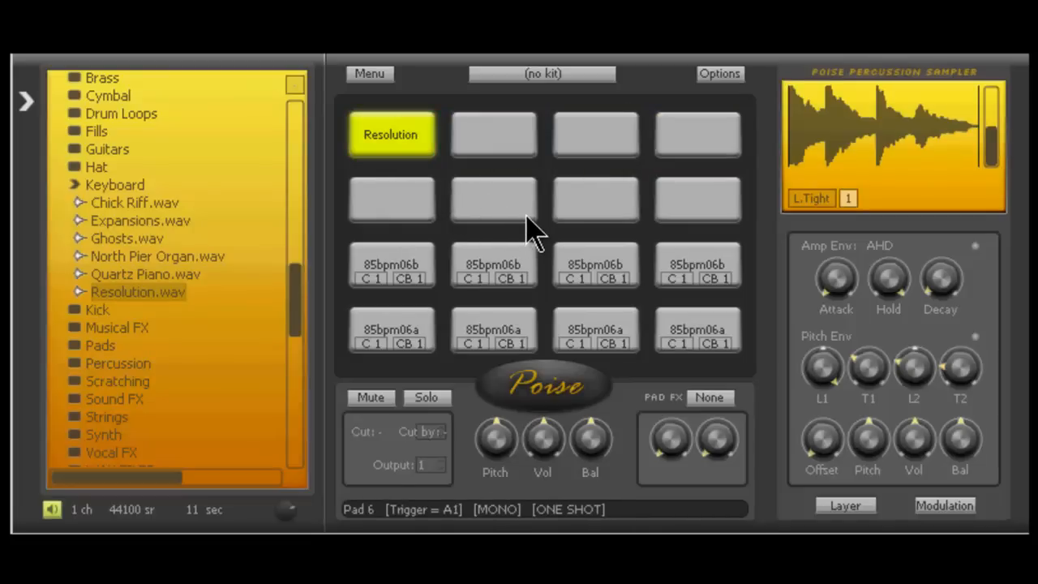
mouse_move(527, 239)
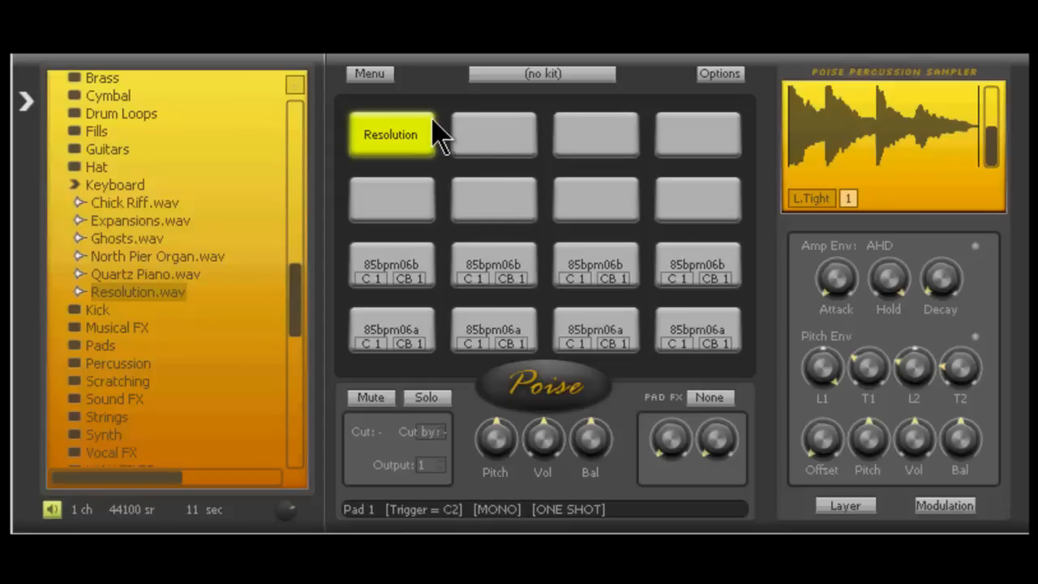
mouse_move(422, 146)
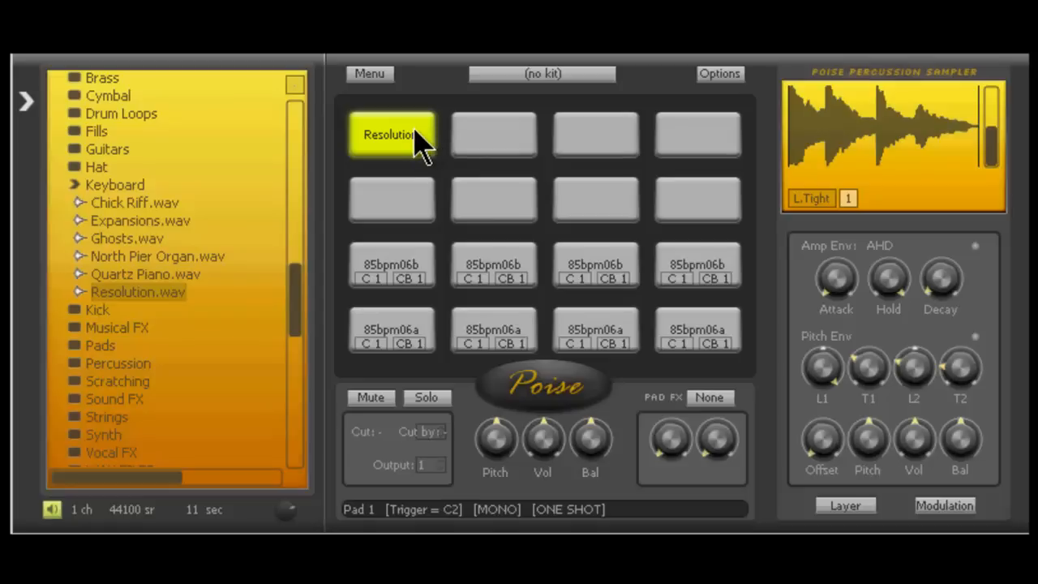
mouse_move(596, 142)
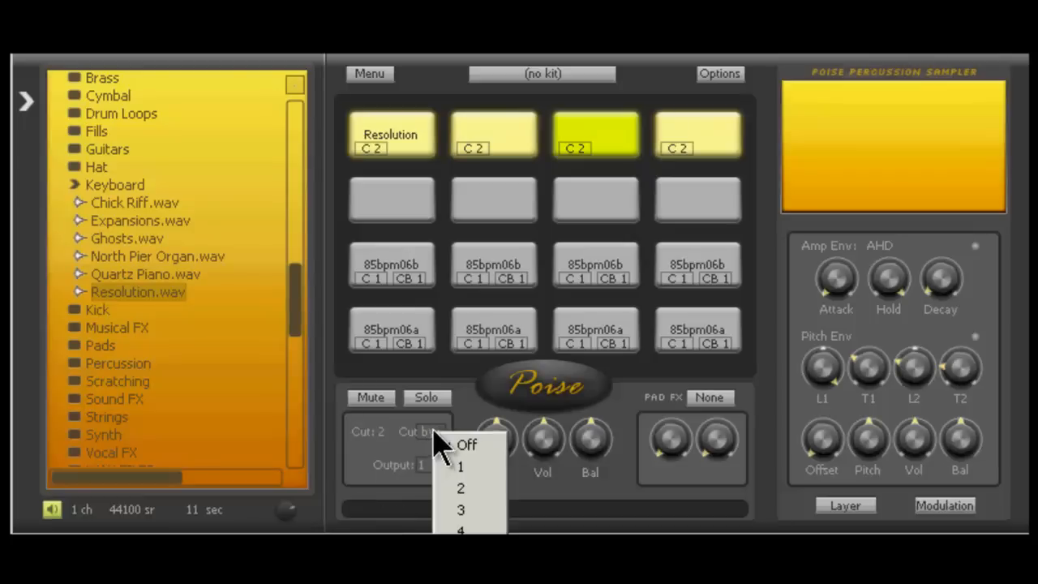
- Set the top-row pads to cut group 2 and add a Resolution chop to pad 2
click(460, 487)
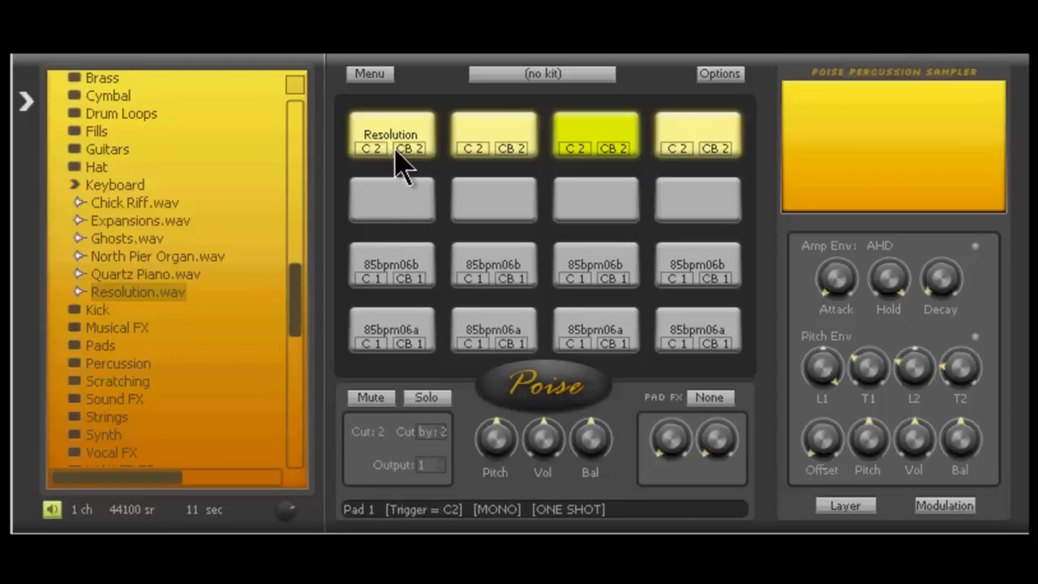
click(392, 134)
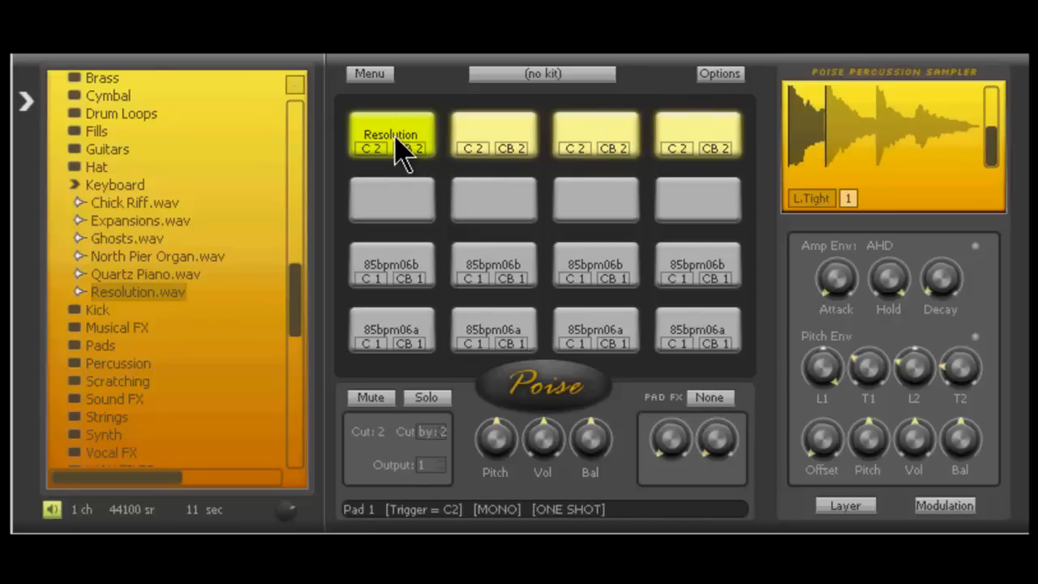
click(493, 134)
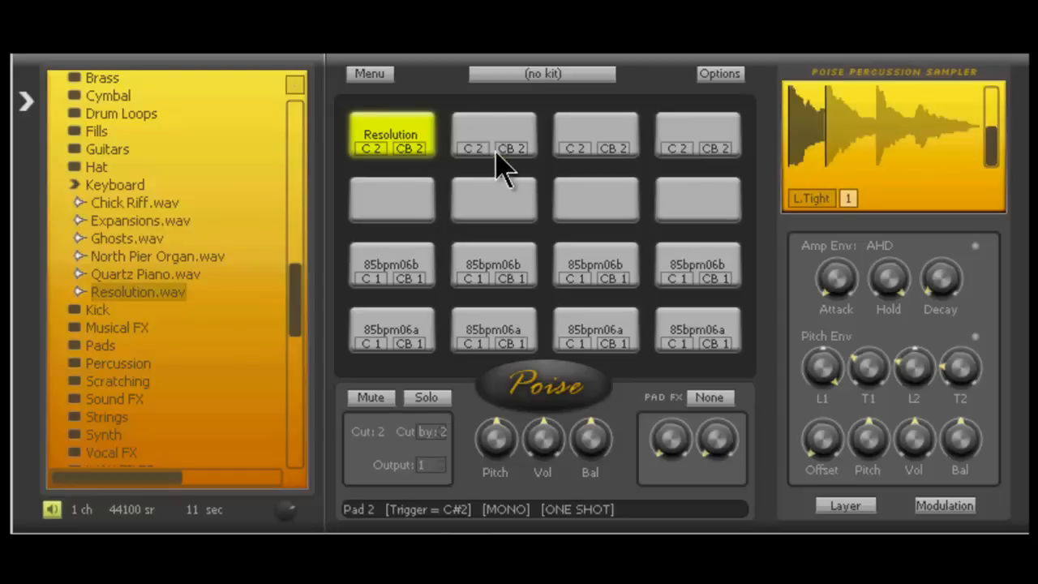
click(493, 134)
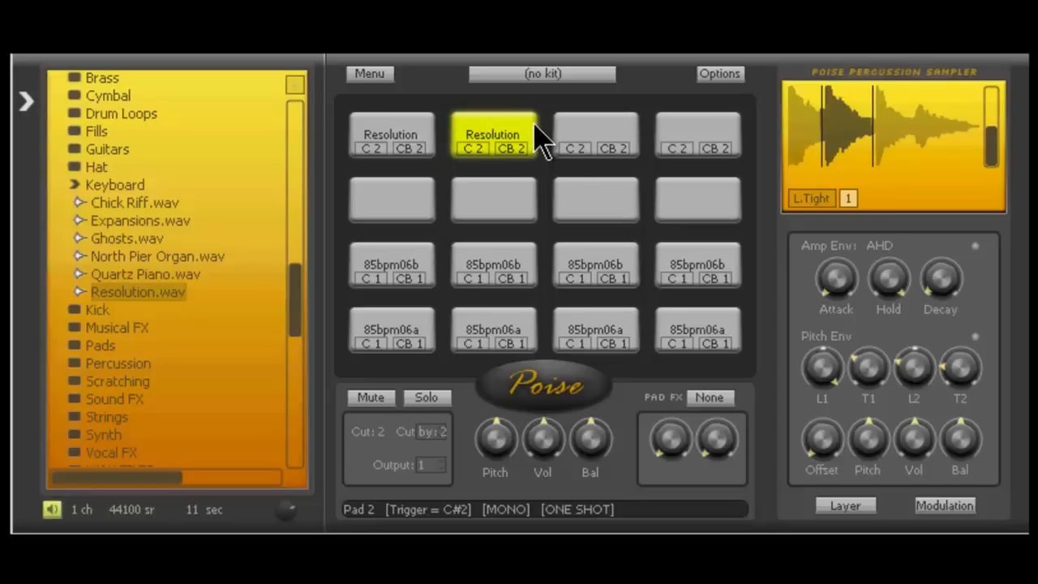
mouse_move(531, 146)
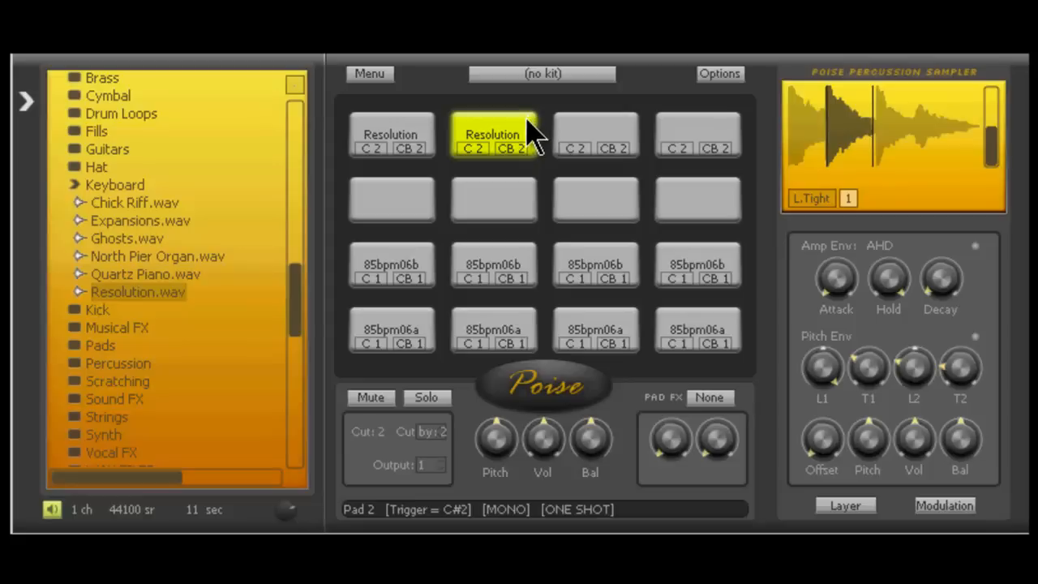
mouse_move(539, 134)
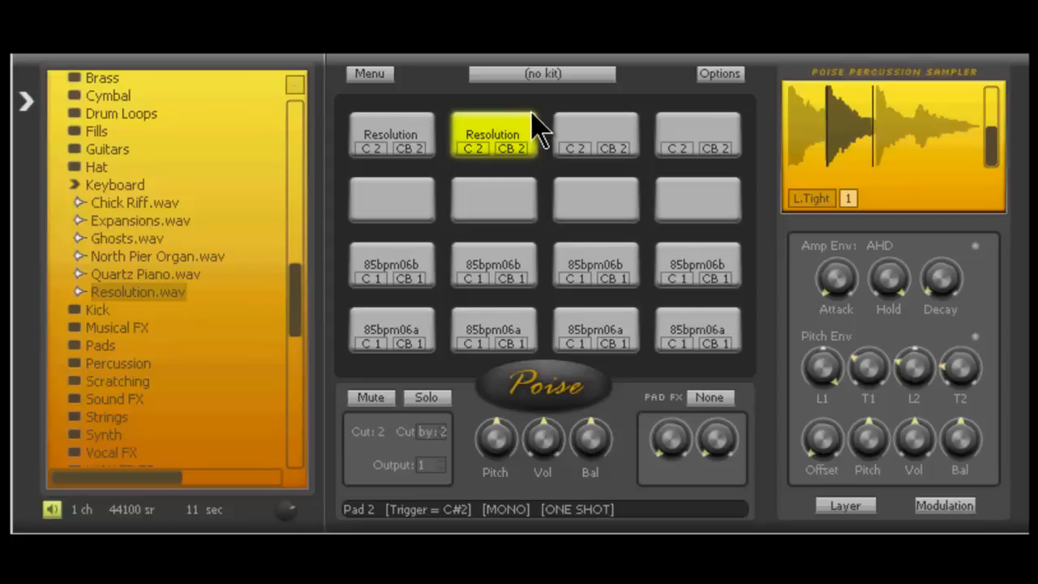
click(390, 135)
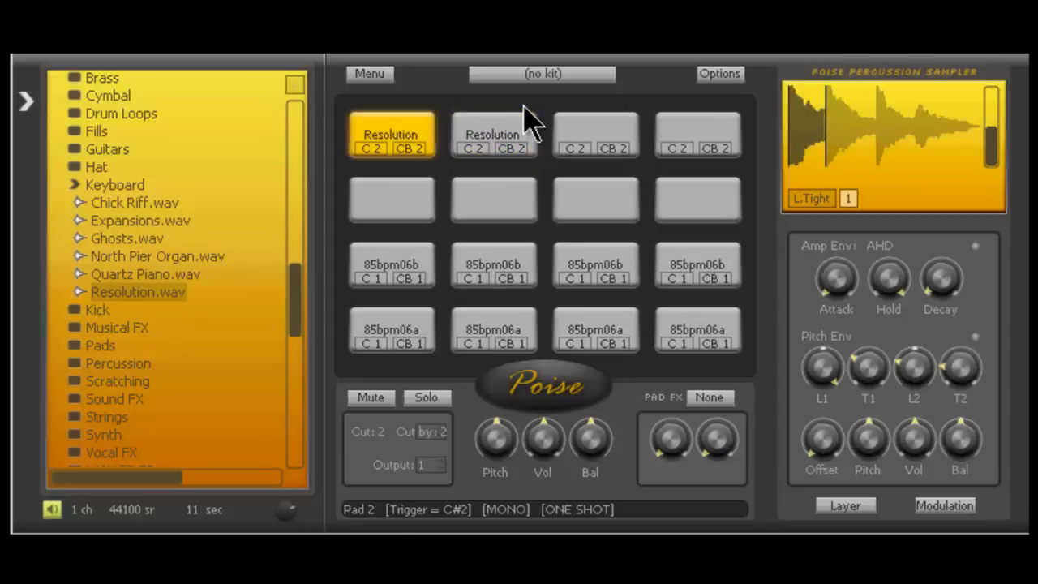
- Load later Resolution slices onto pads 3 and 4, then audition pads 1, 3 and 4
click(493, 136)
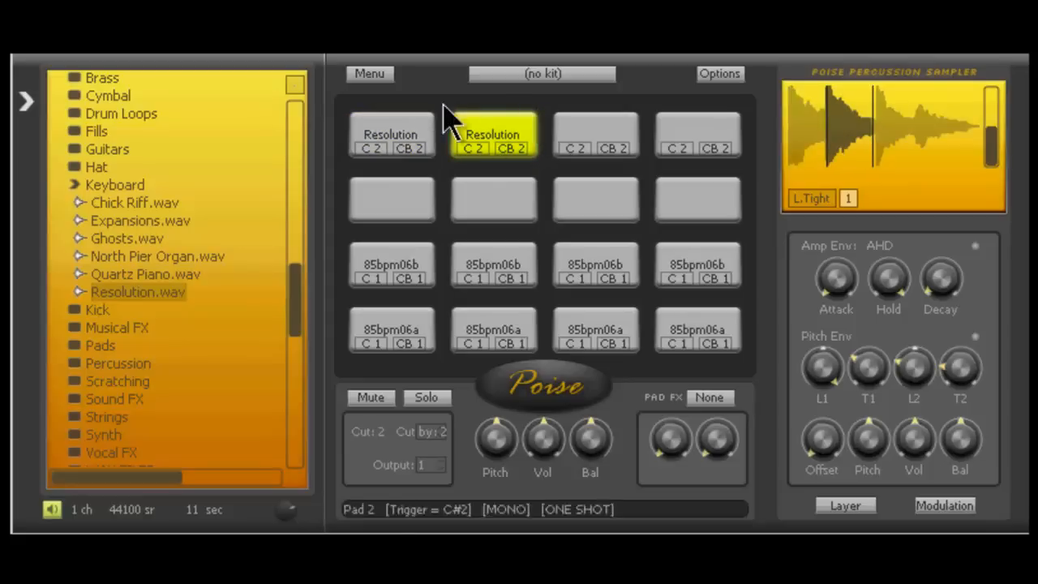
click(595, 135)
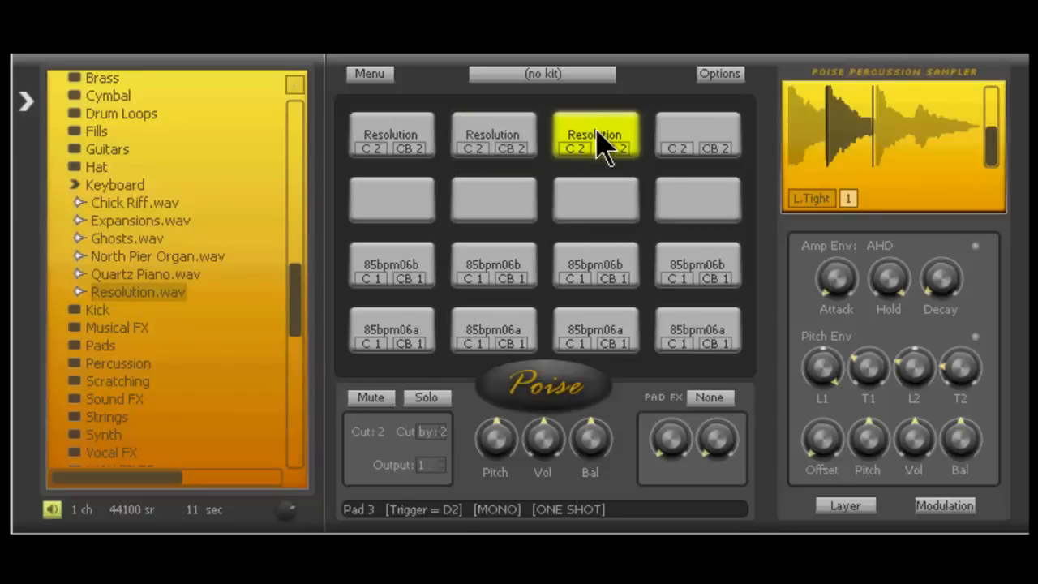
click(594, 134)
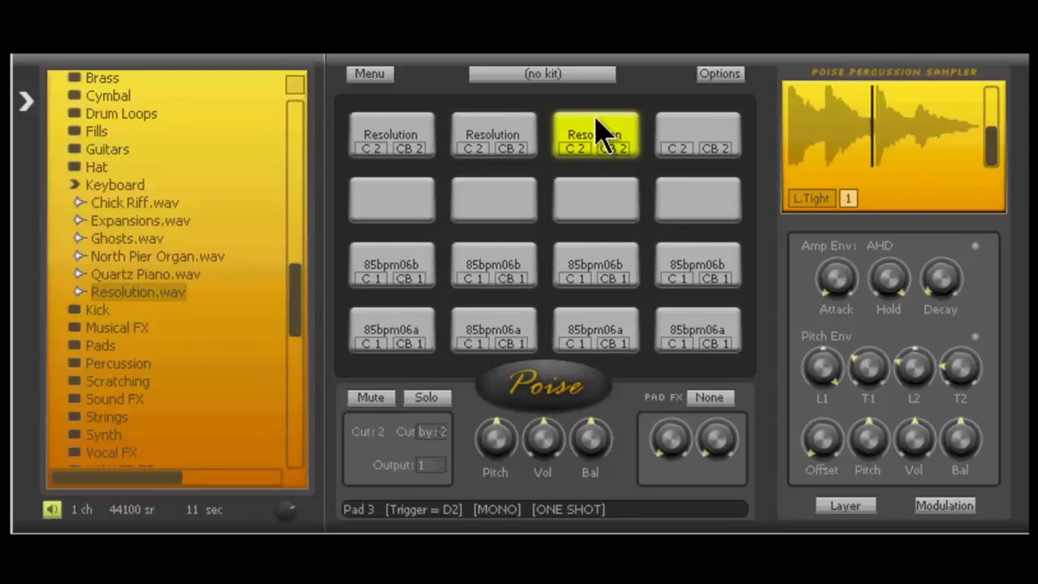
click(595, 133)
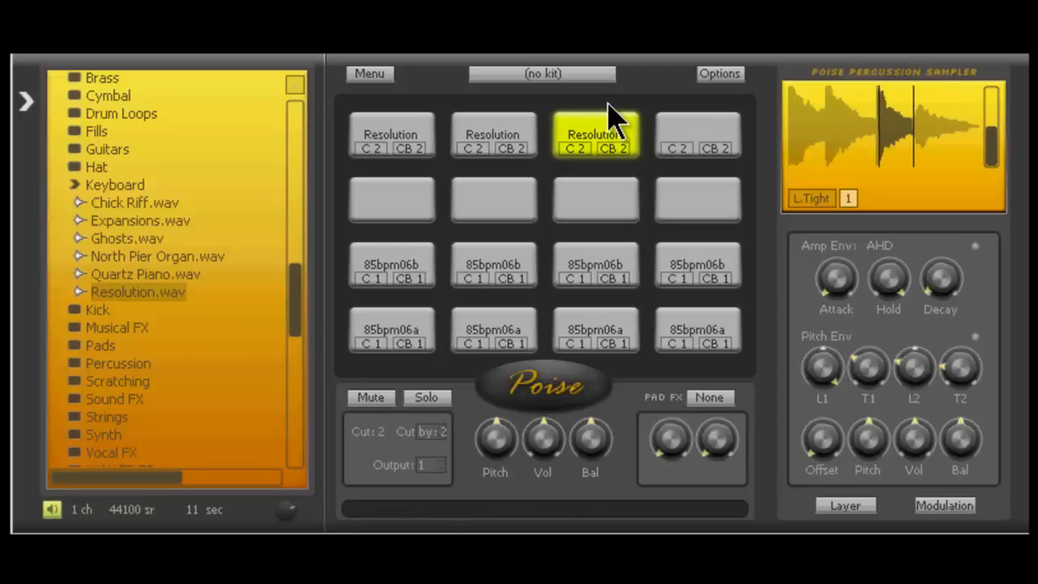
click(391, 134)
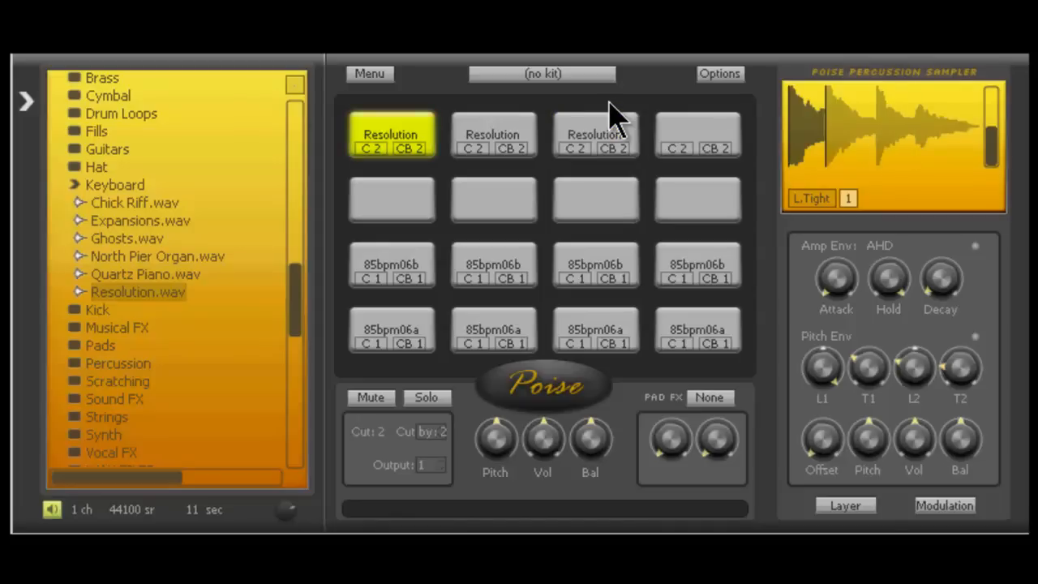
click(595, 133)
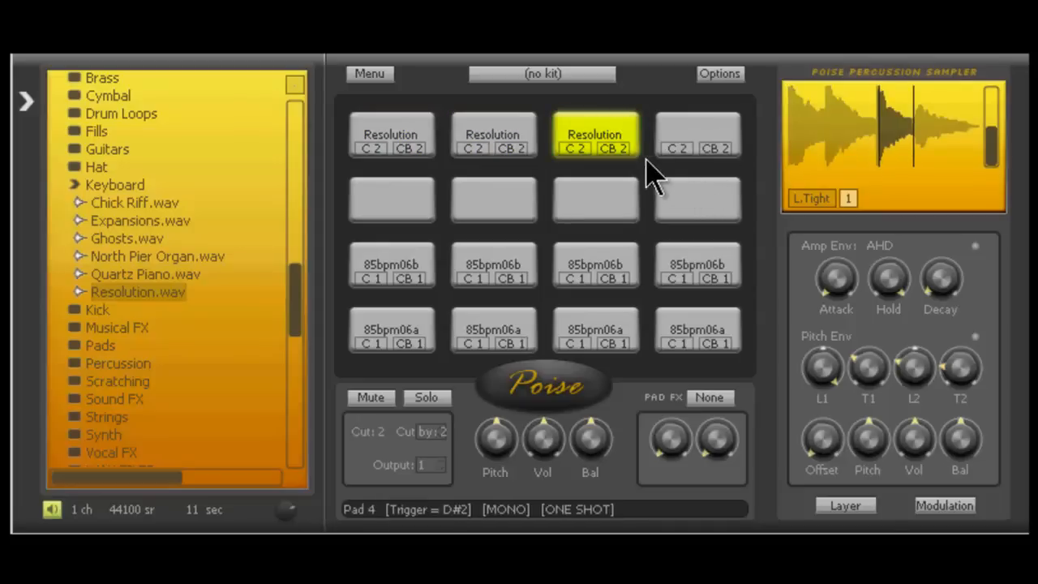
click(697, 136)
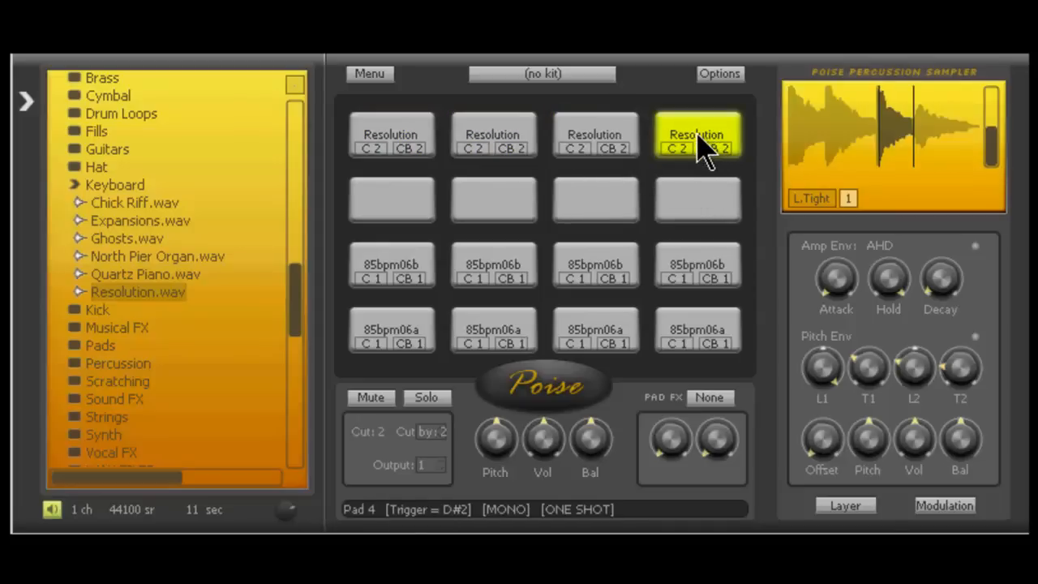
mouse_move(714, 150)
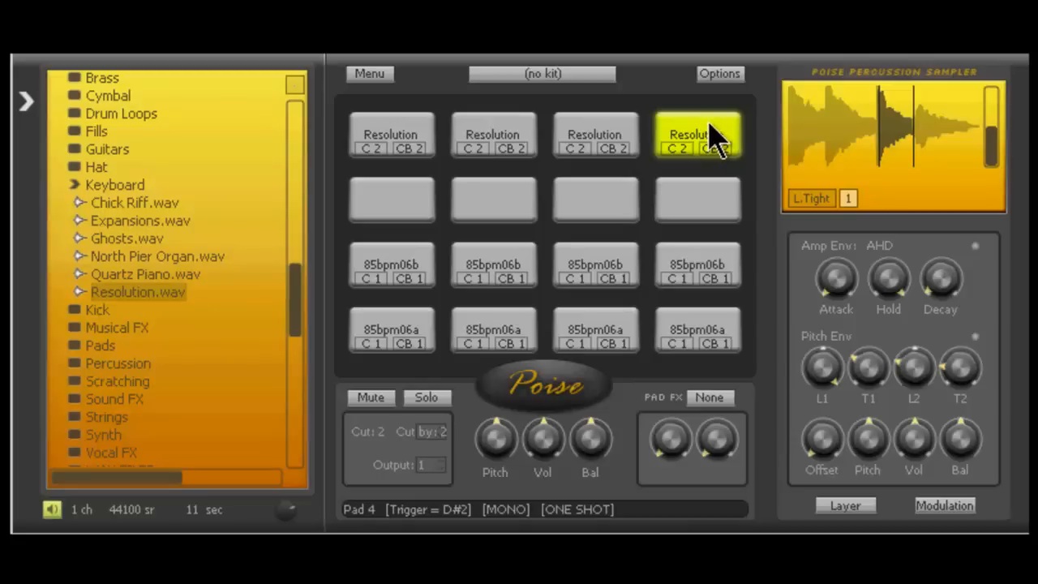
mouse_move(733, 170)
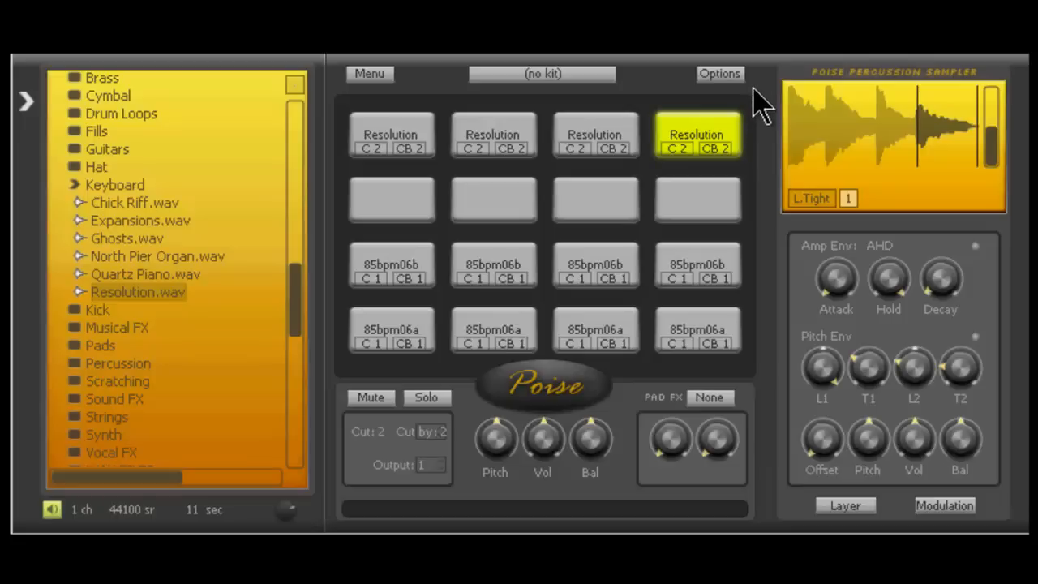
click(390, 134)
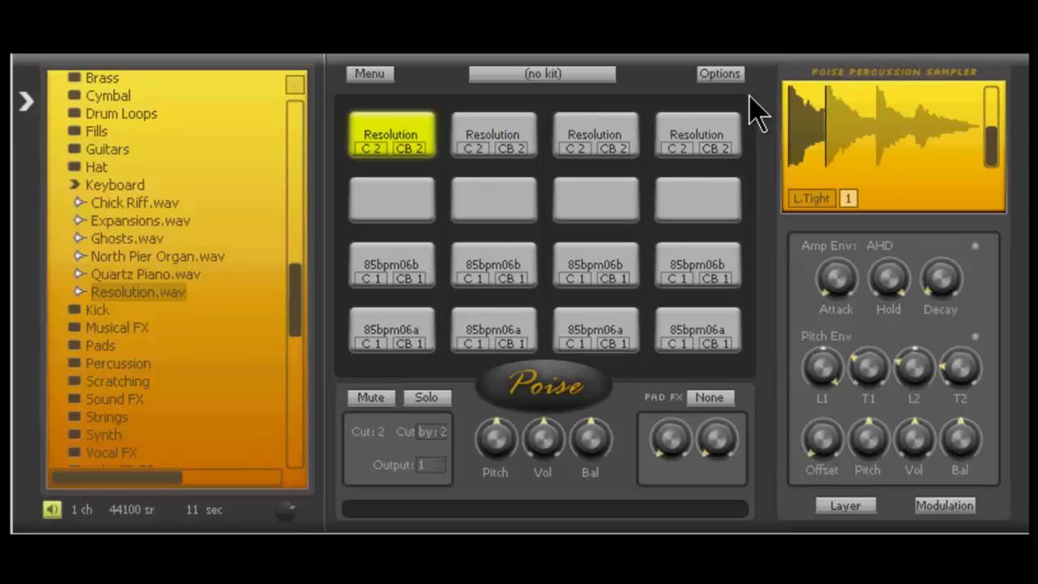
mouse_move(134, 300)
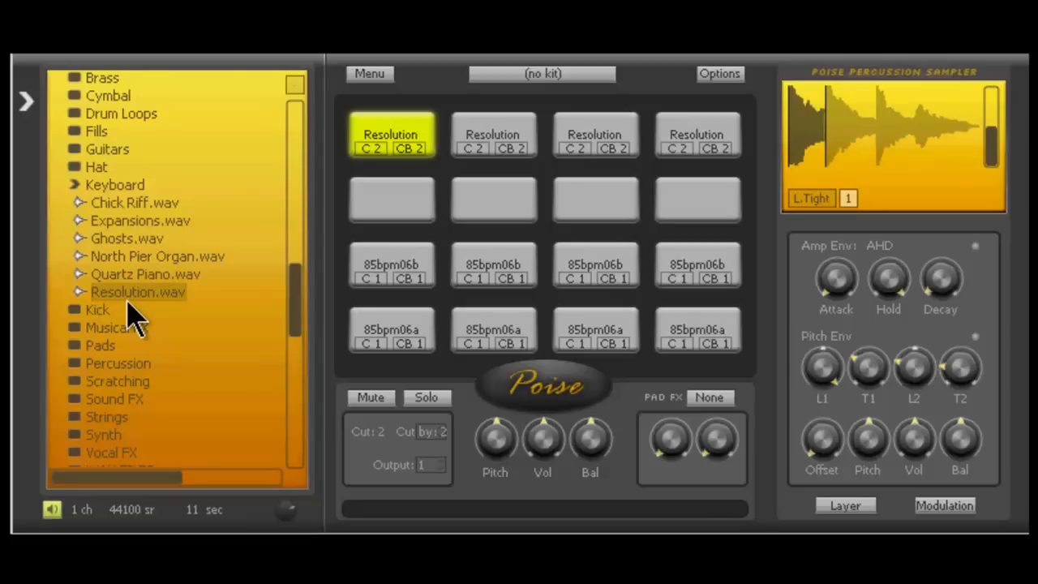
- Select pad 1 and open its pad context menu
click(696, 135)
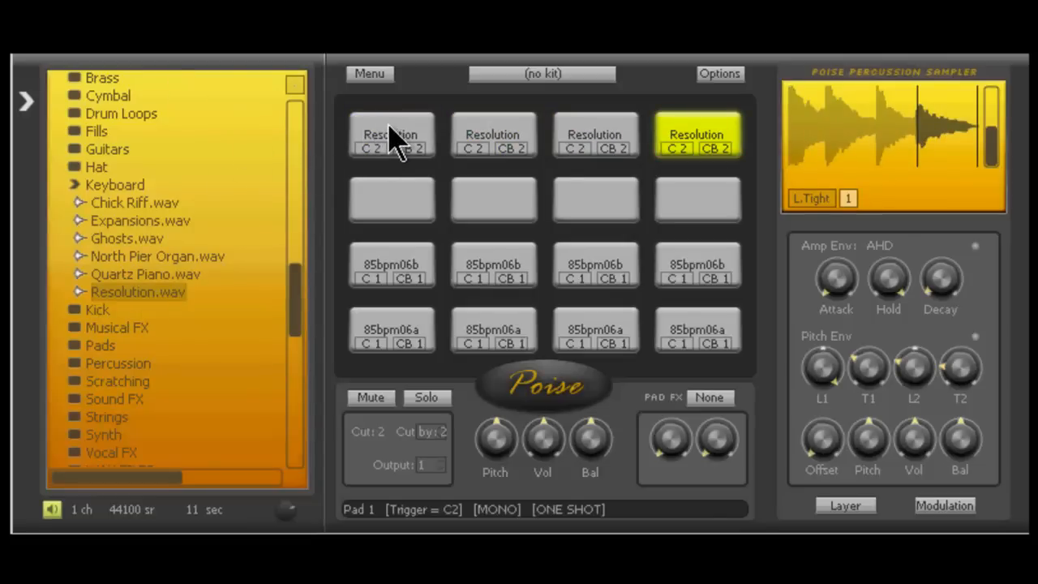
click(391, 135)
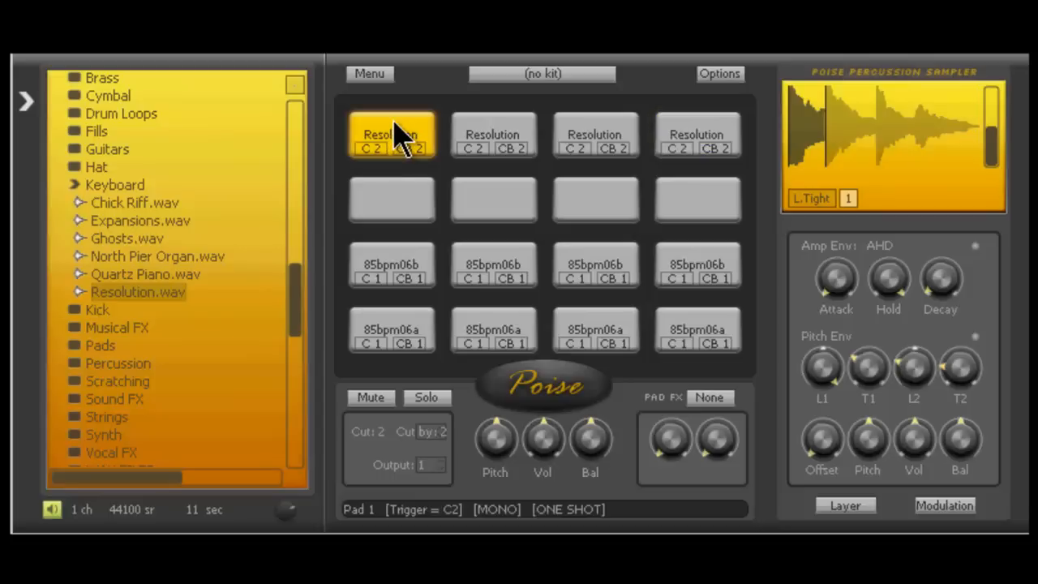
right_click(391, 134)
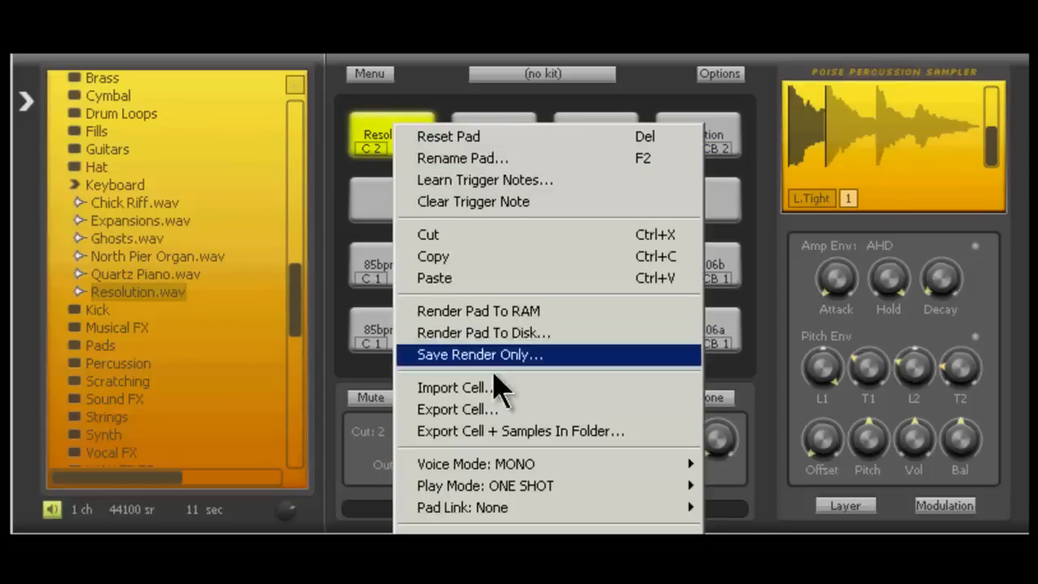
mouse_move(620, 474)
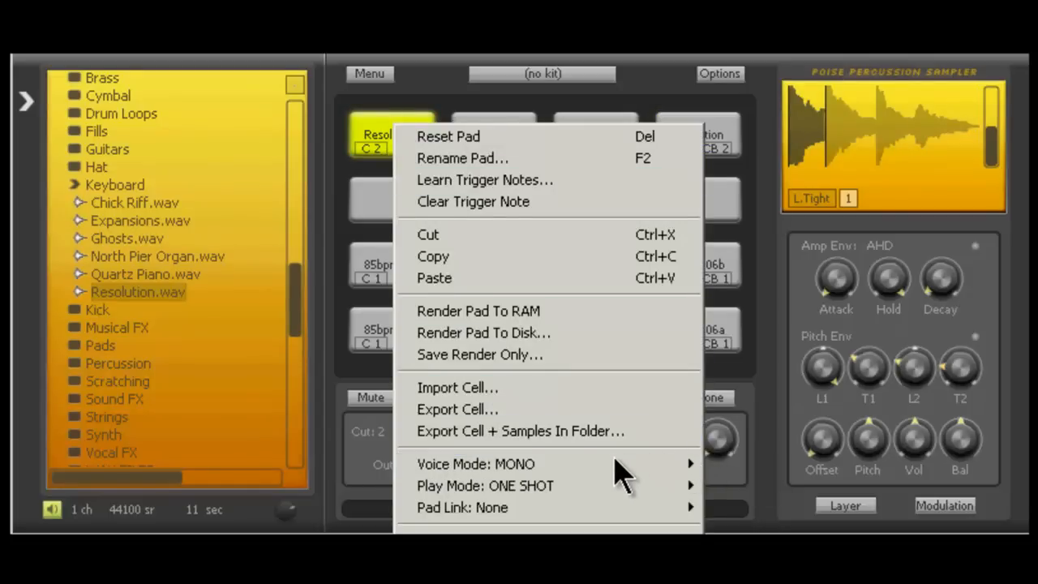
mouse_move(552, 464)
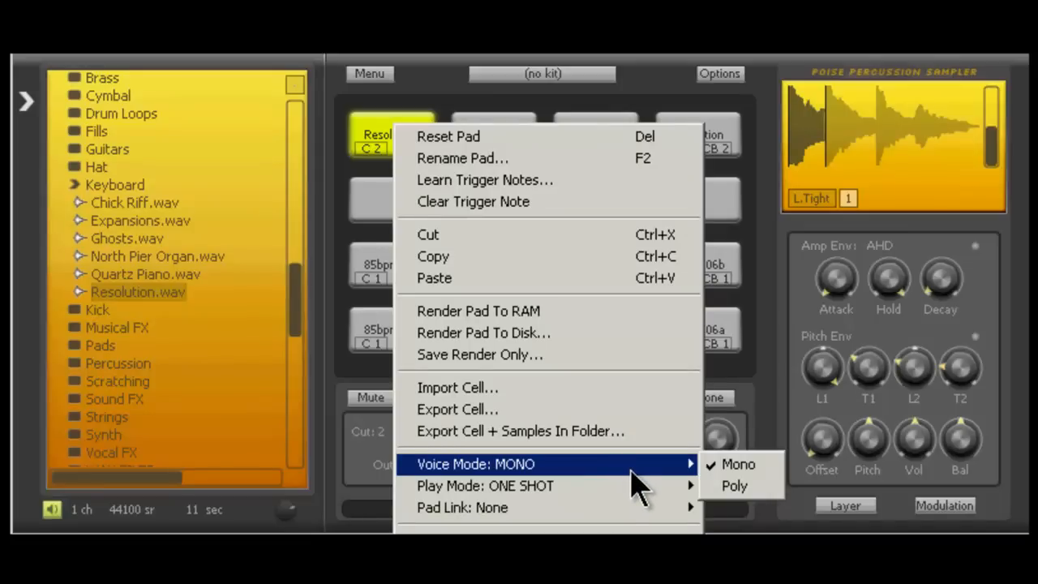
mouse_move(644, 479)
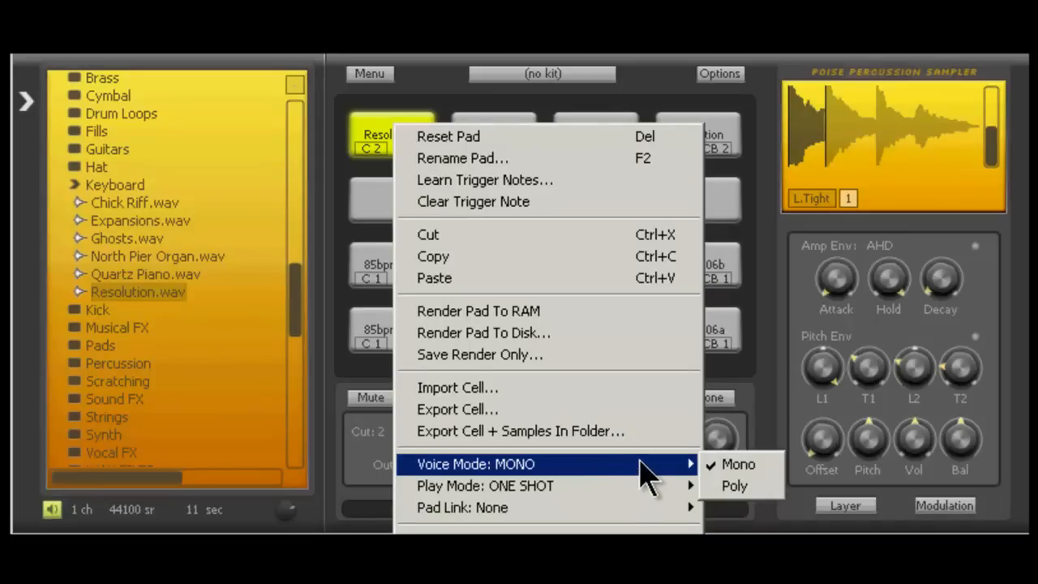
- Keep pad 1's voice mode on Mono, closing the context menu
click(736, 464)
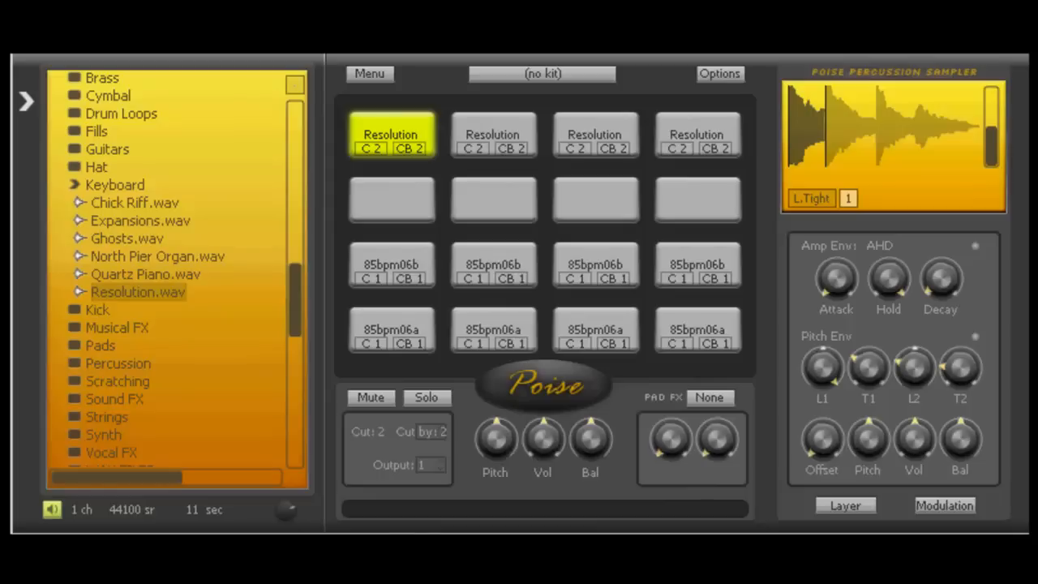
click(696, 134)
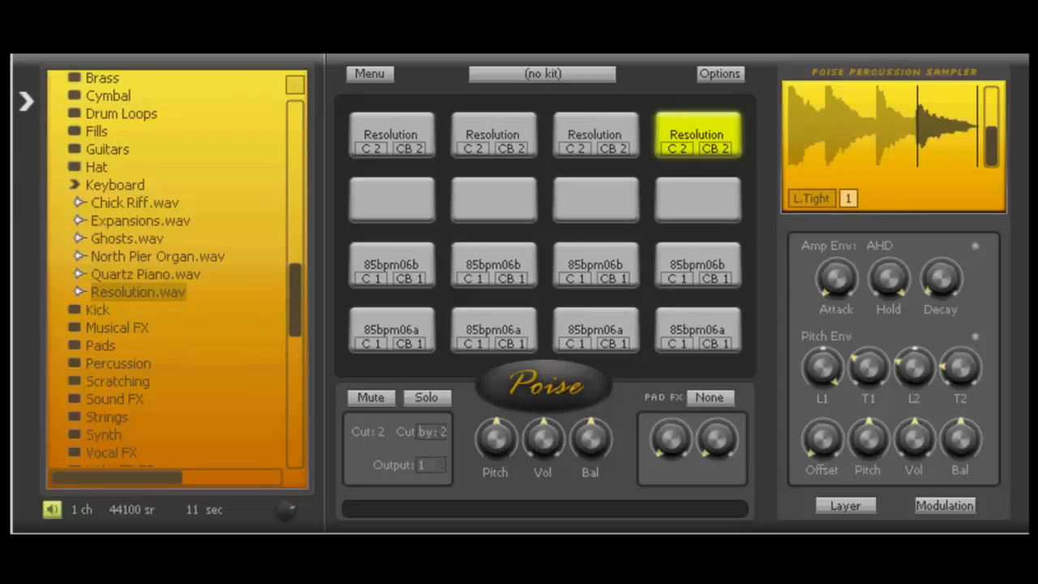
click(390, 134)
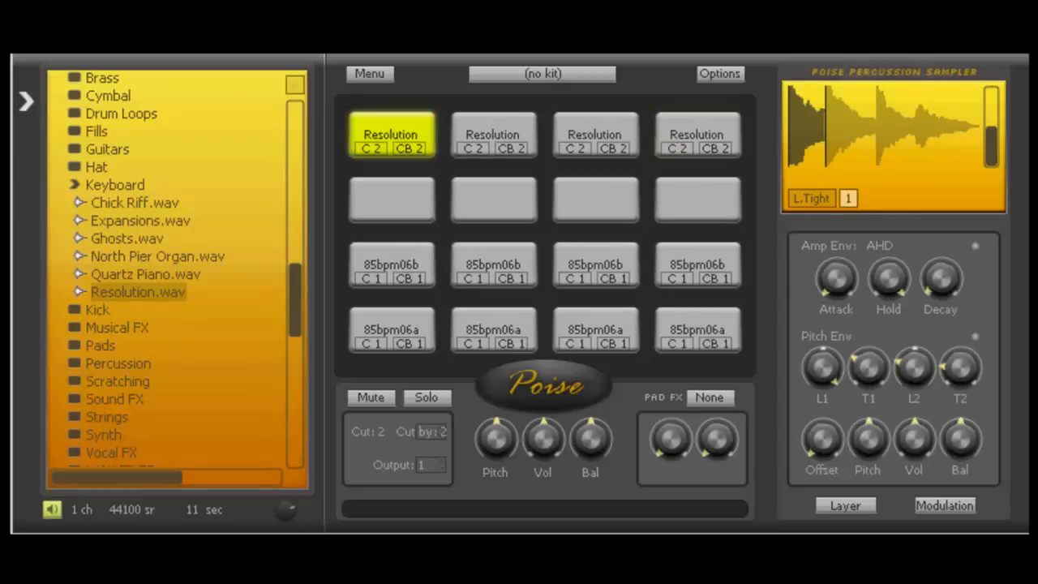
click(493, 134)
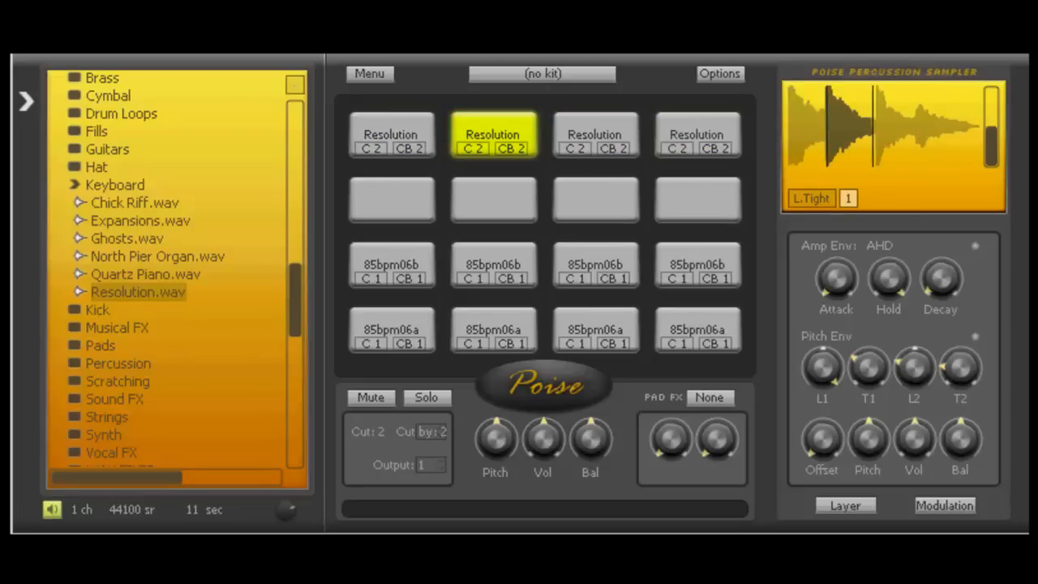
click(391, 134)
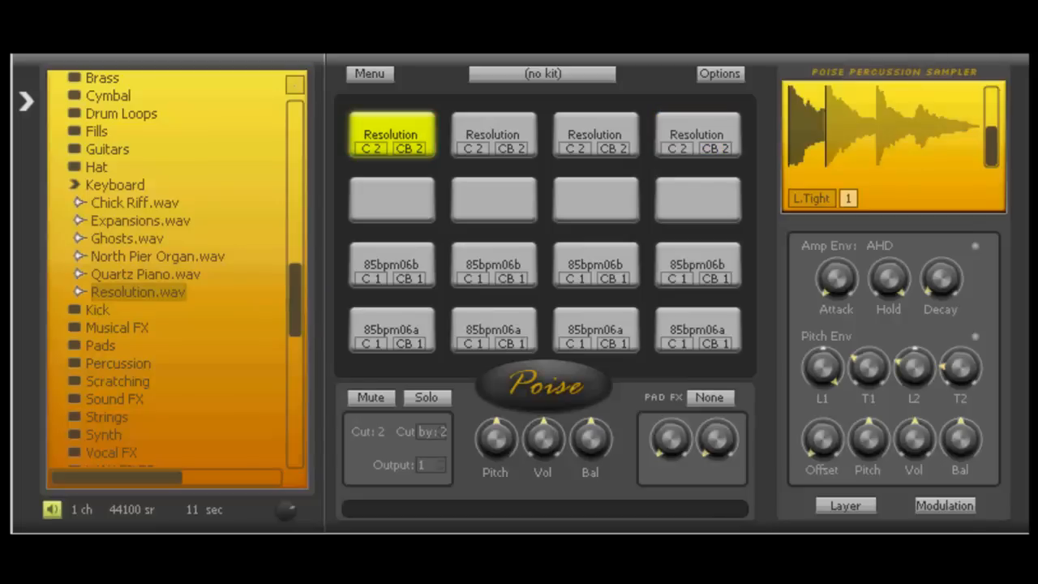
click(595, 135)
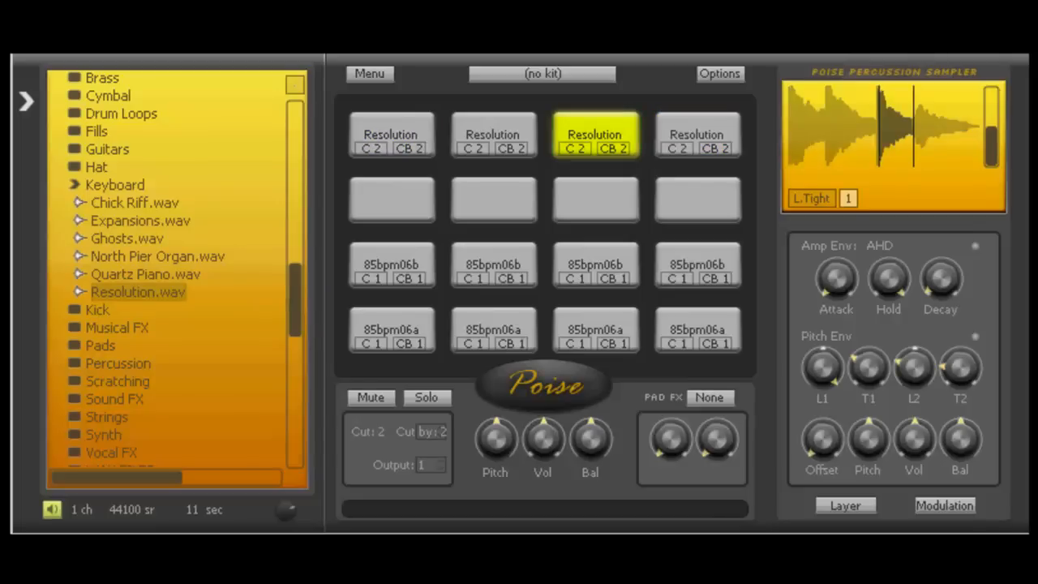
click(697, 135)
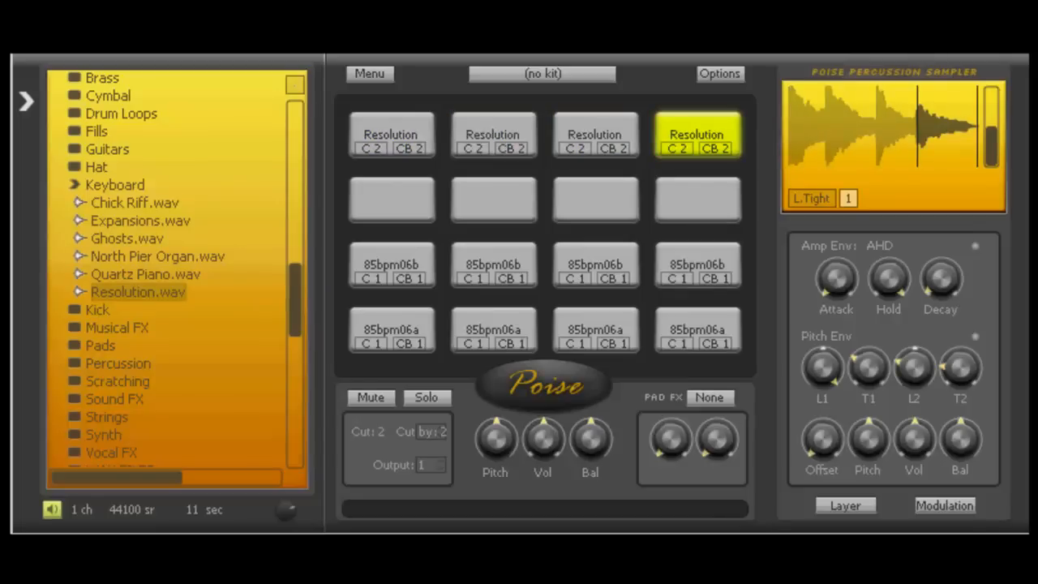
click(391, 135)
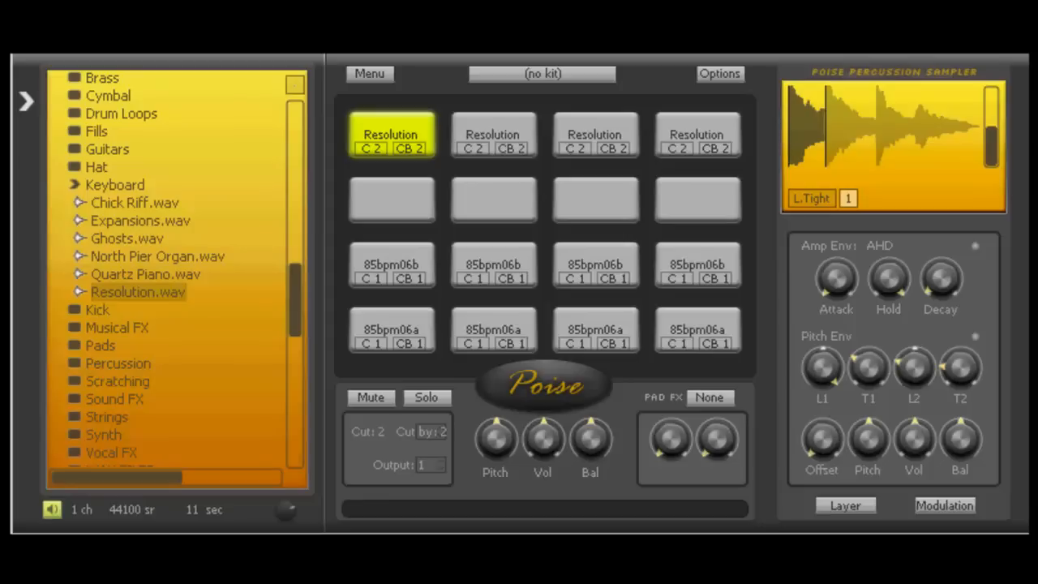
click(493, 133)
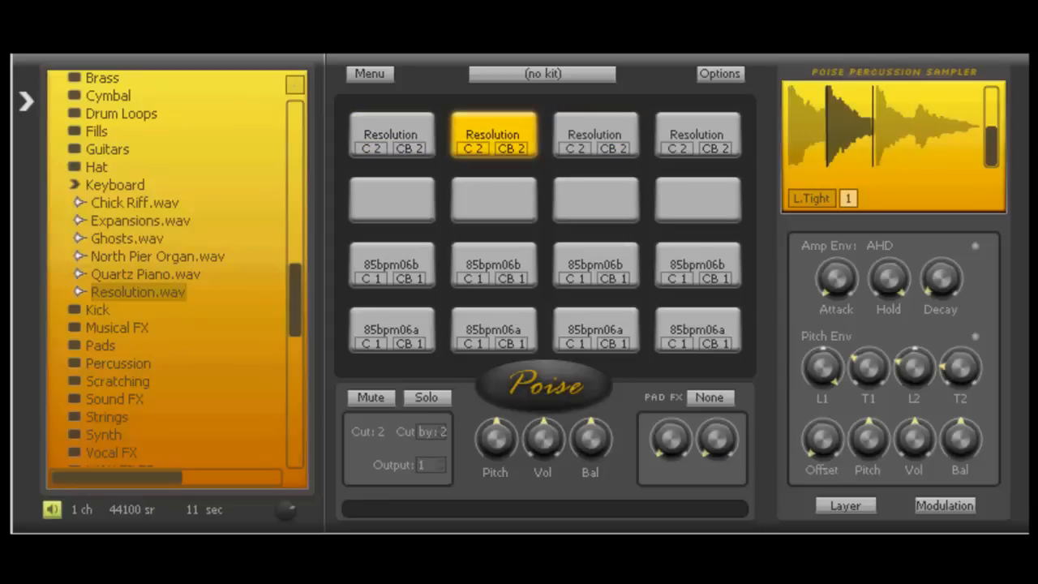
click(391, 134)
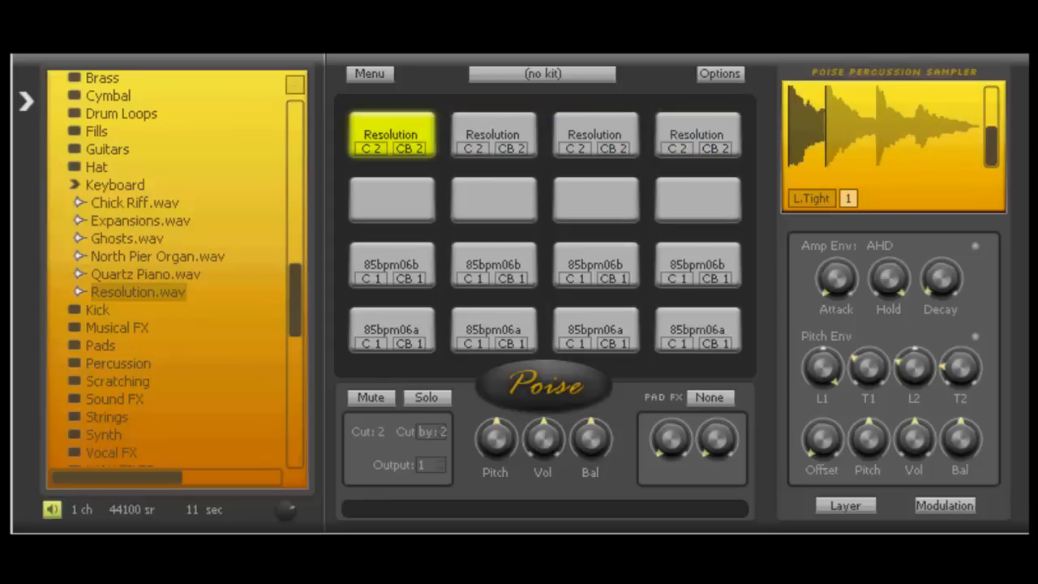
click(493, 135)
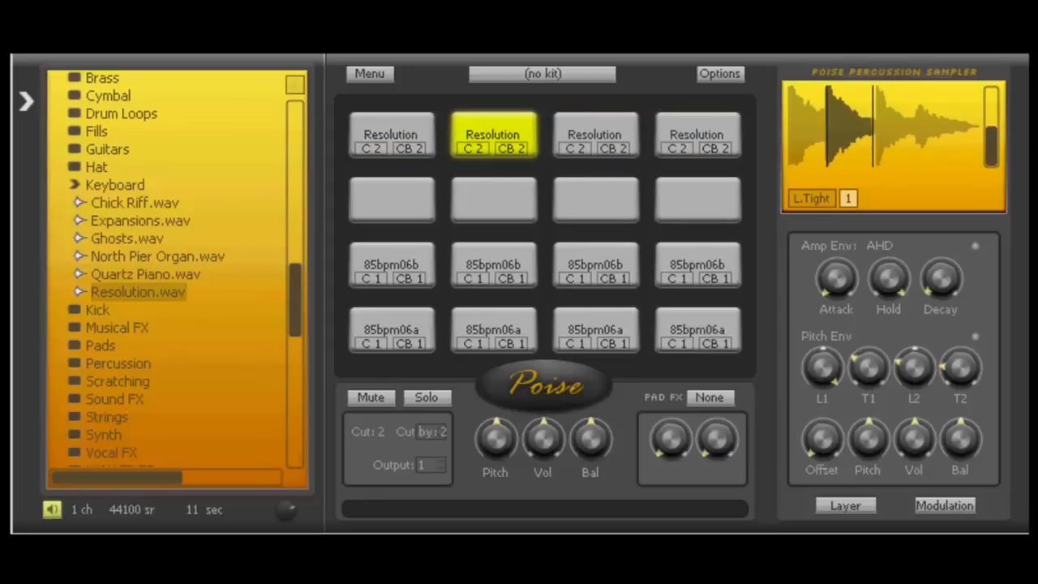
click(696, 135)
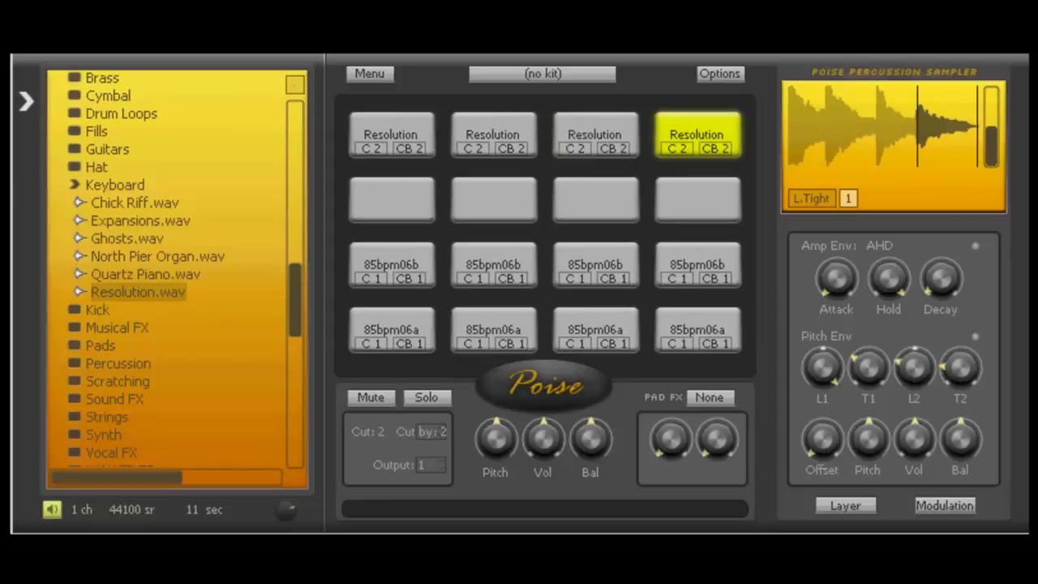